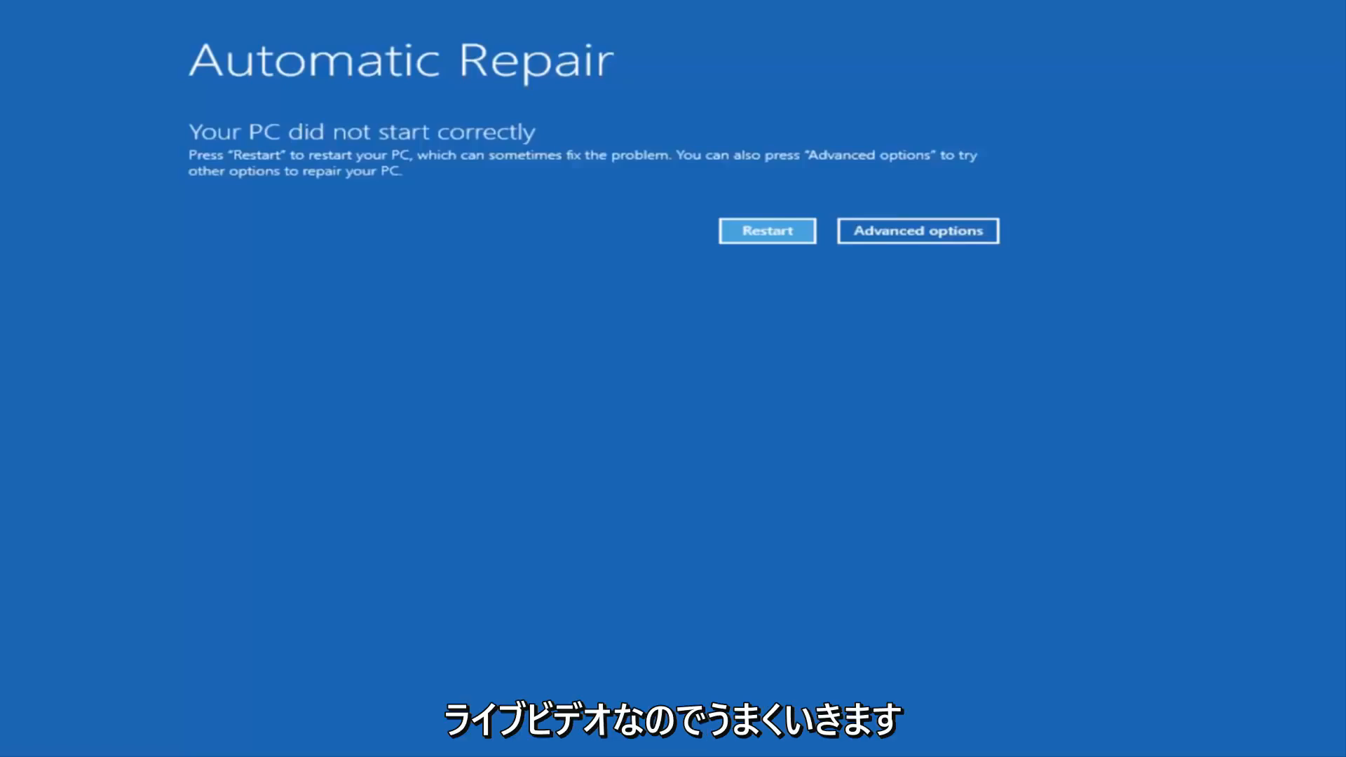
mouse_move(270, 412)
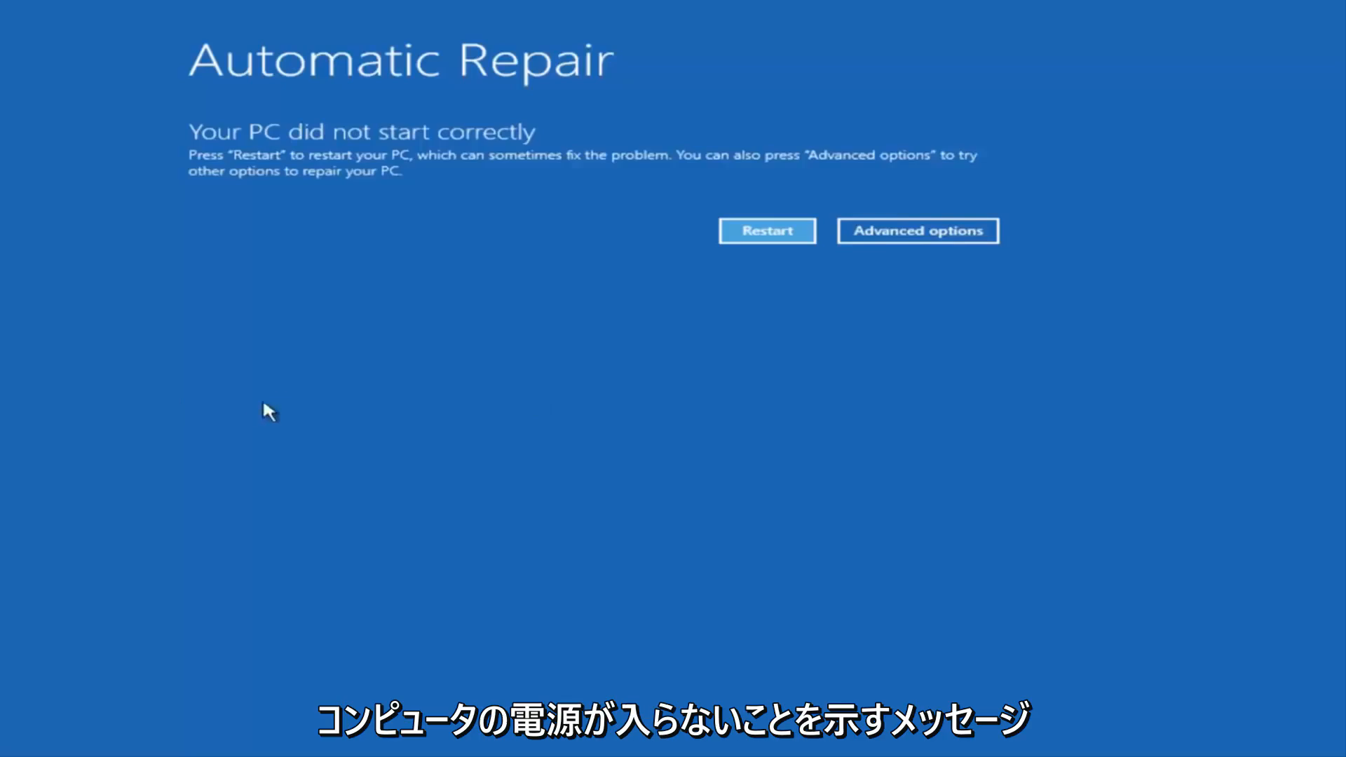
mouse_move(406, 146)
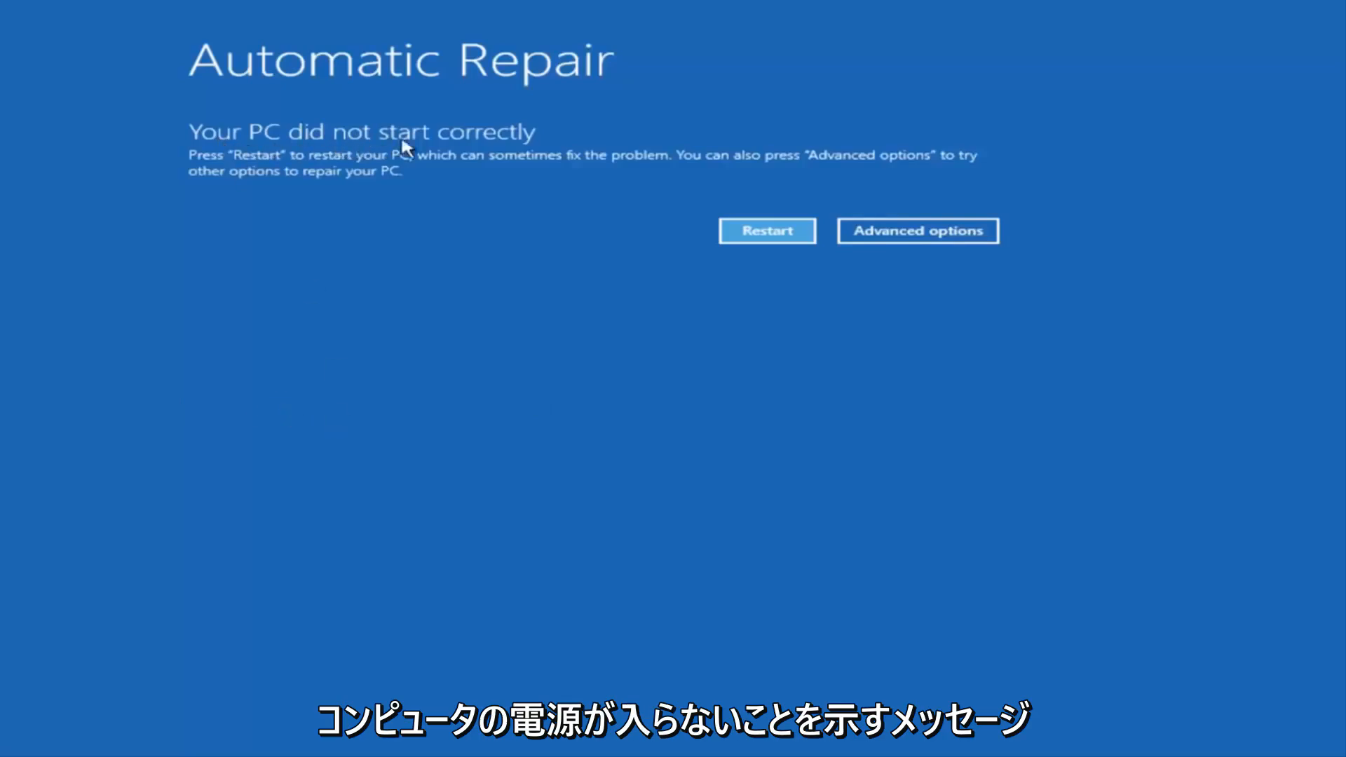
mouse_move(762, 185)
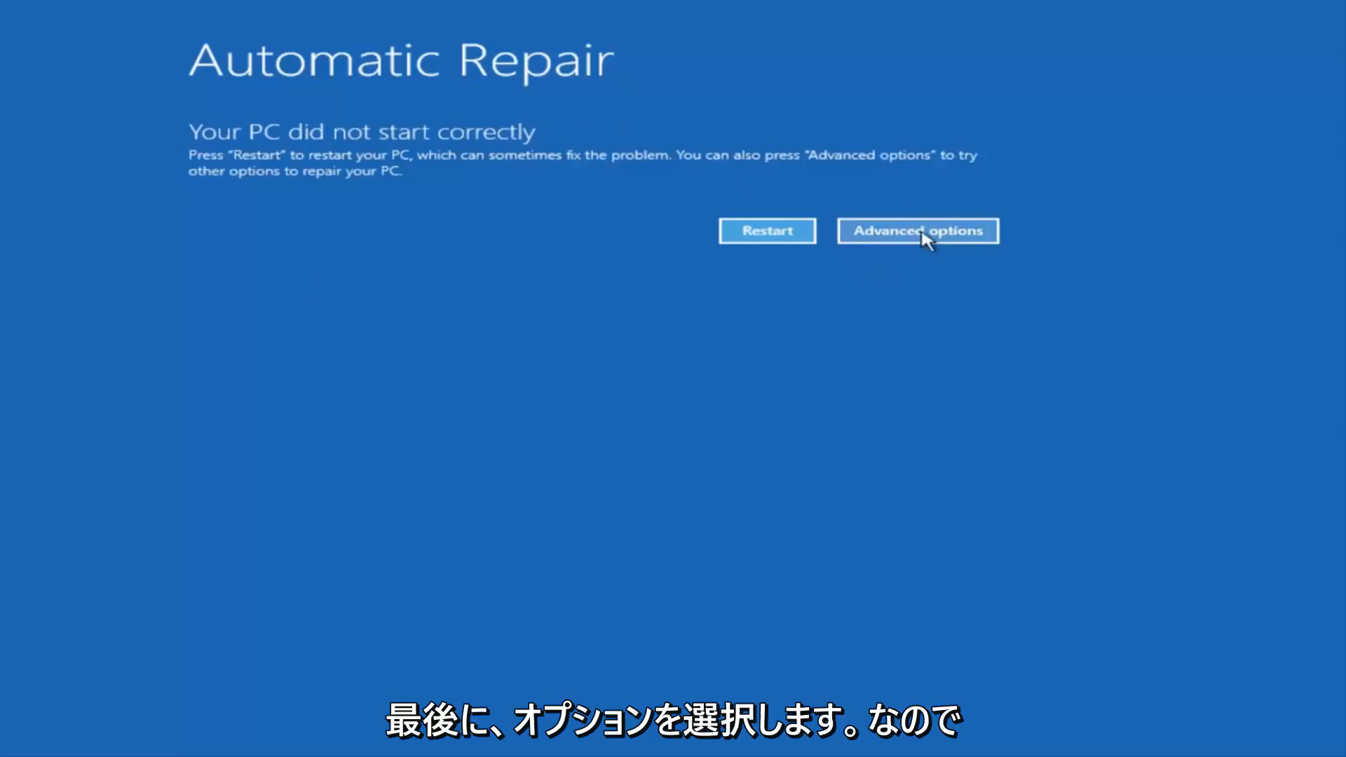
Step: Reach the Advanced options recovery tools through Troubleshoot, where Command Prompt is listed
click(917, 230)
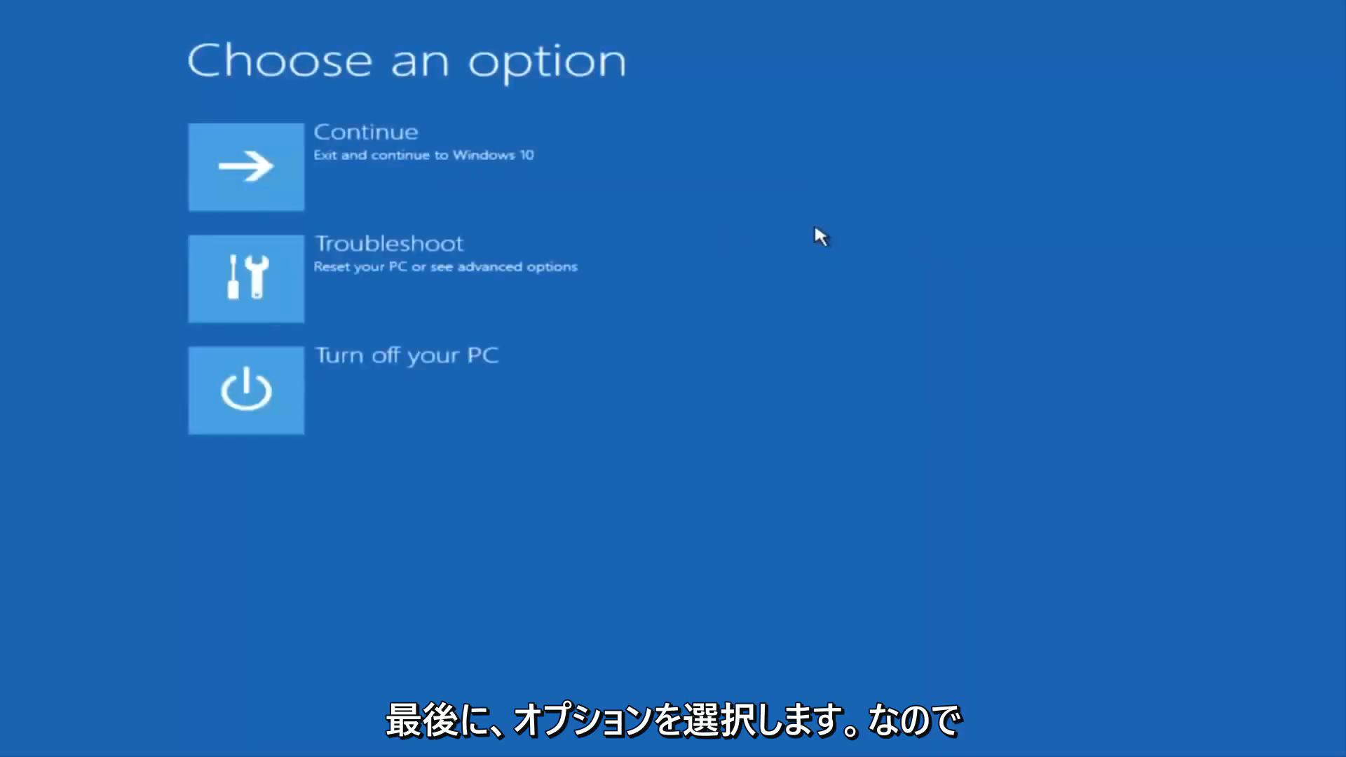
mouse_move(477, 96)
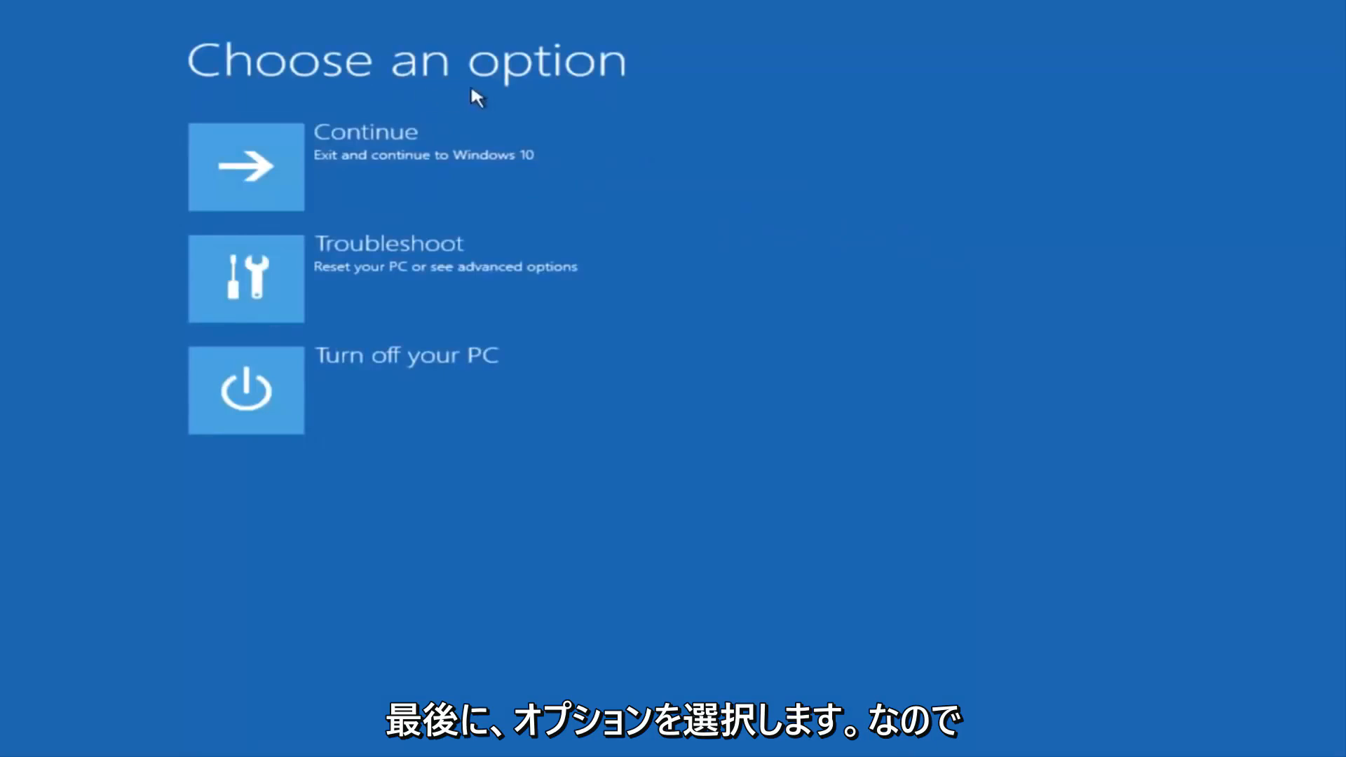
mouse_move(330, 282)
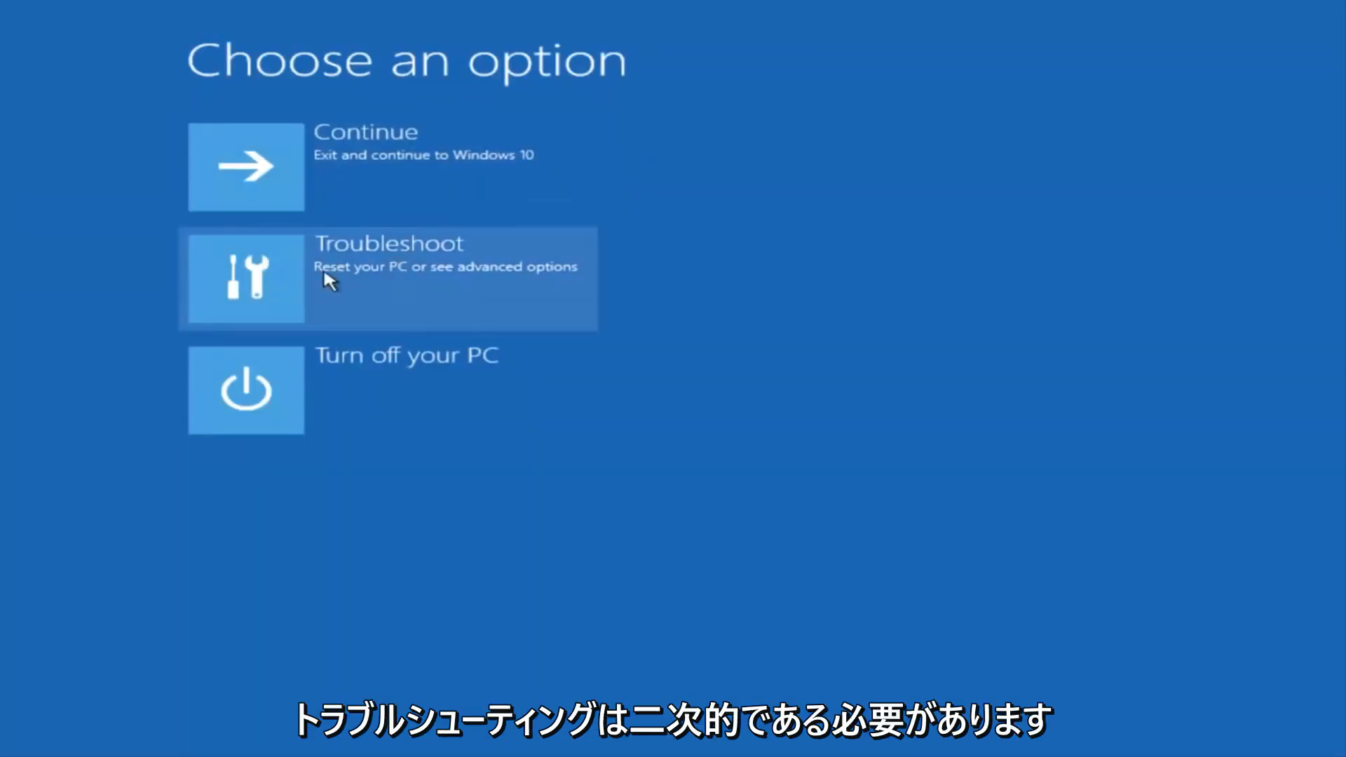
click(387, 278)
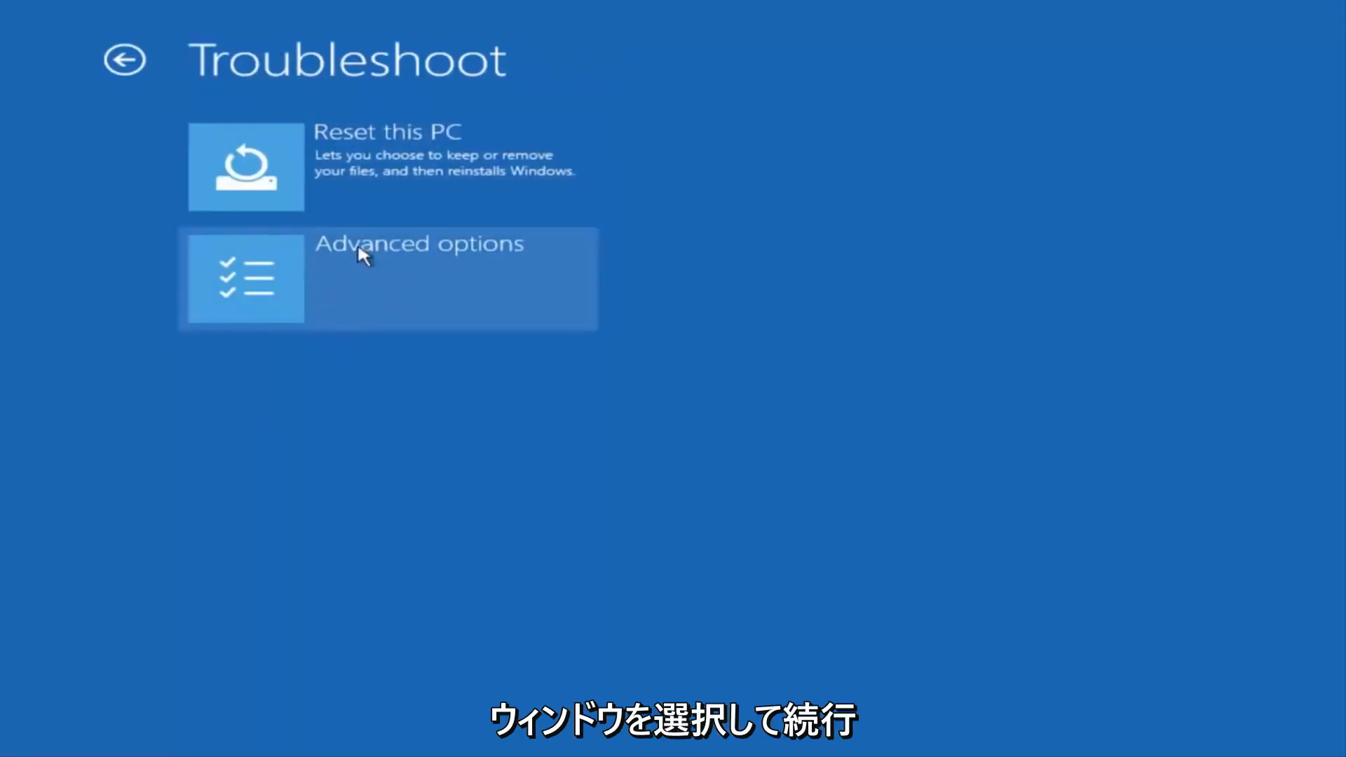
click(387, 277)
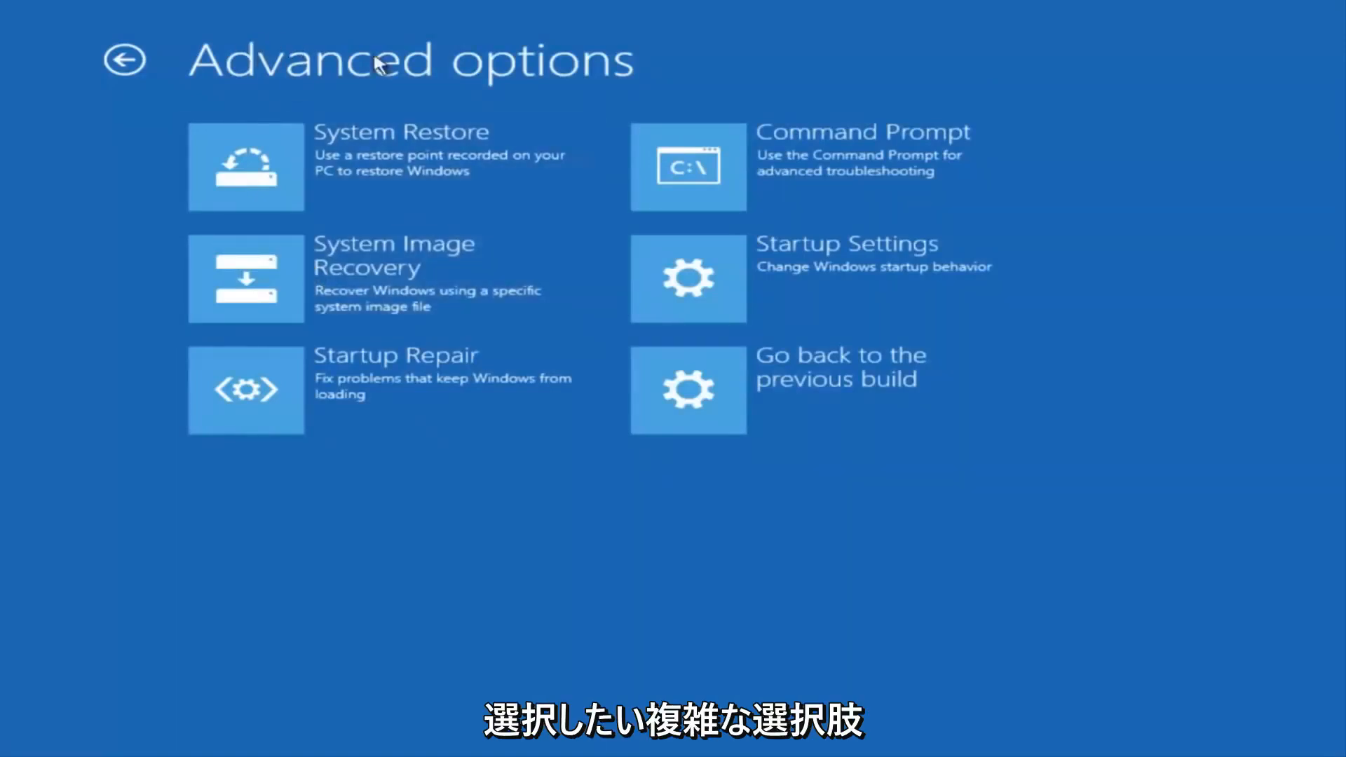
mouse_move(425, 86)
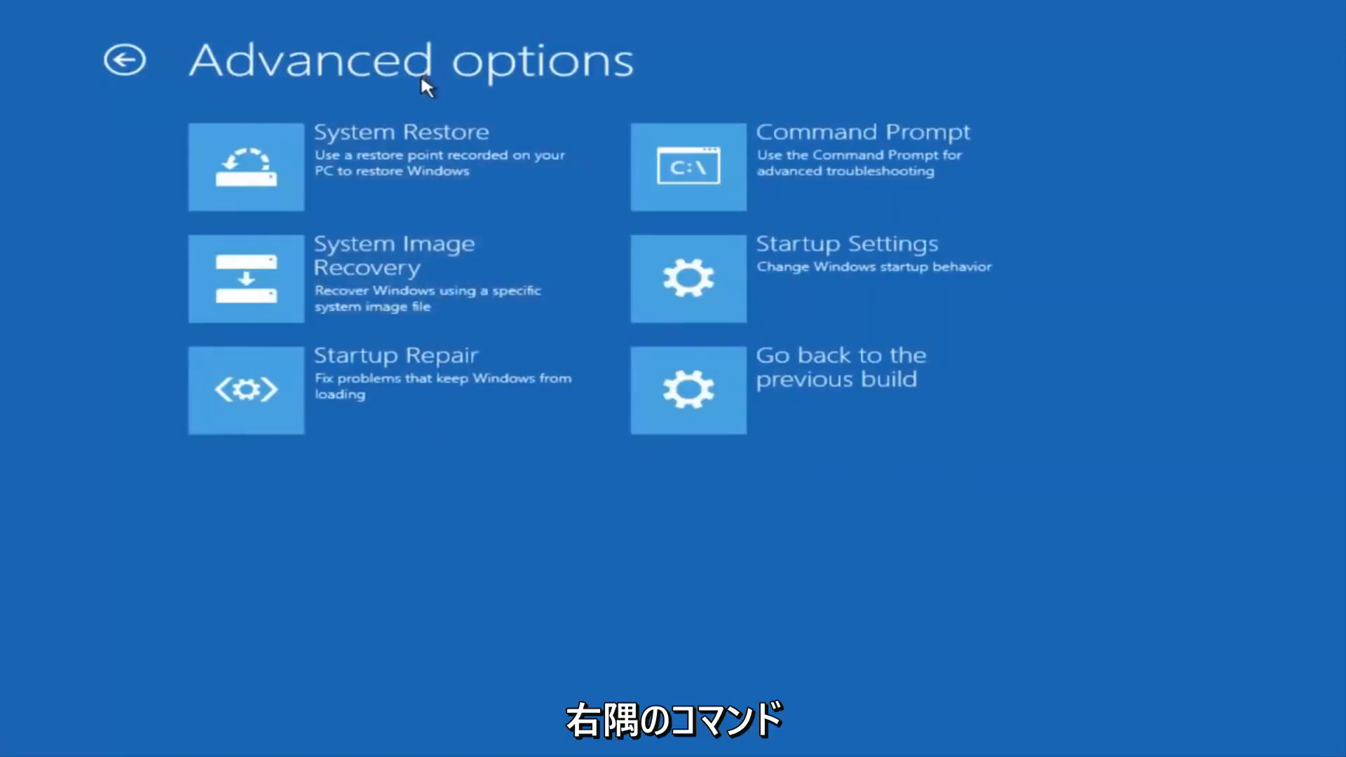
mouse_move(745, 167)
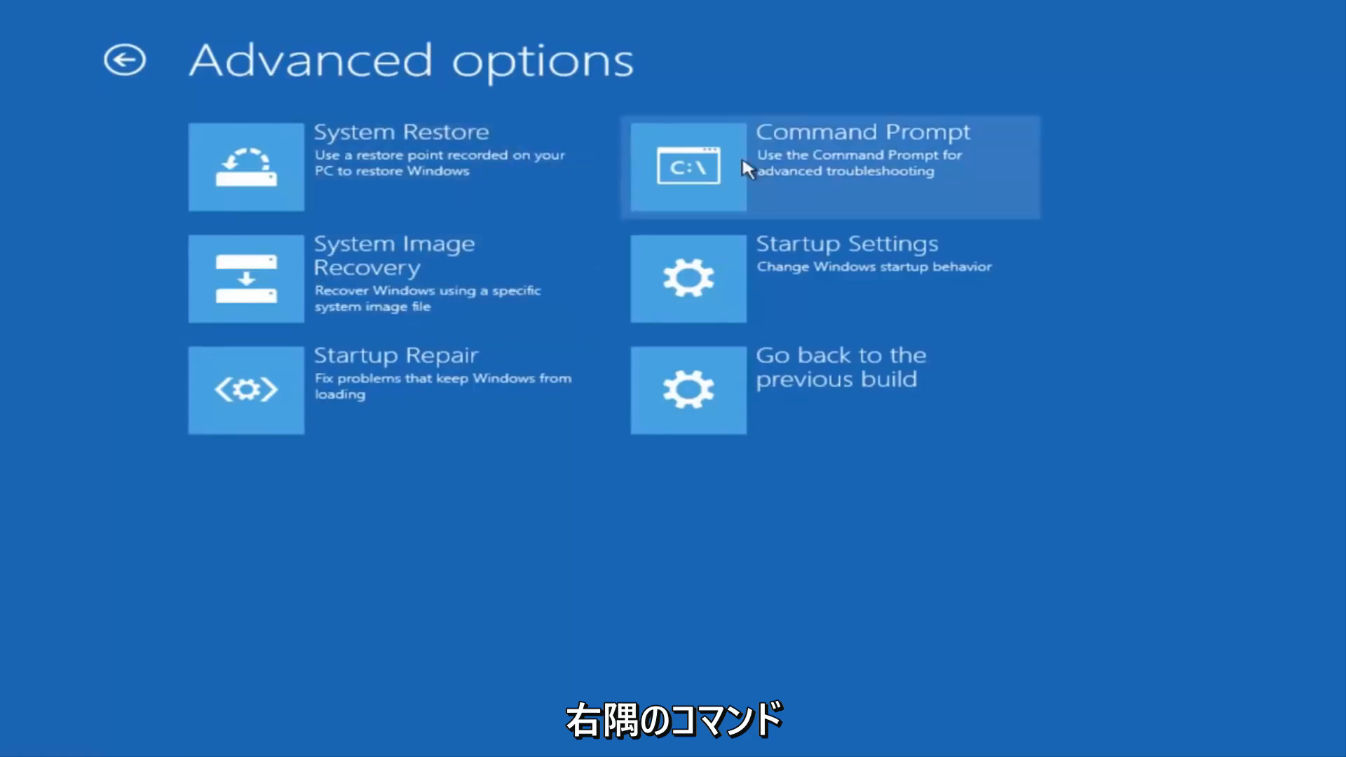
mouse_move(777, 189)
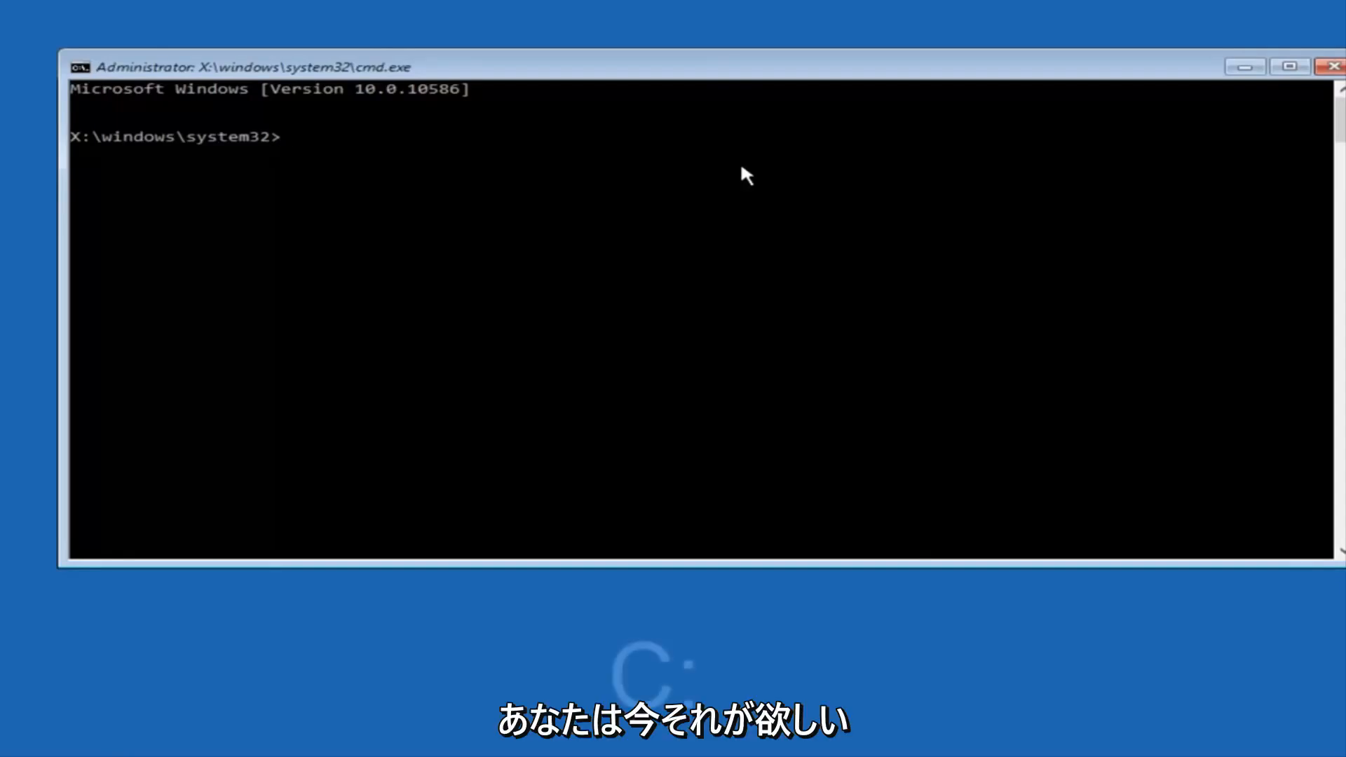
Step: Switch to drive C and run dir to list PerfLogs, Program Files, Users and Windows
text(c)
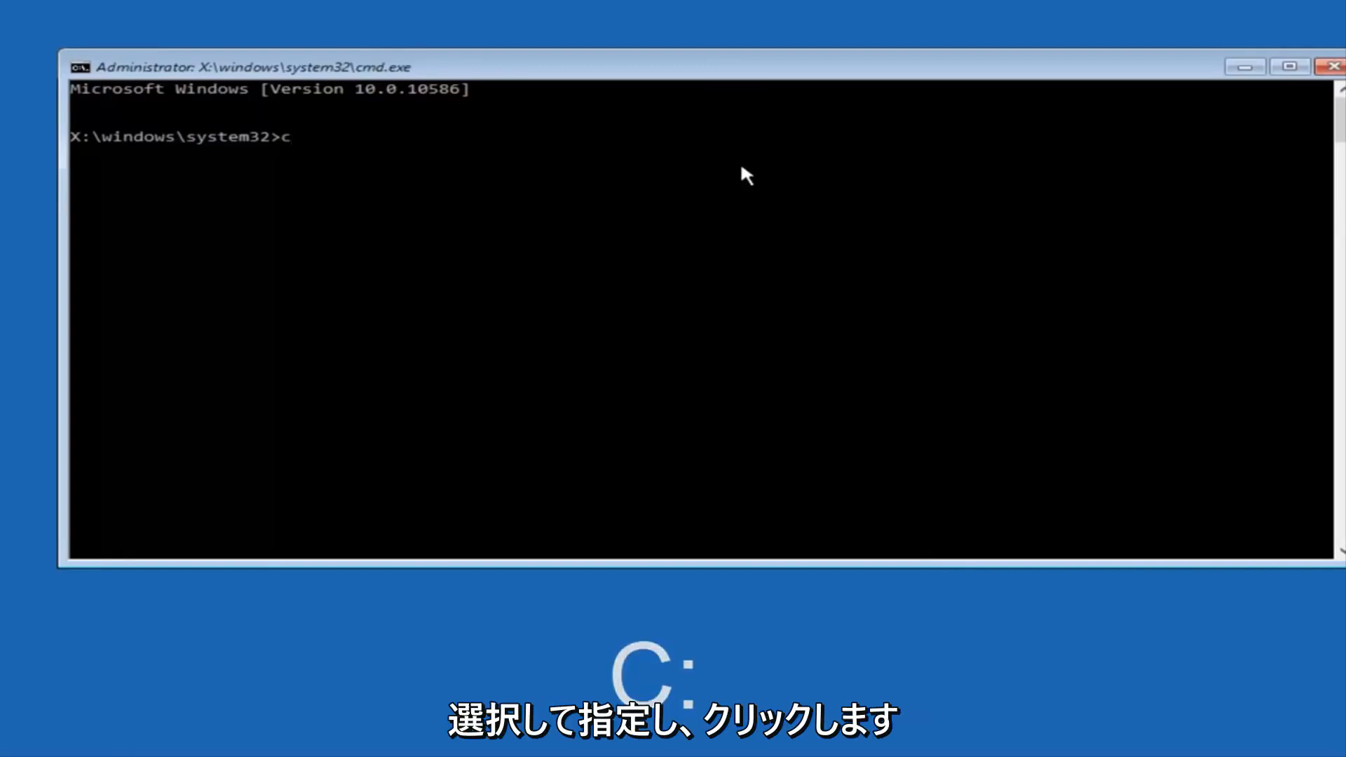
text(:)
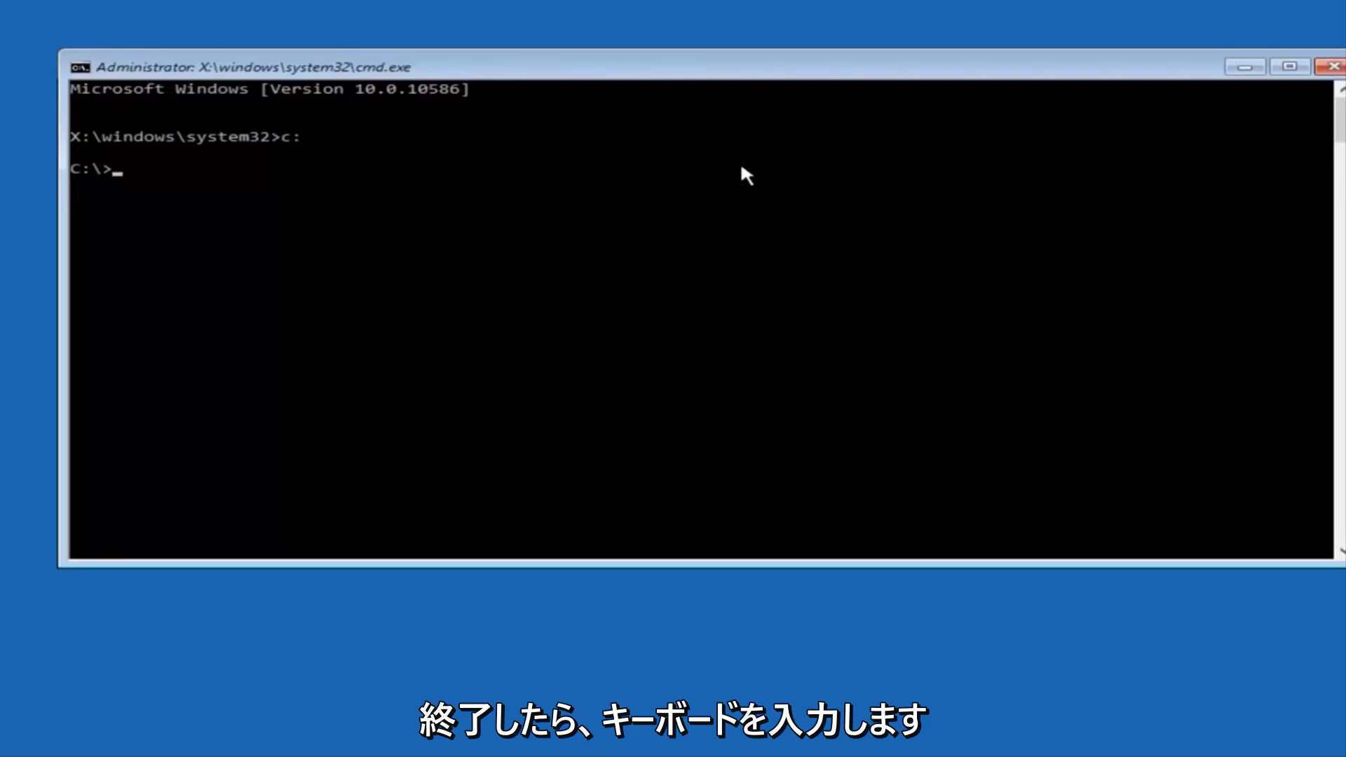
text(dir)
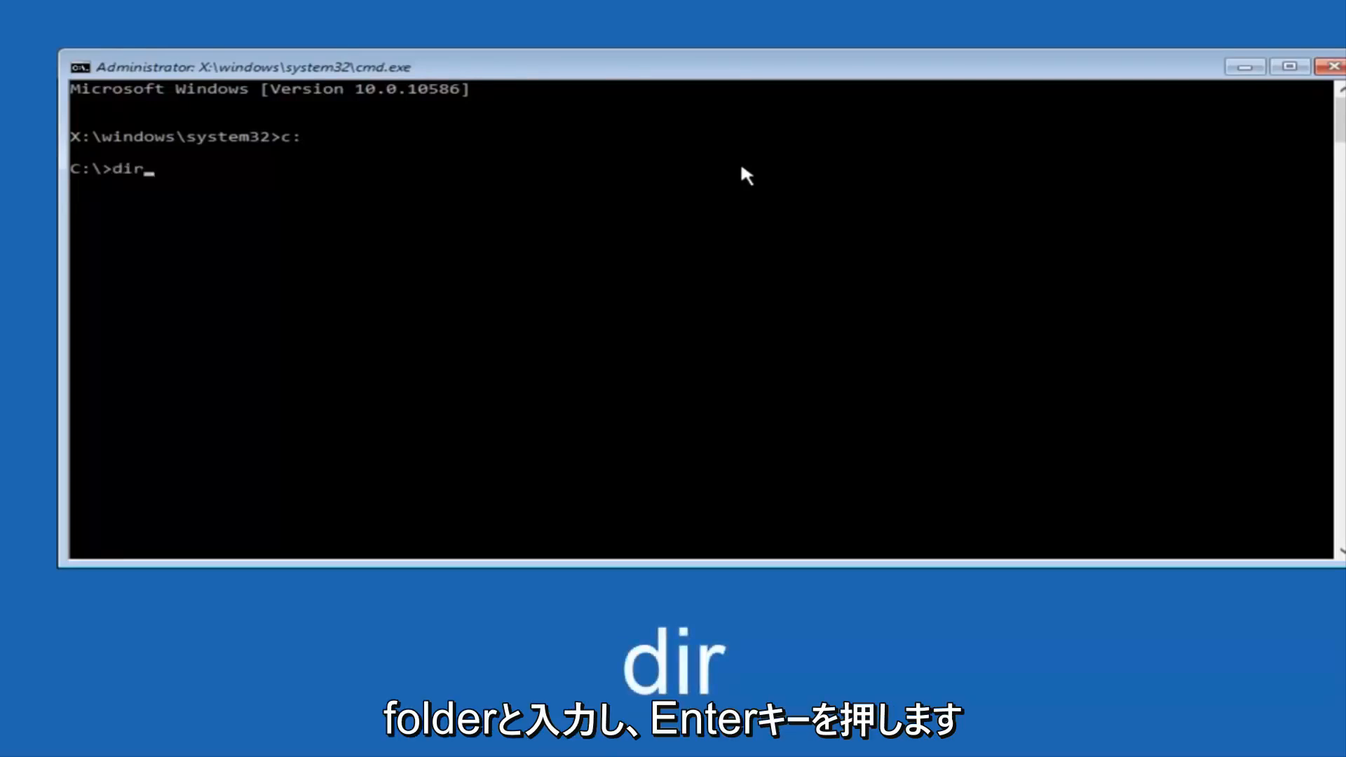
key(Return)
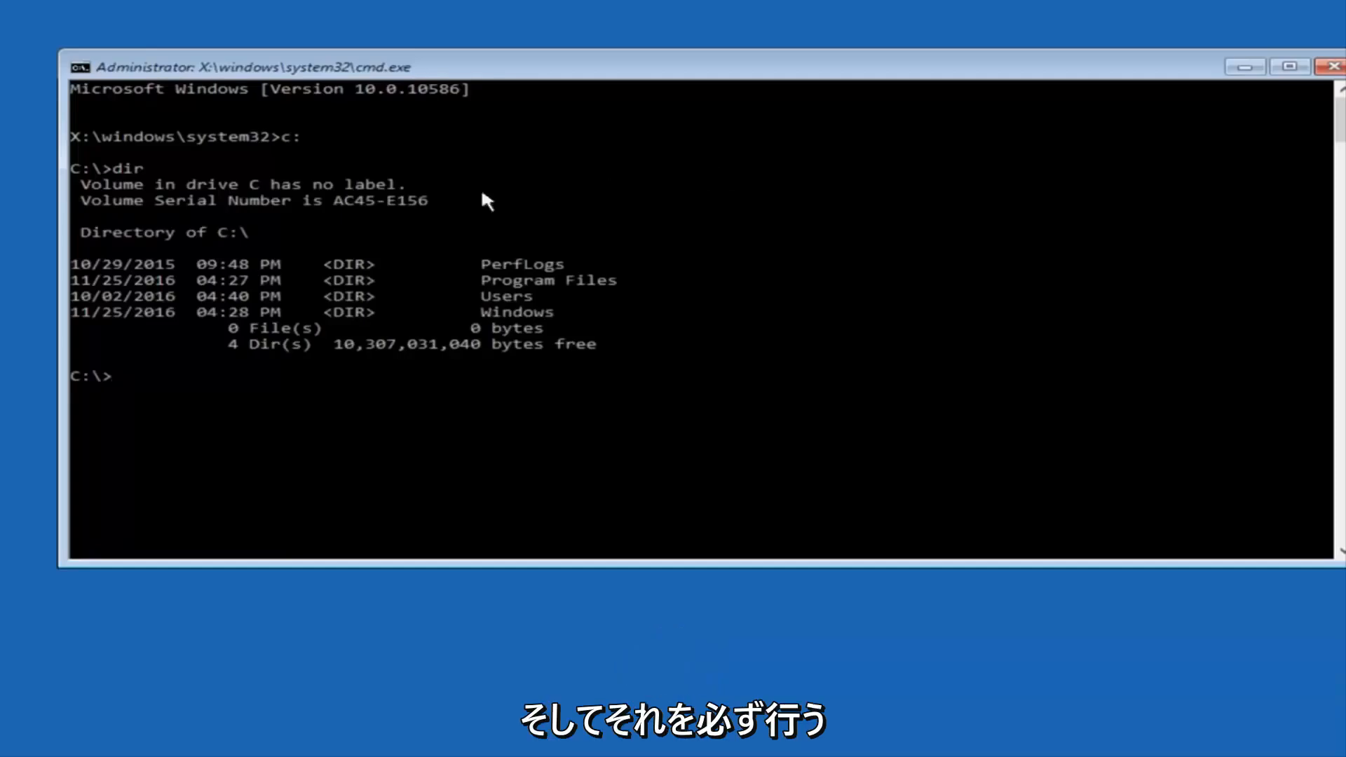
mouse_move(421, 291)
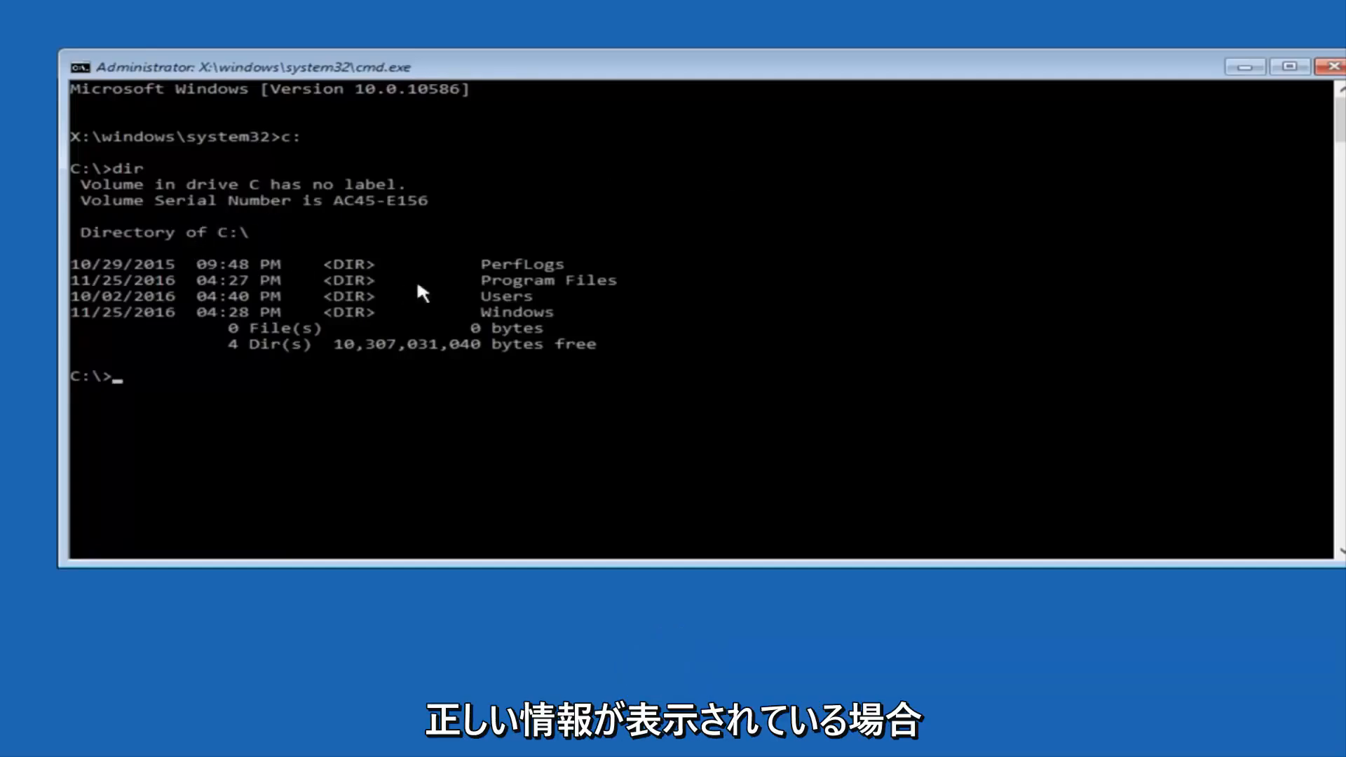
mouse_move(532, 296)
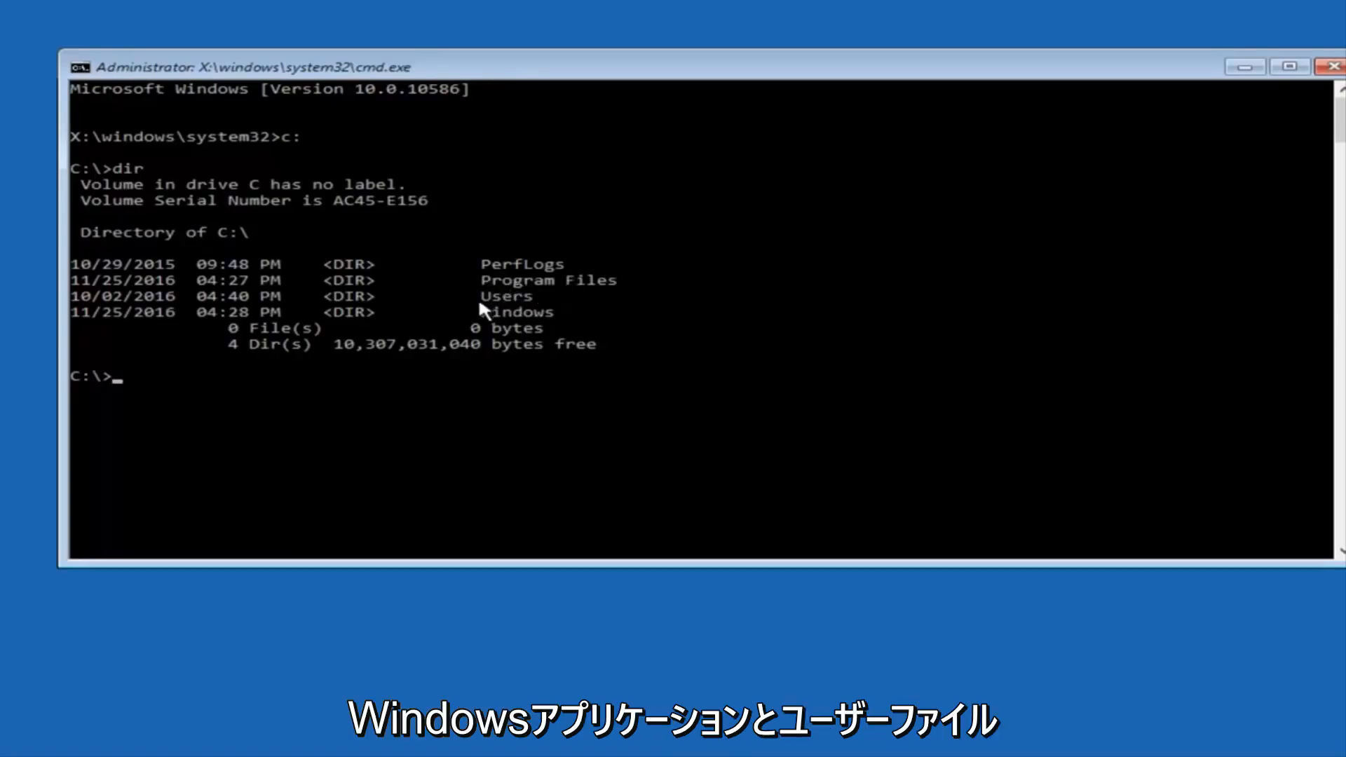
mouse_move(523, 275)
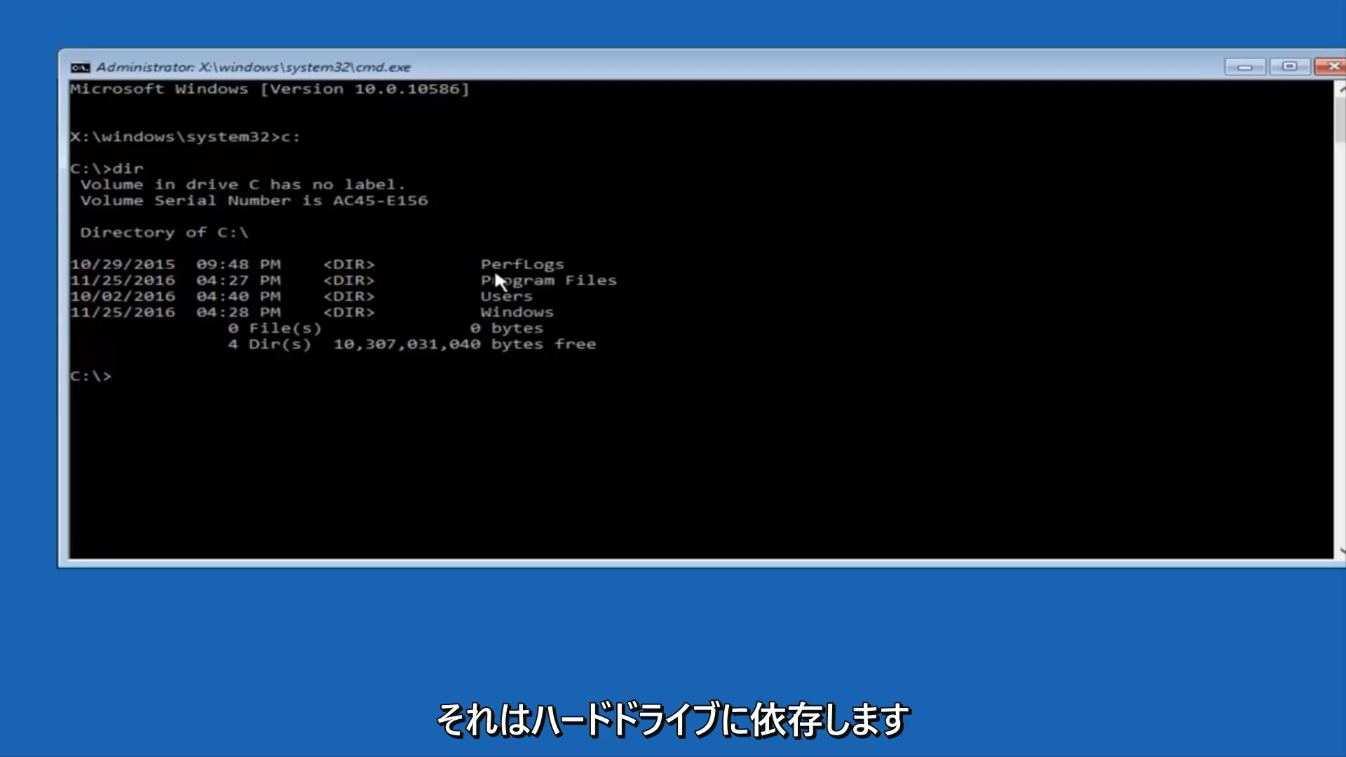
mouse_move(327, 244)
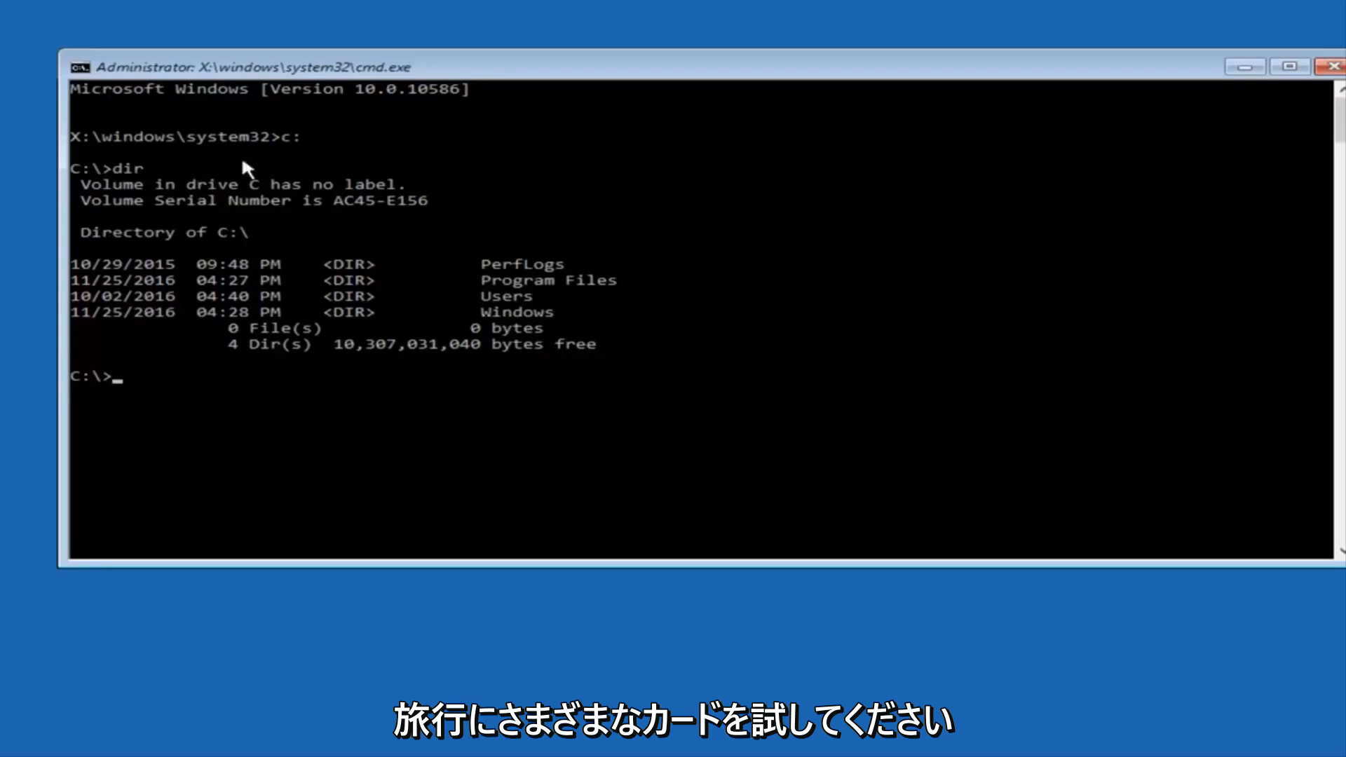
mouse_move(112, 275)
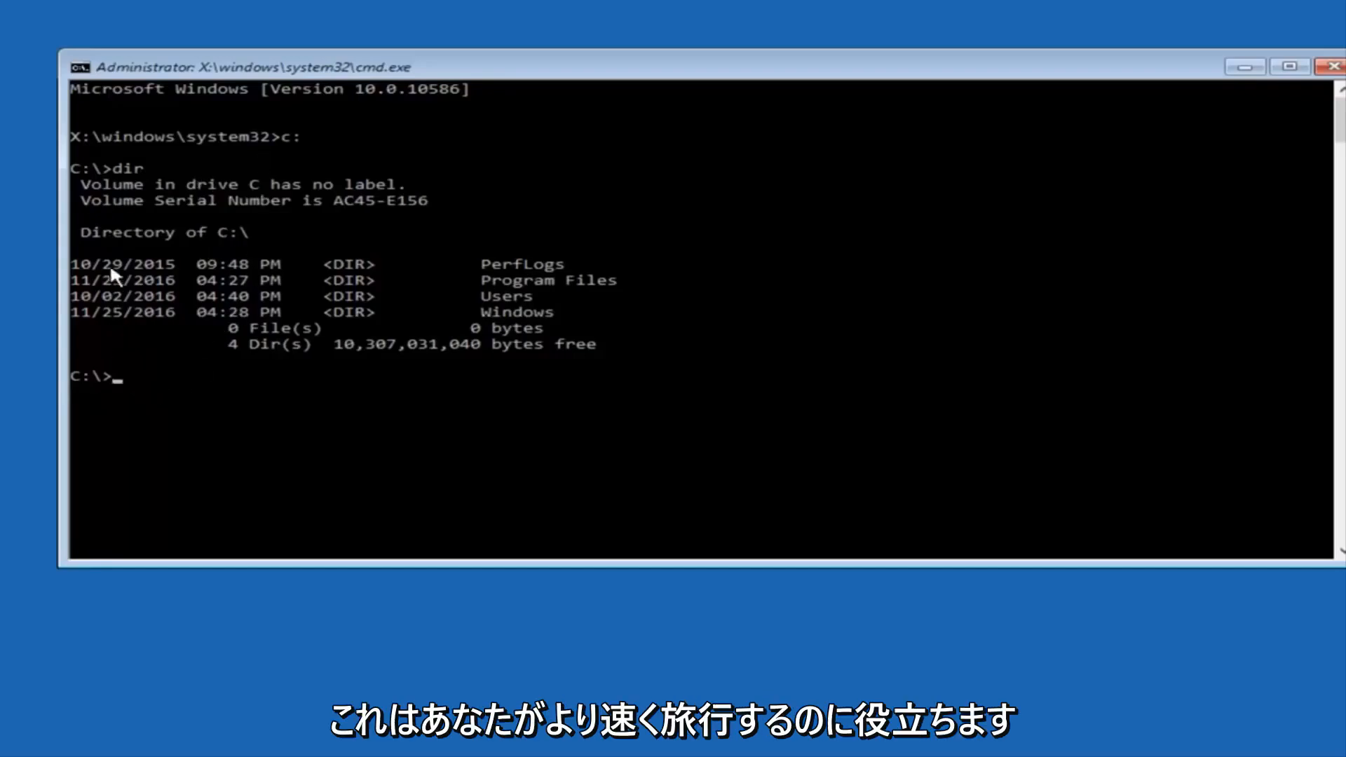
mouse_move(161, 397)
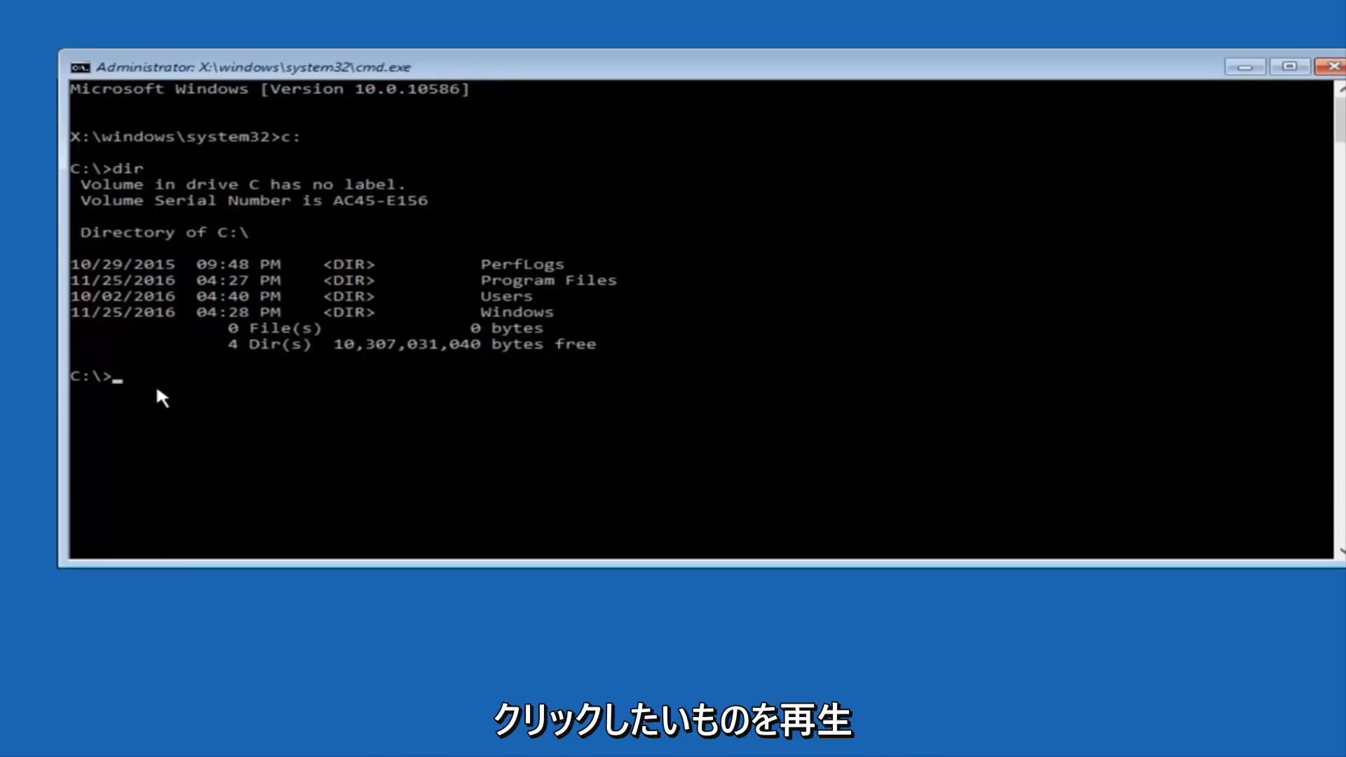
Step: Change the working directory to C:\Windows\System32\config
text(cd)
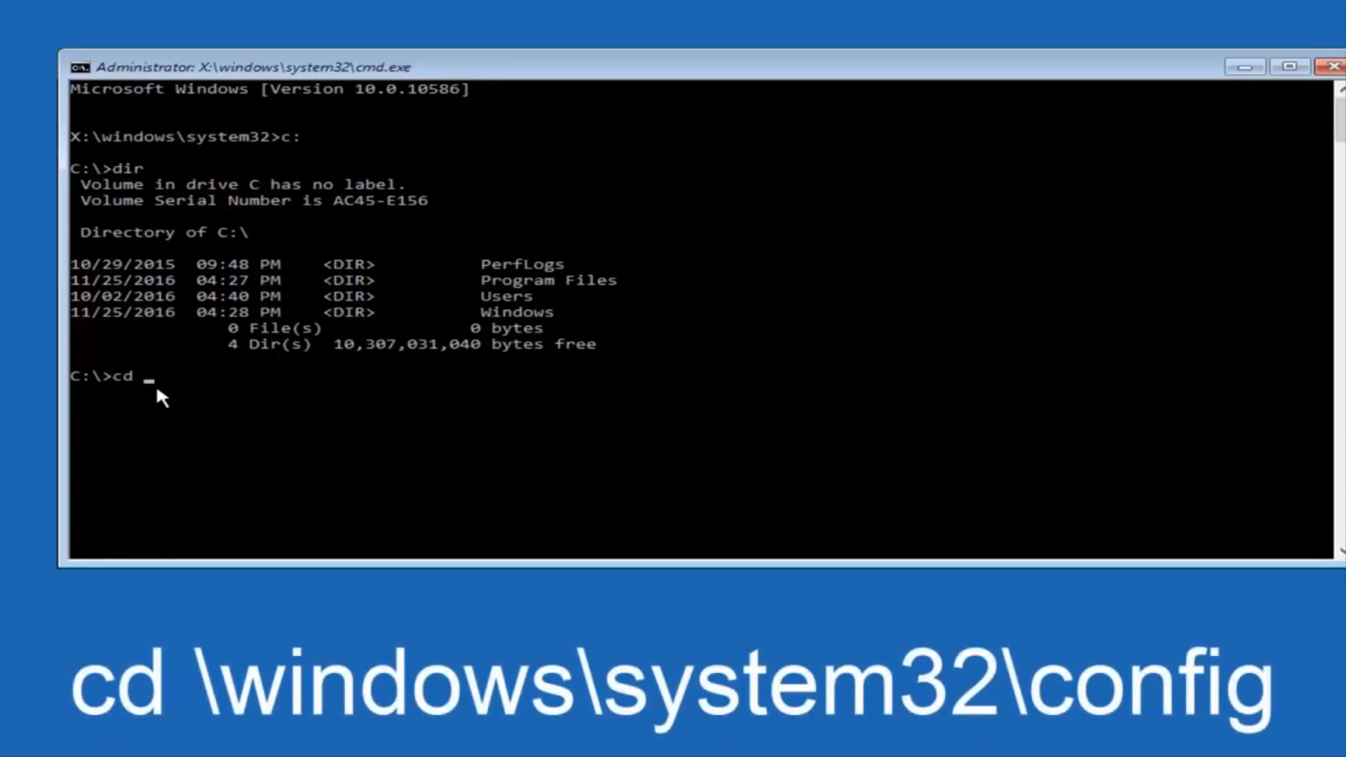
text(\)
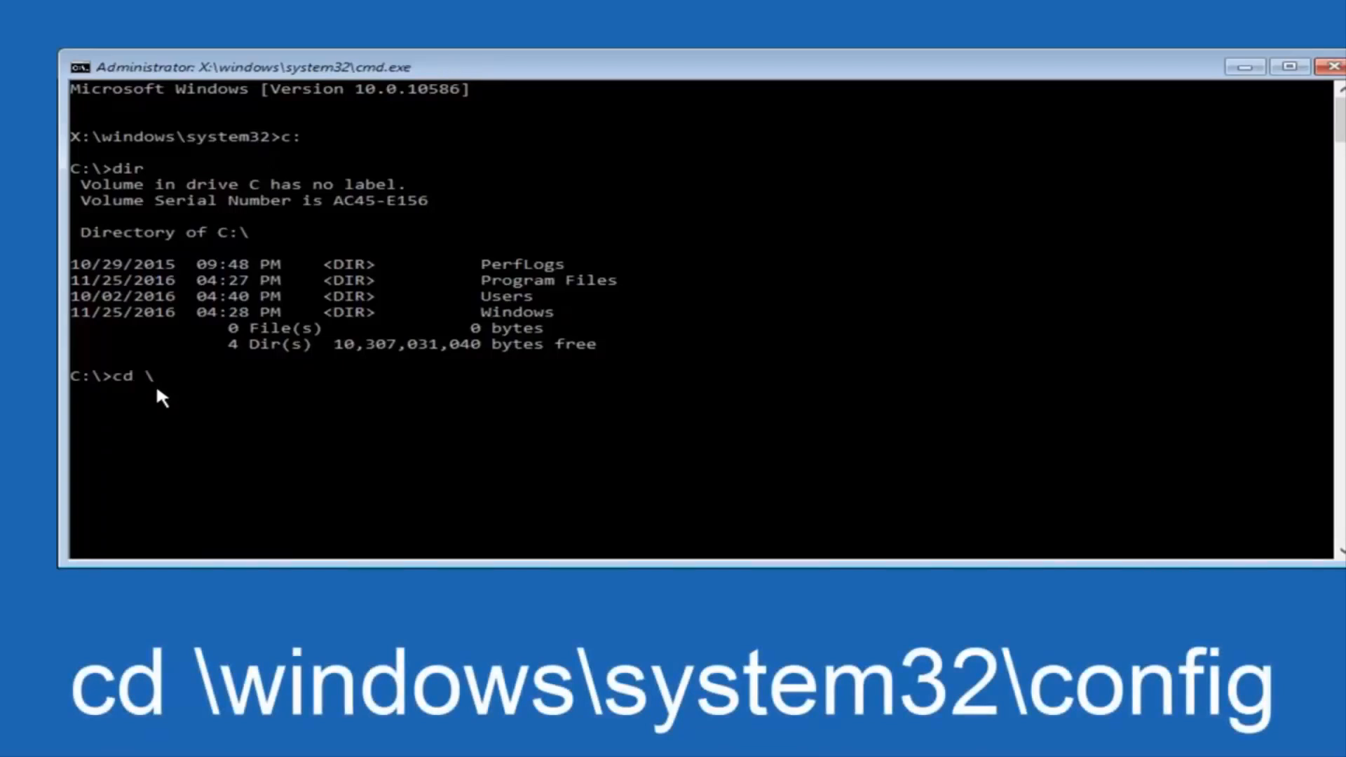
text(windows)
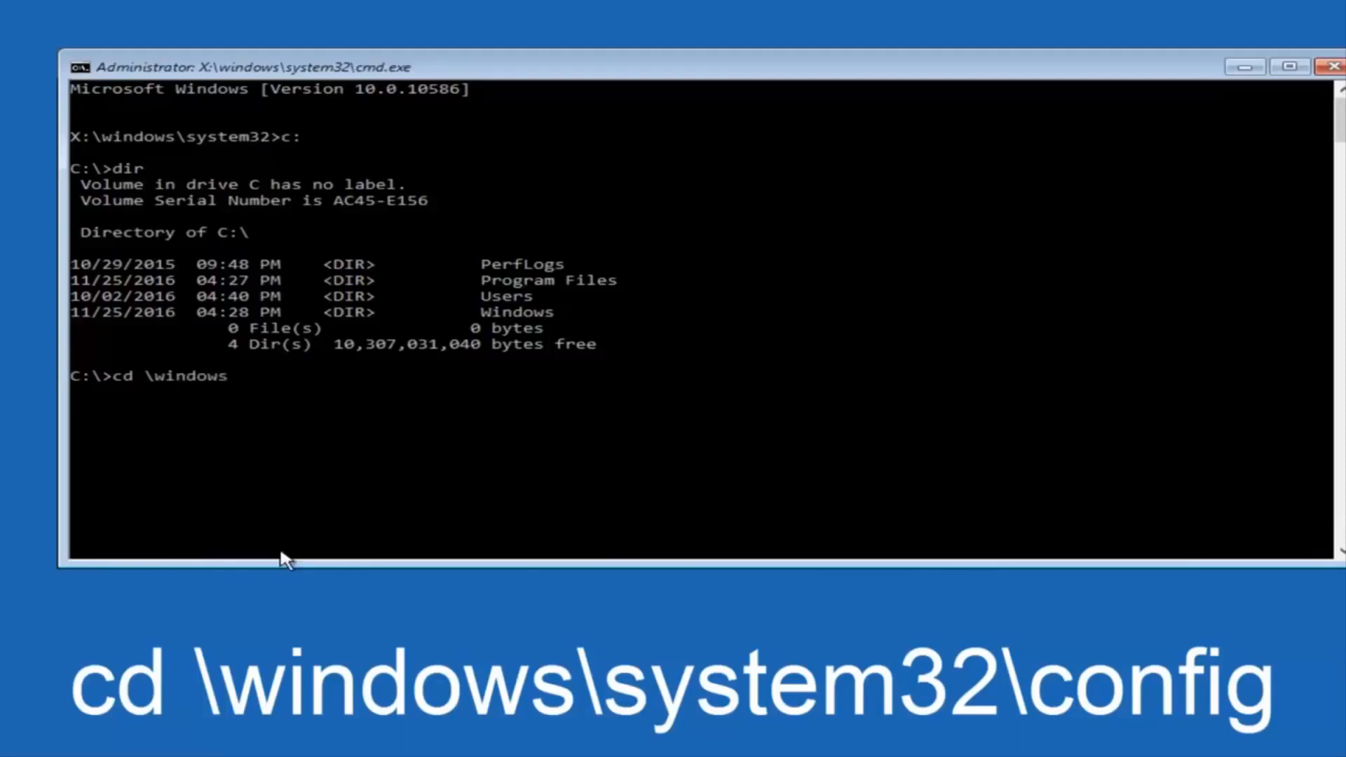
text(\s)
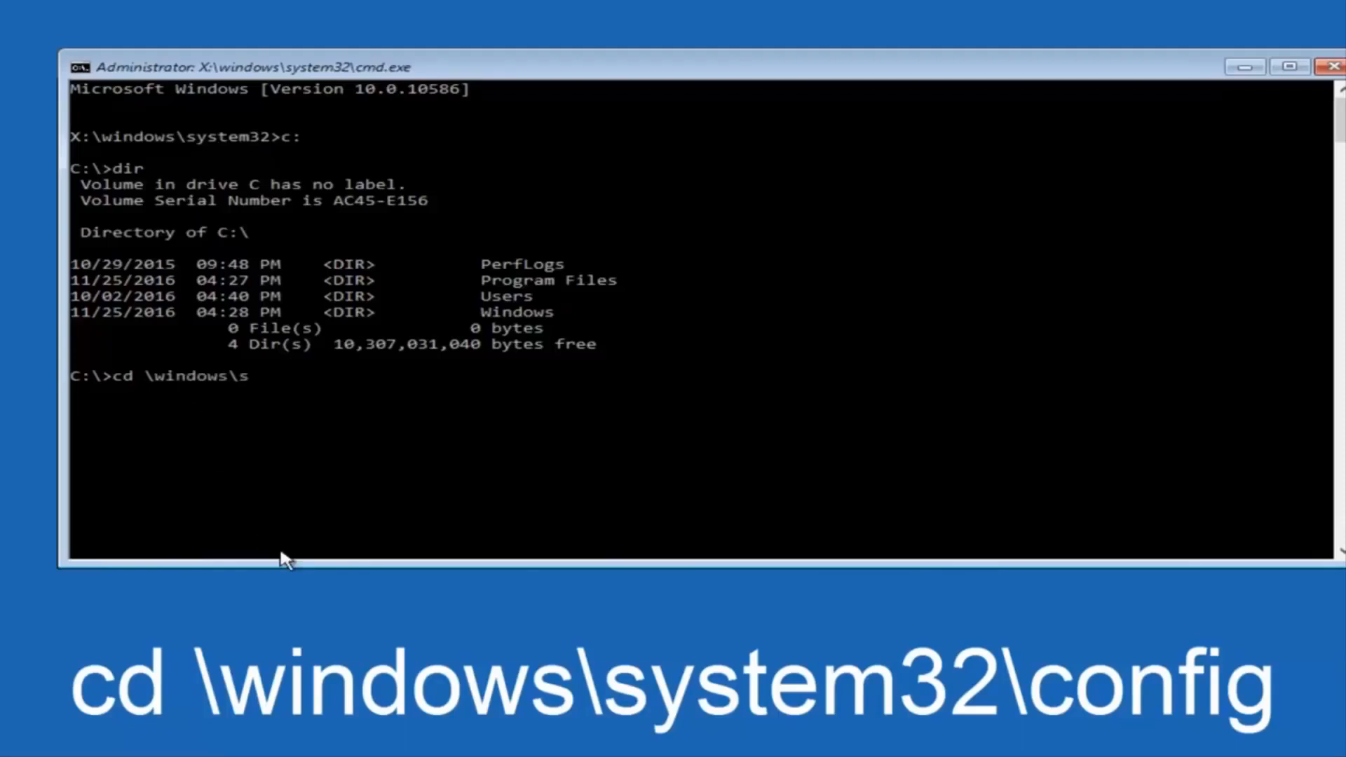
text(ystem32)
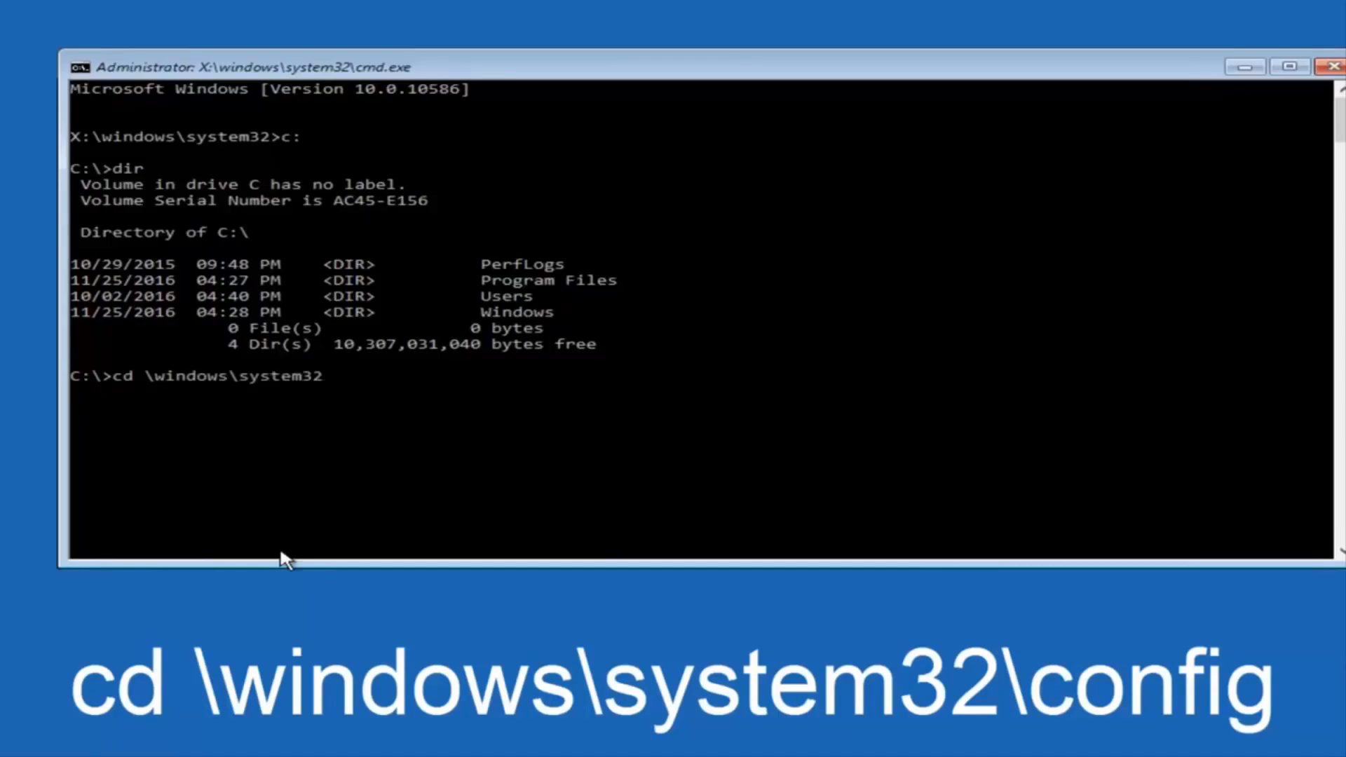
text(\)
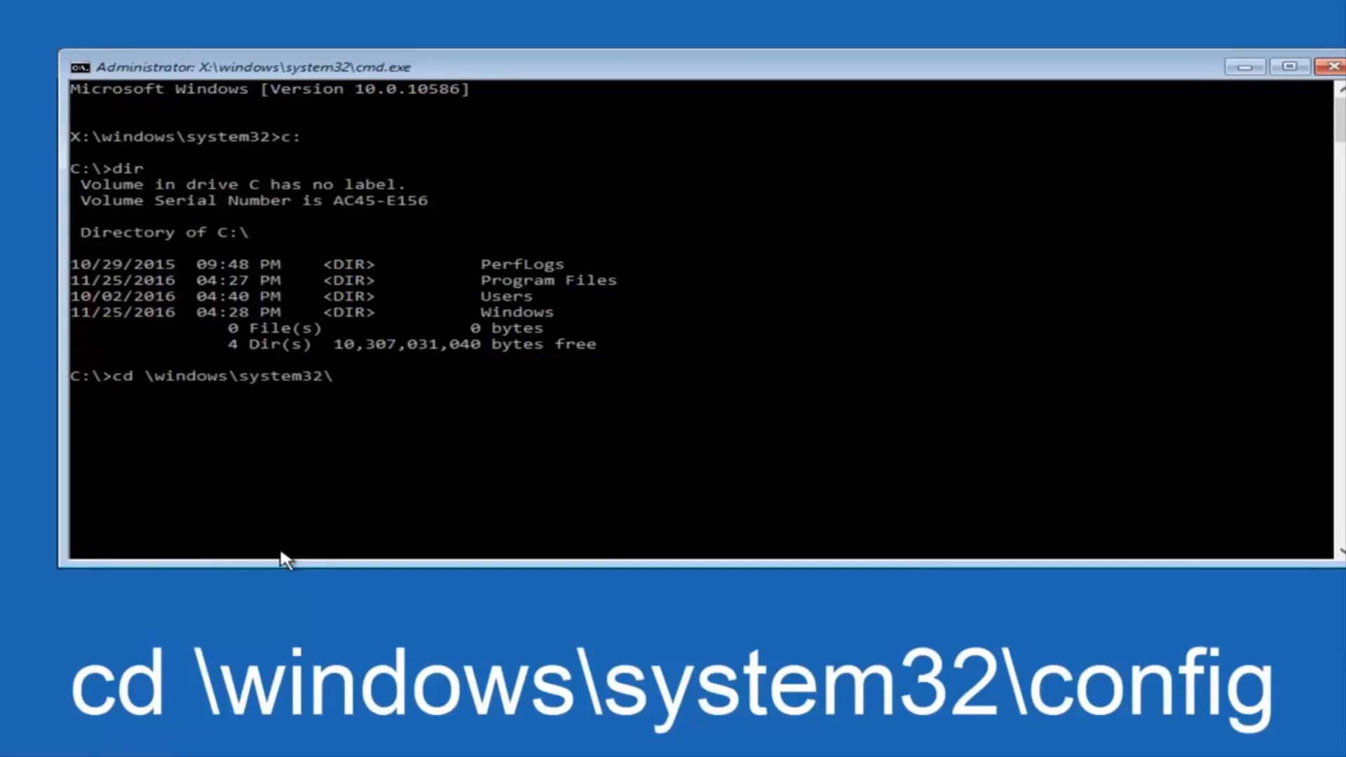
text(c)
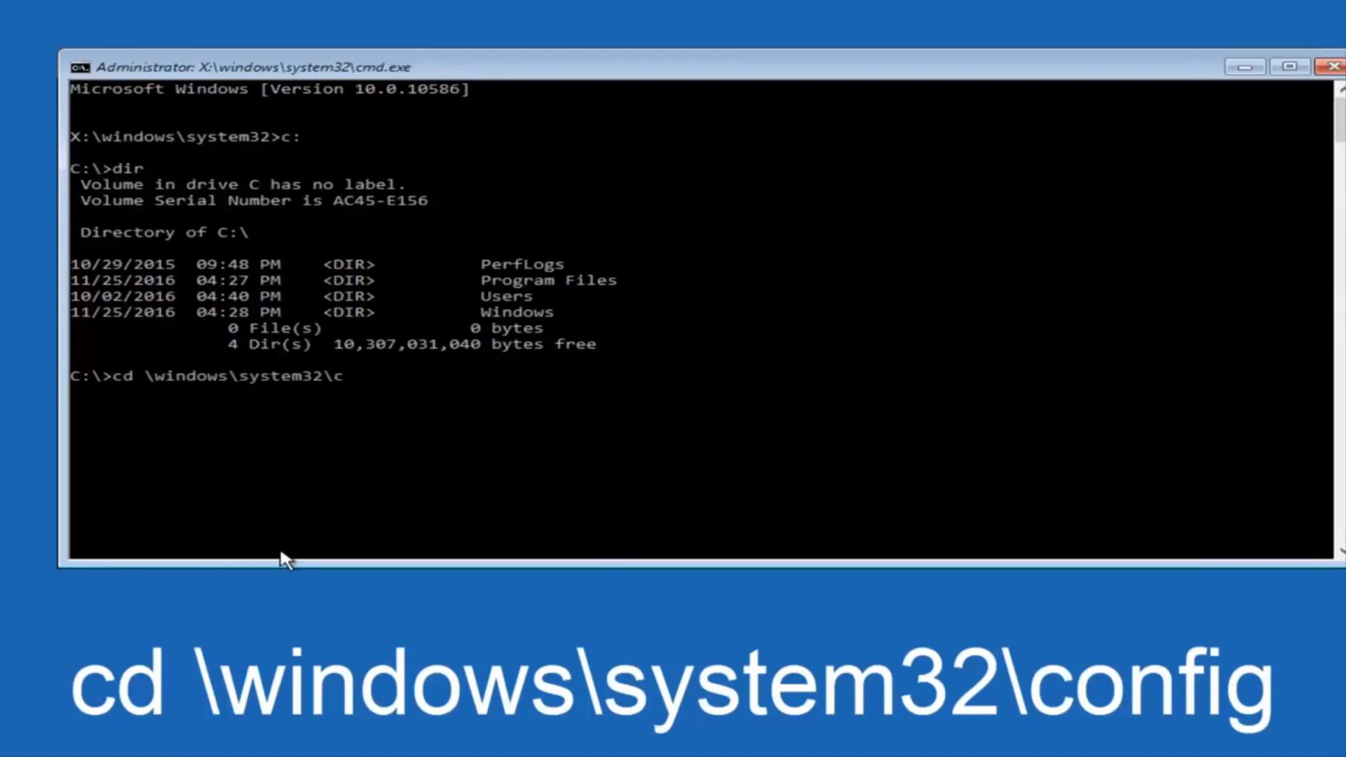
text(onfig)
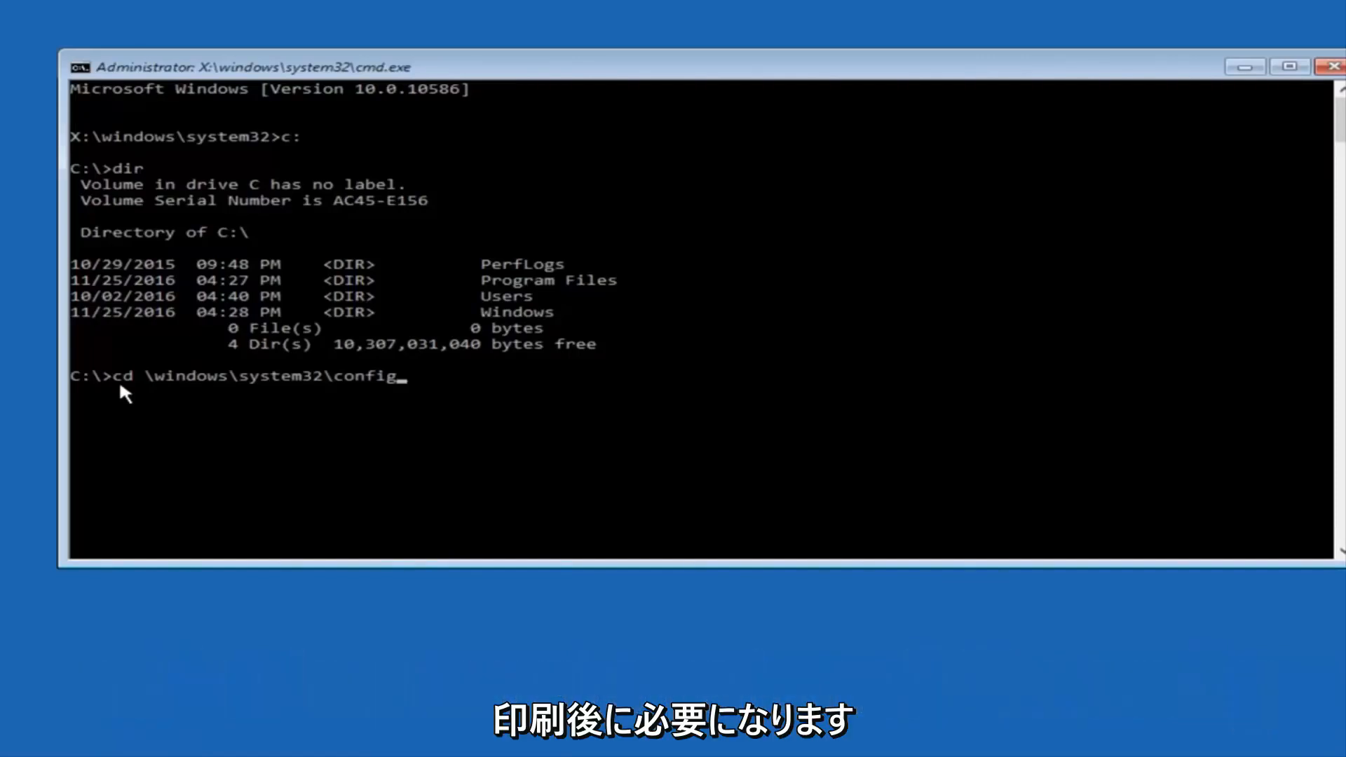
key(Return)
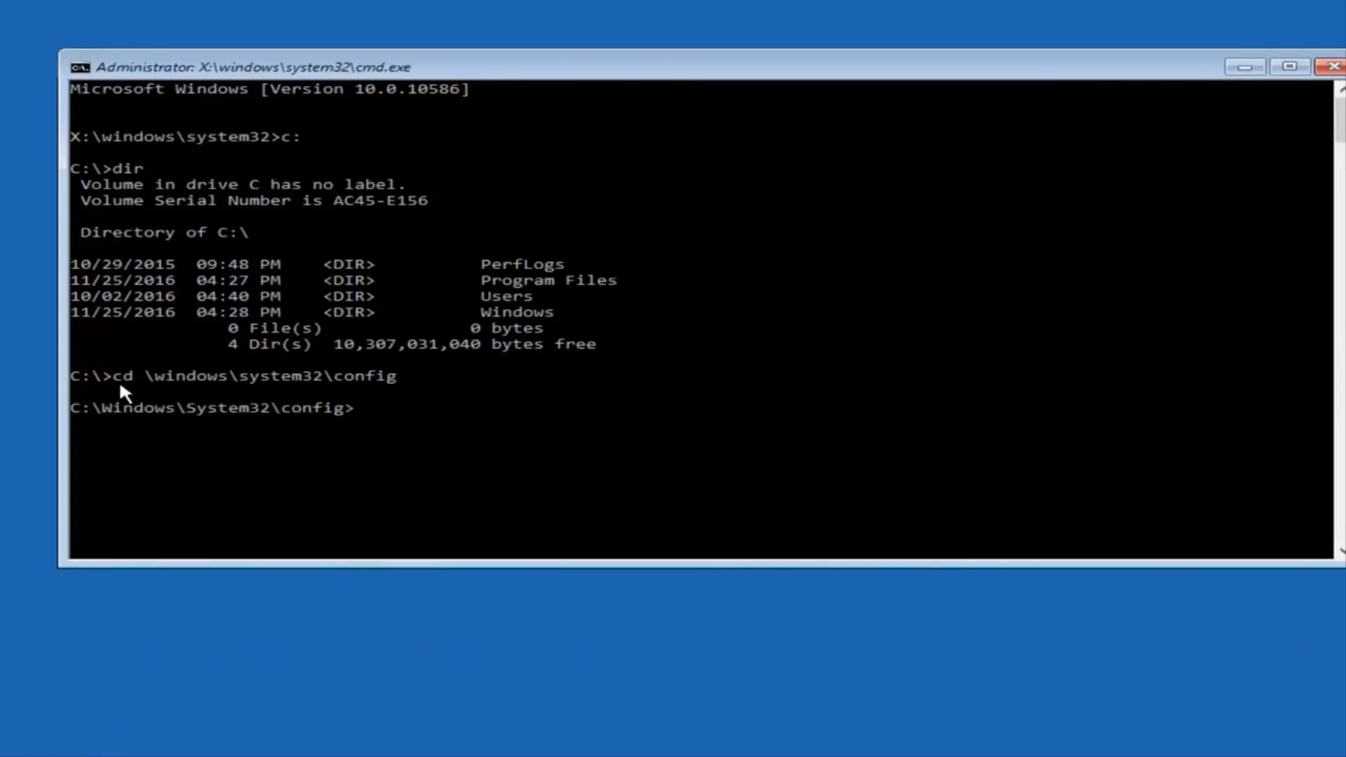
mouse_move(177, 429)
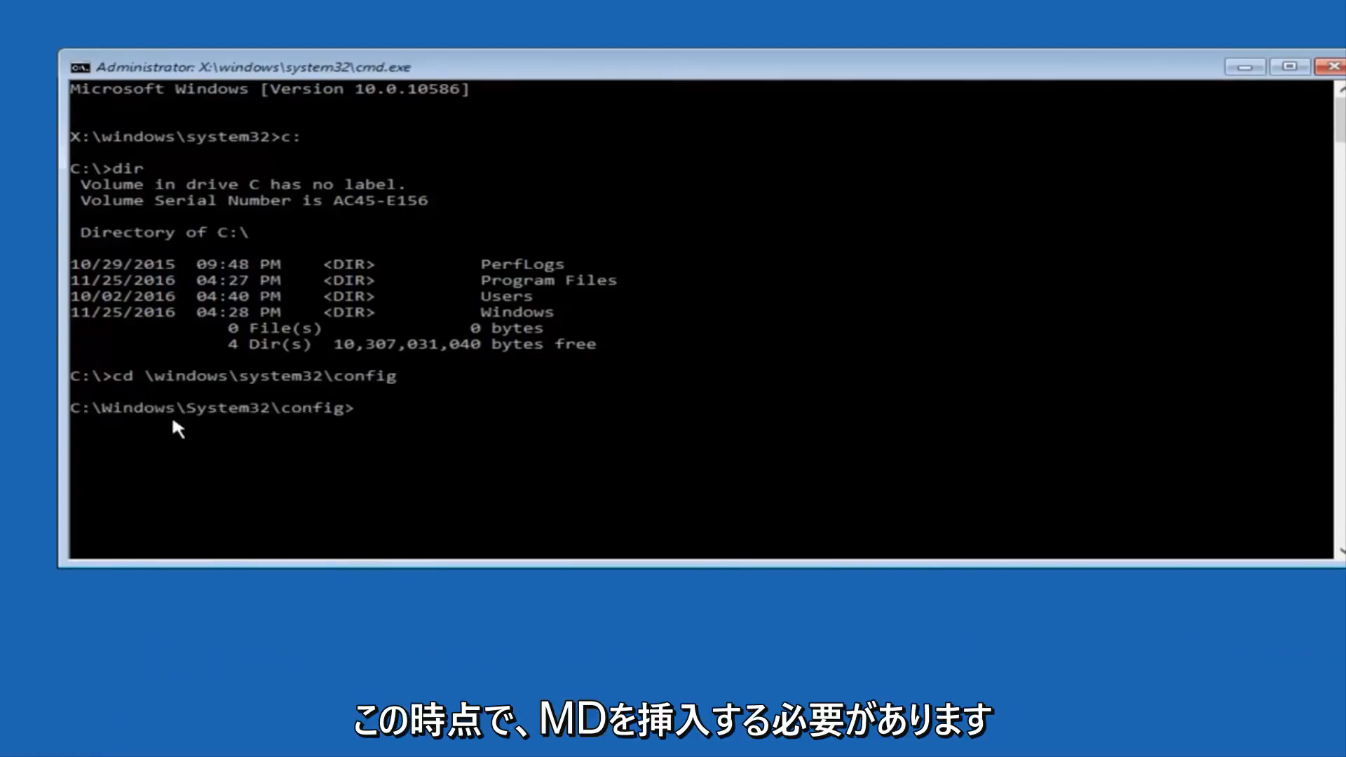
Step: Create a Backup folder inside config with MD Backup
text(MD)
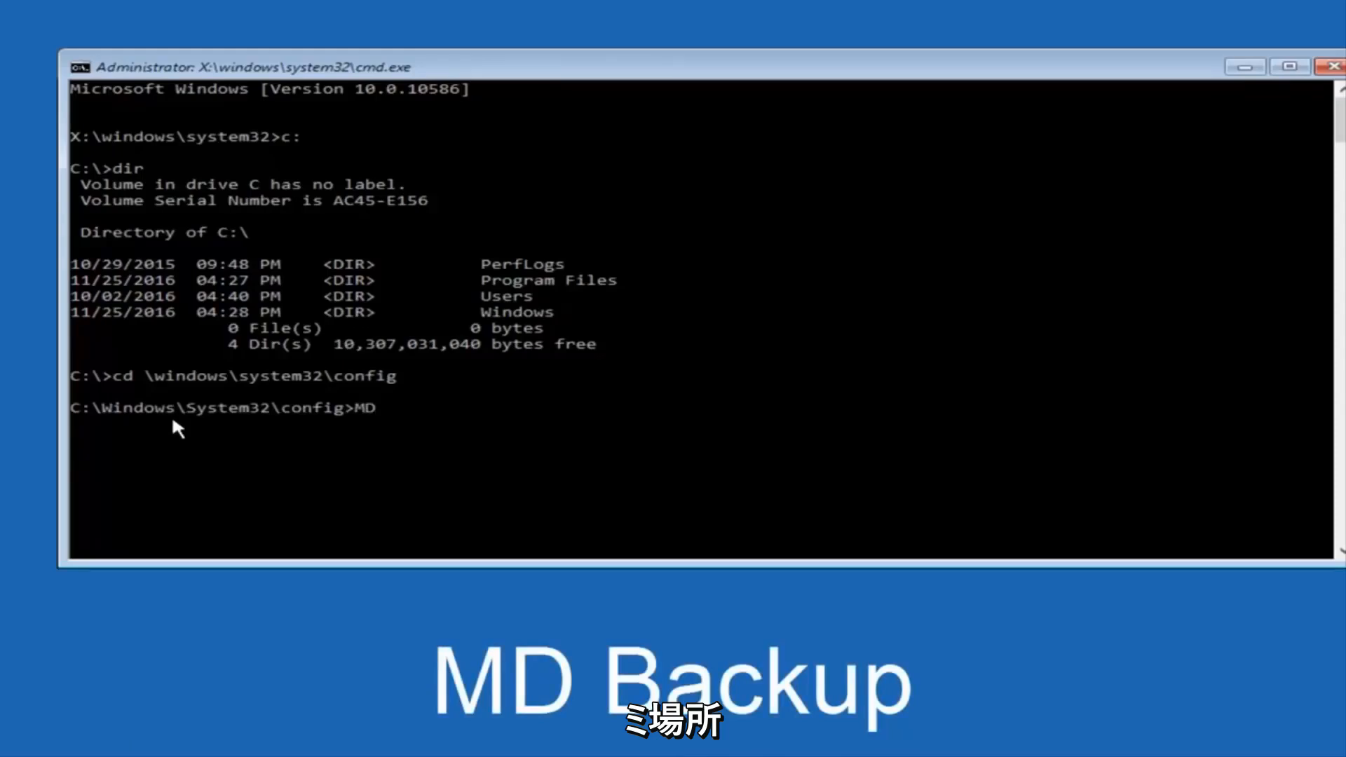
text(Backup)
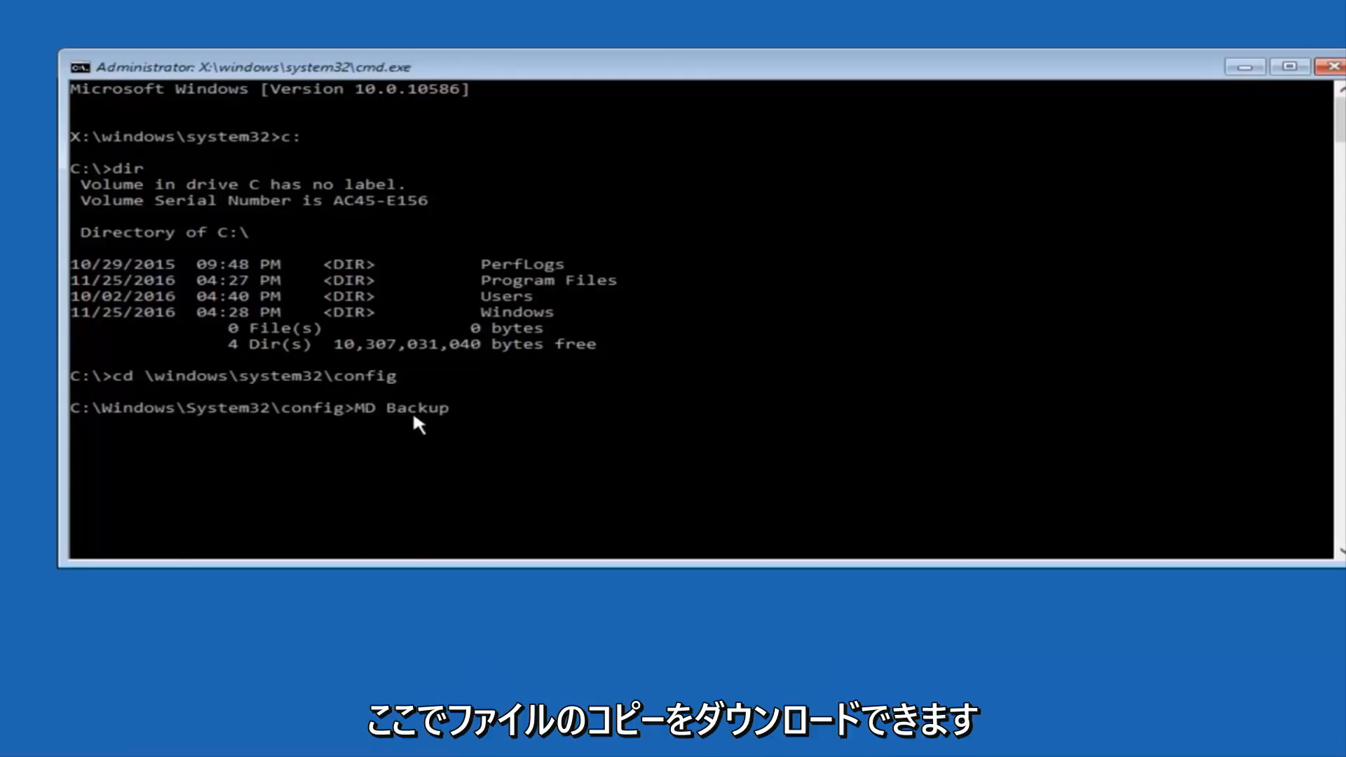
mouse_move(465, 415)
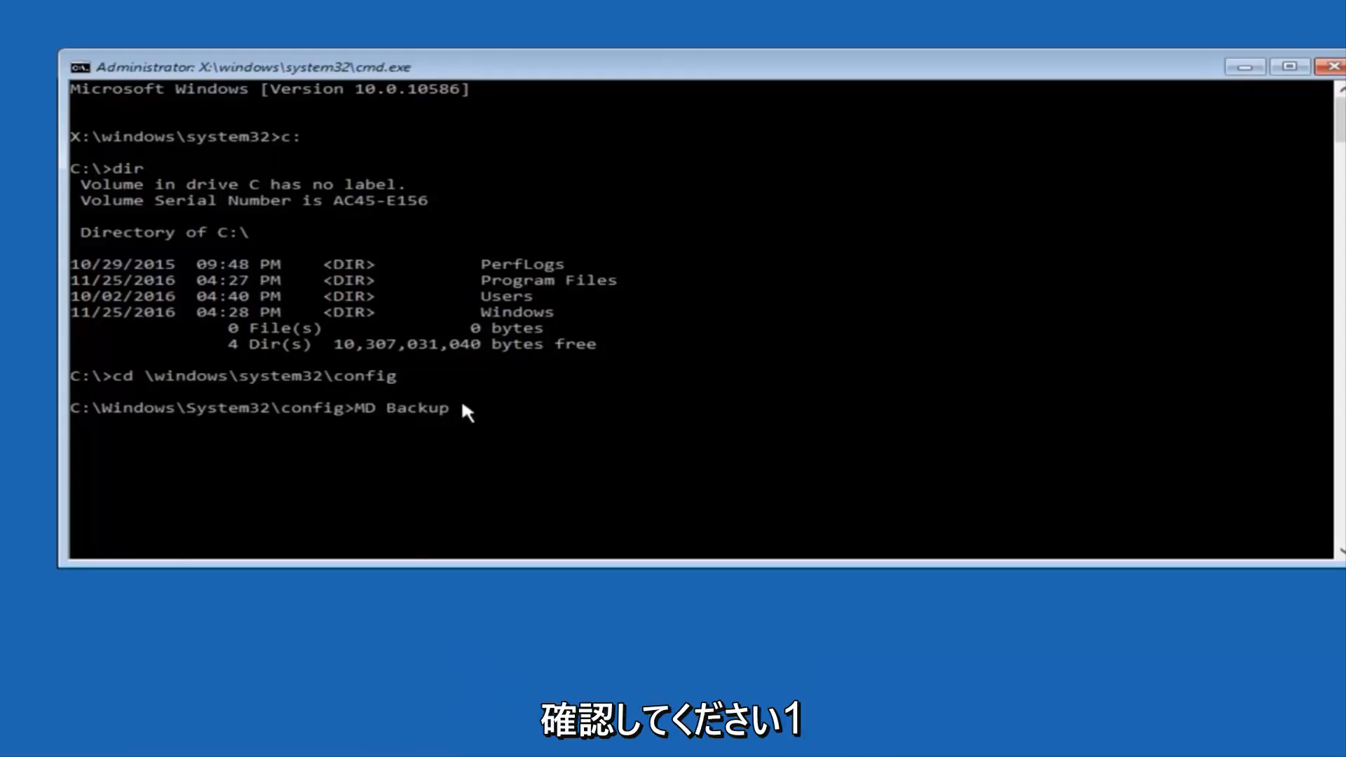
mouse_move(163, 421)
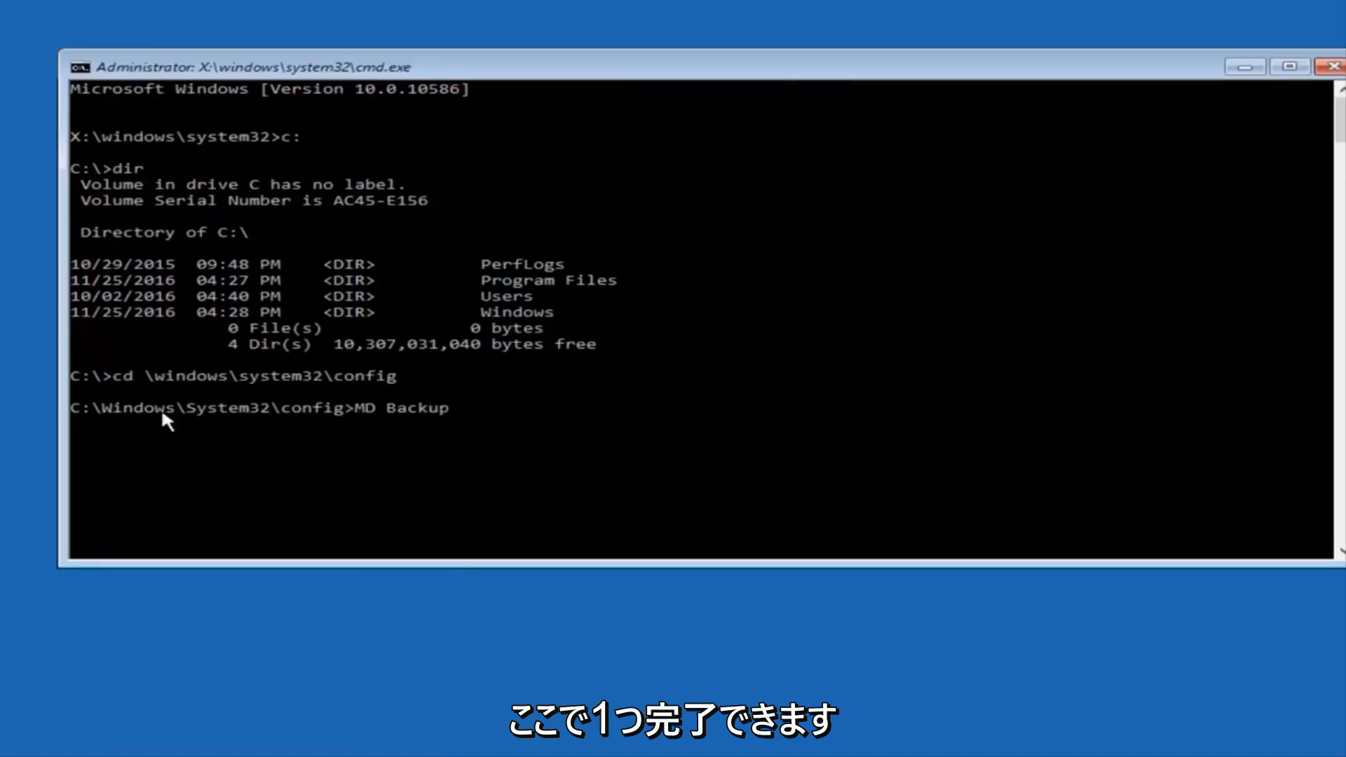
mouse_move(523, 397)
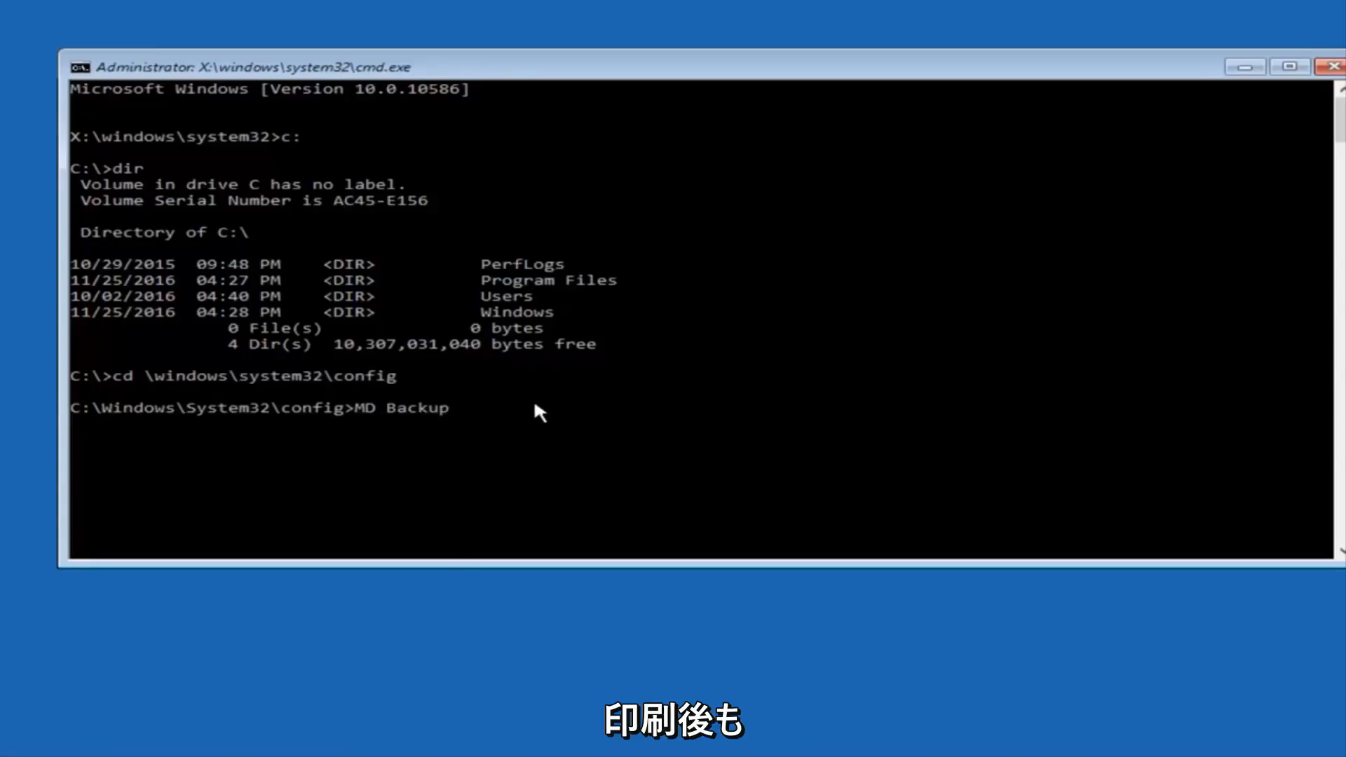
key(Return)
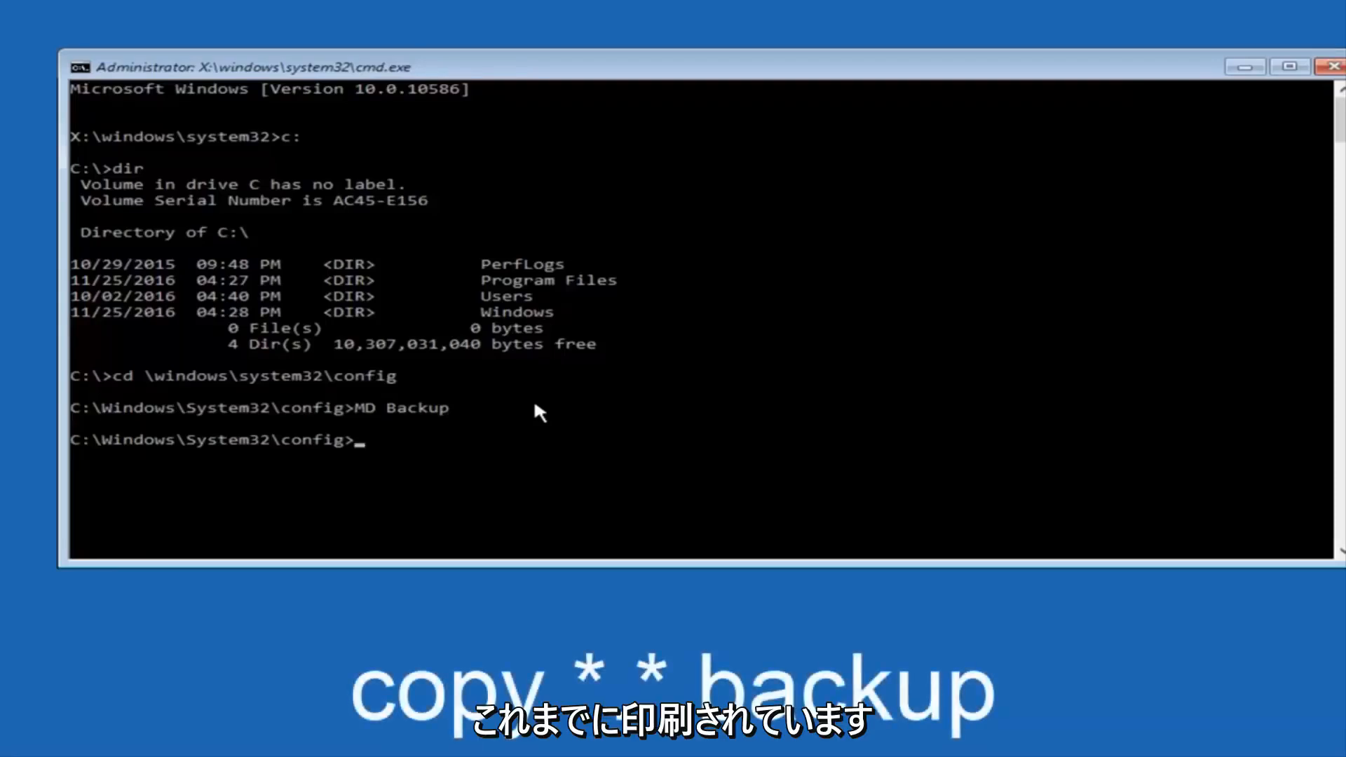
Step: Copy all ten config registry files into the Backup folder with copy *.* backup
text(copy *)
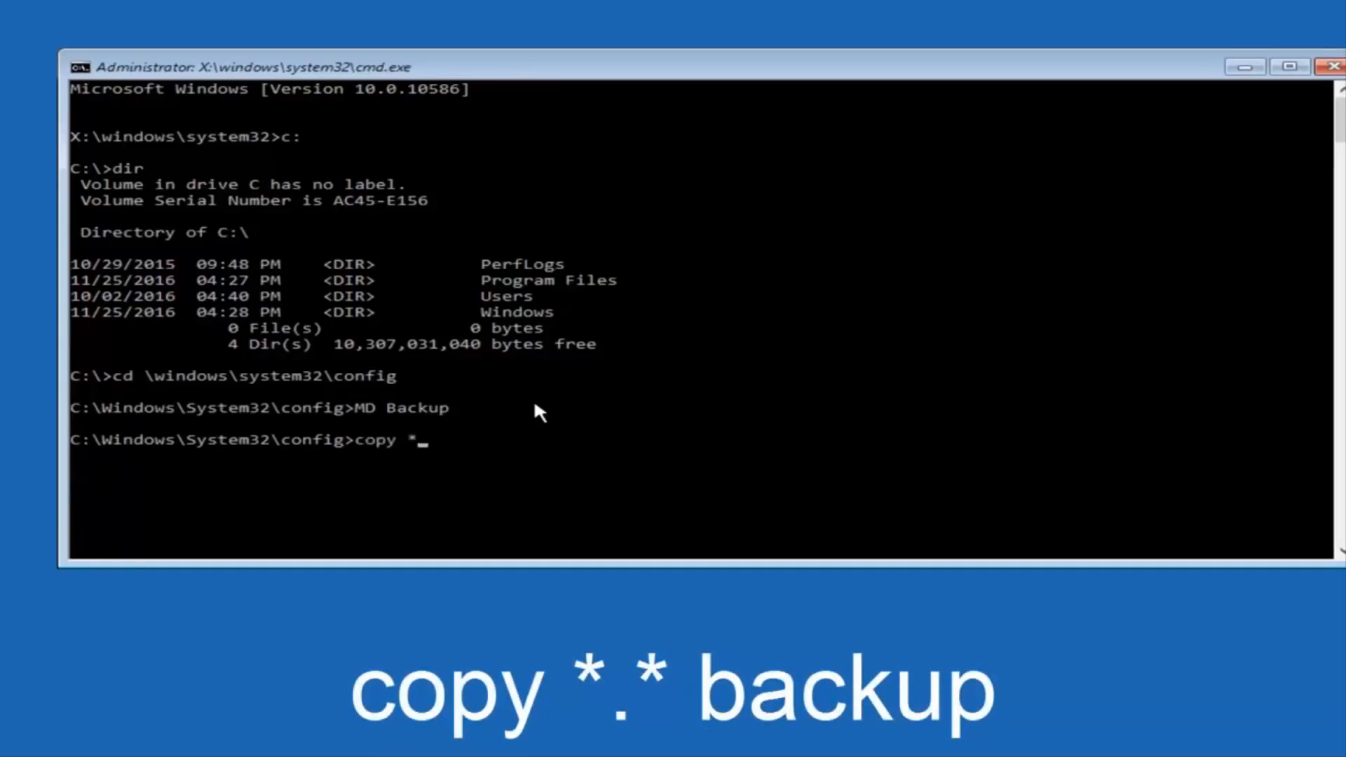
text(.*)
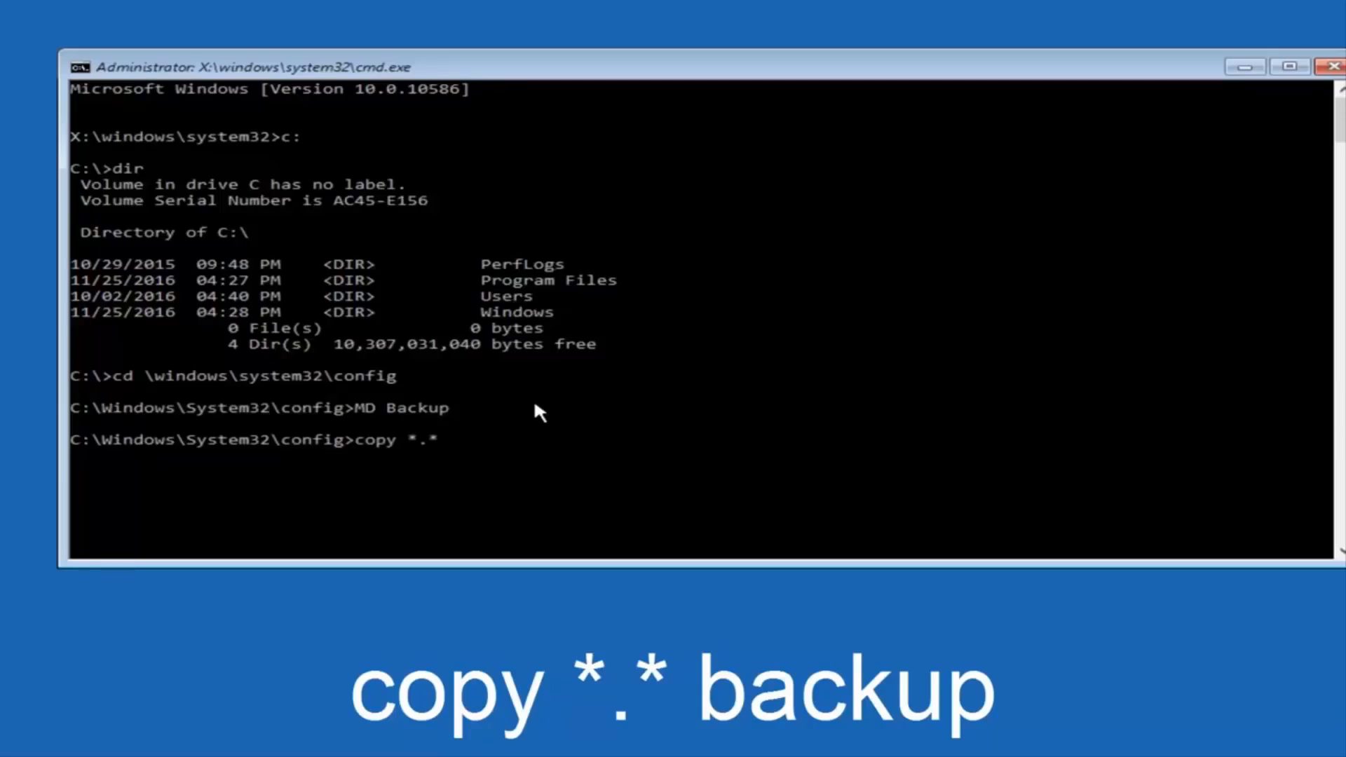
text(backup)
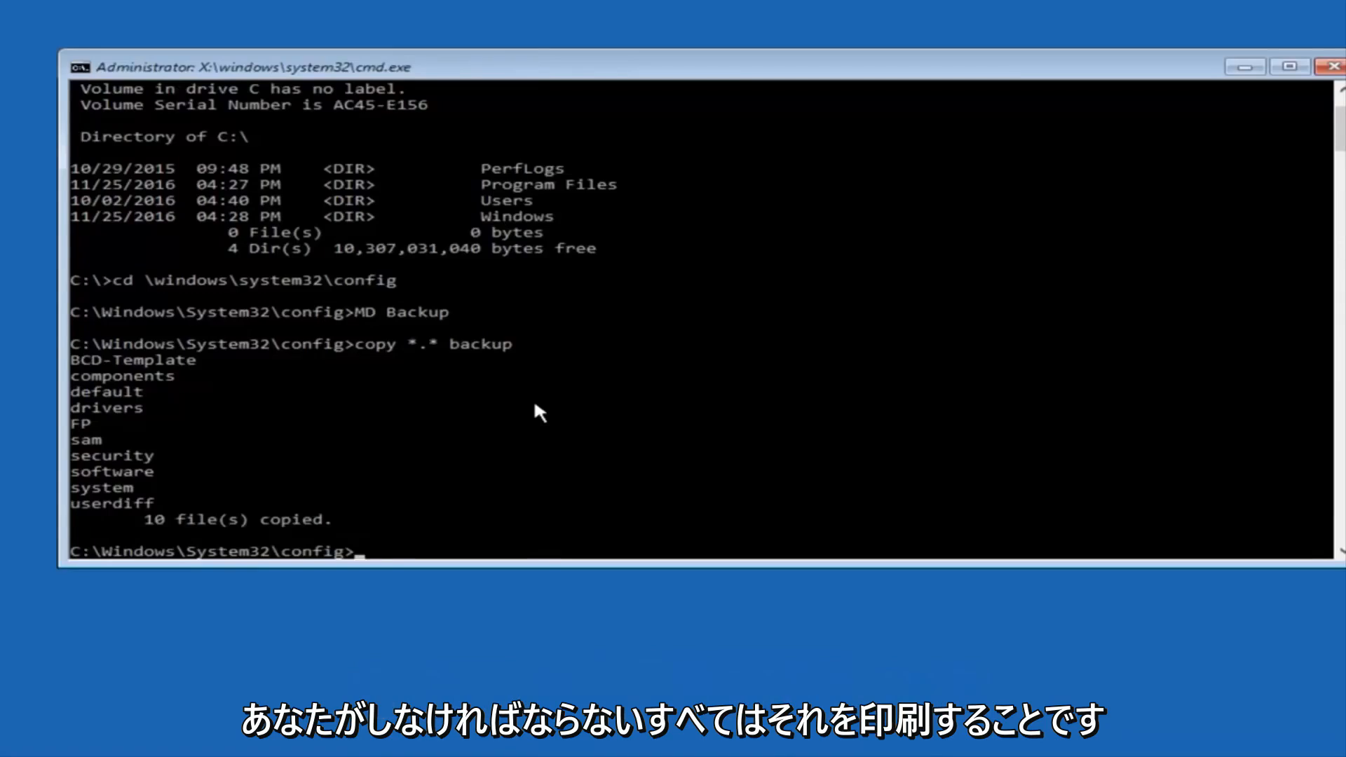
Step: Change into the RegBack folder inside config with CD regback
text(CD)
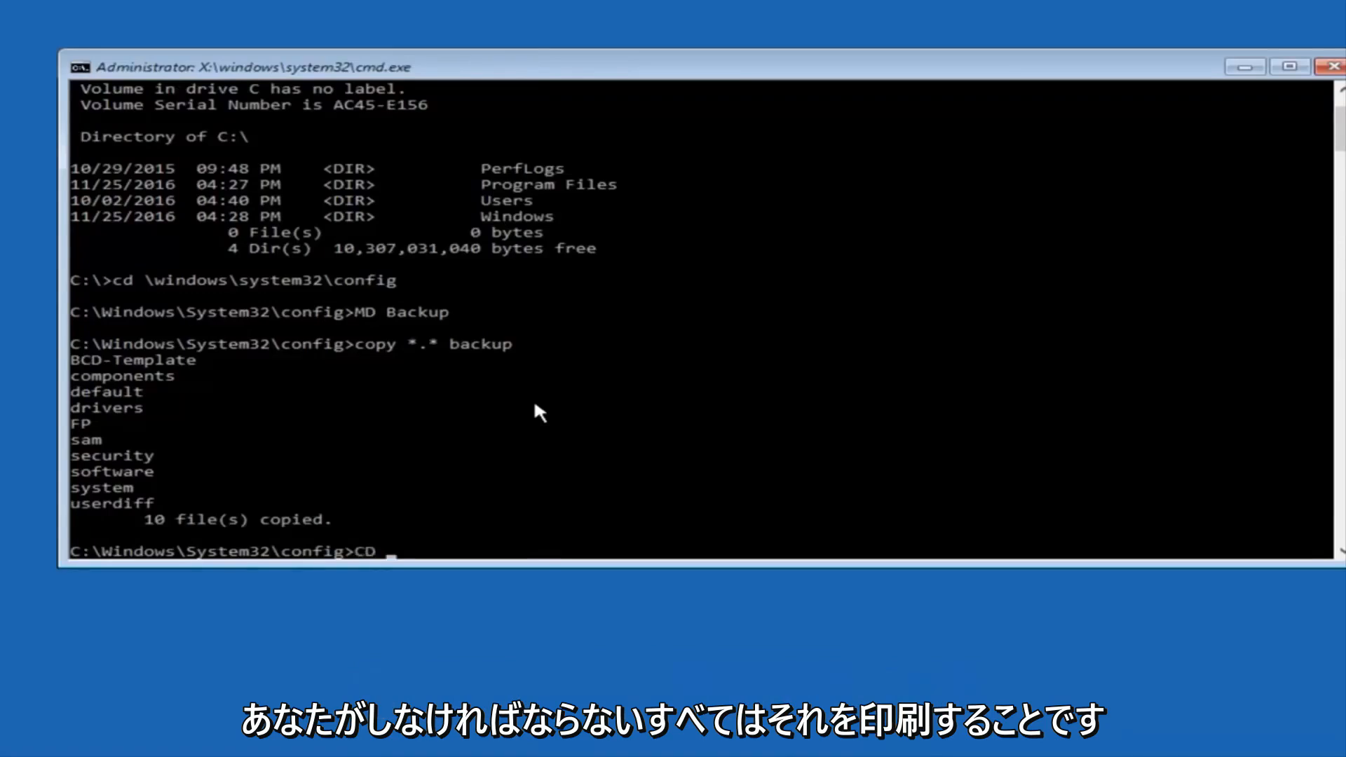
text(re)
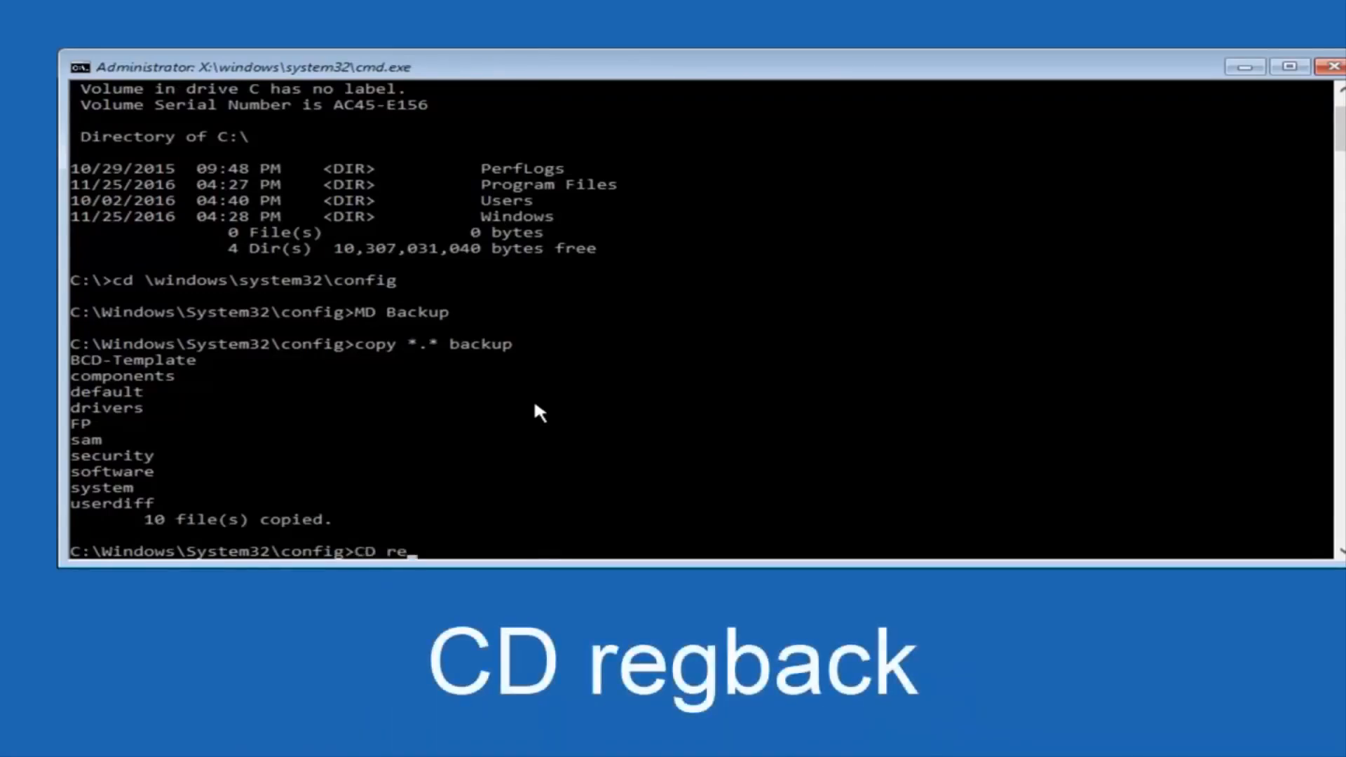
text(g)
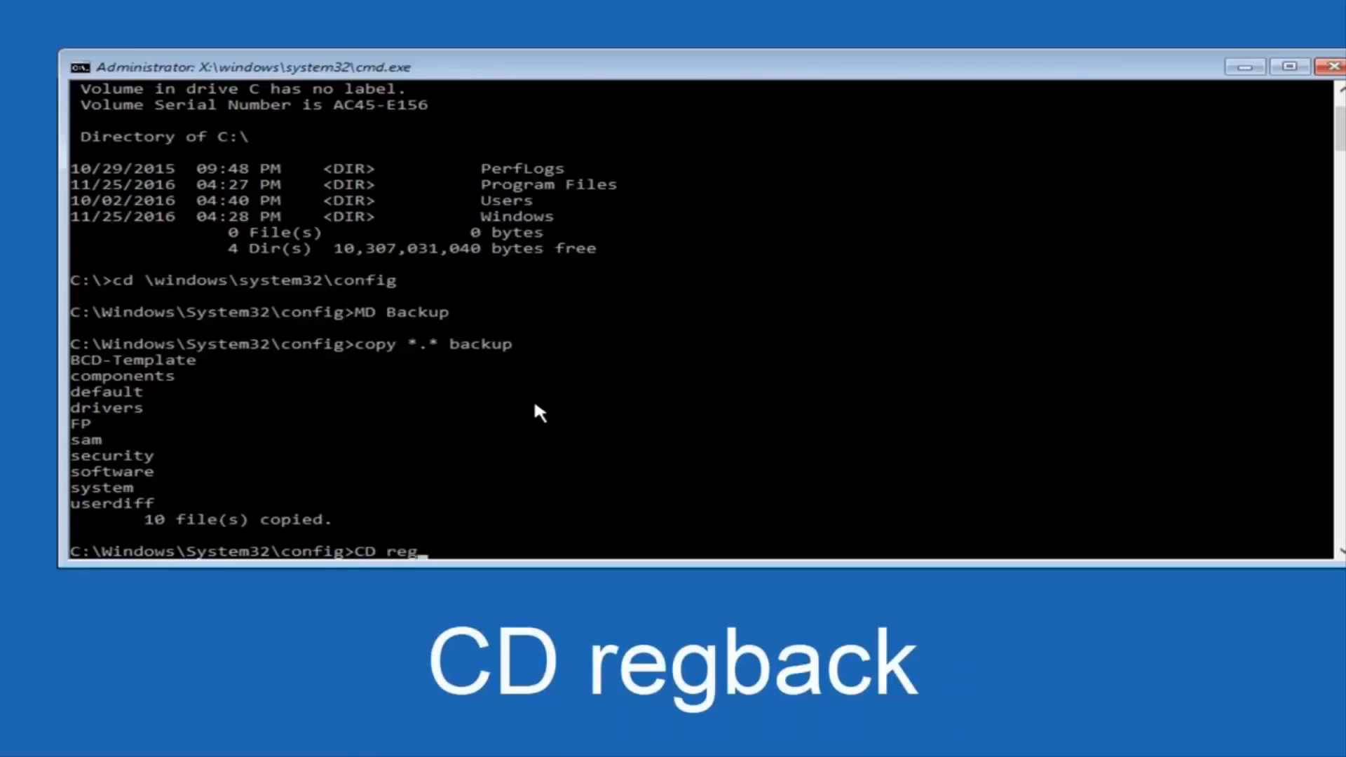
text(back)
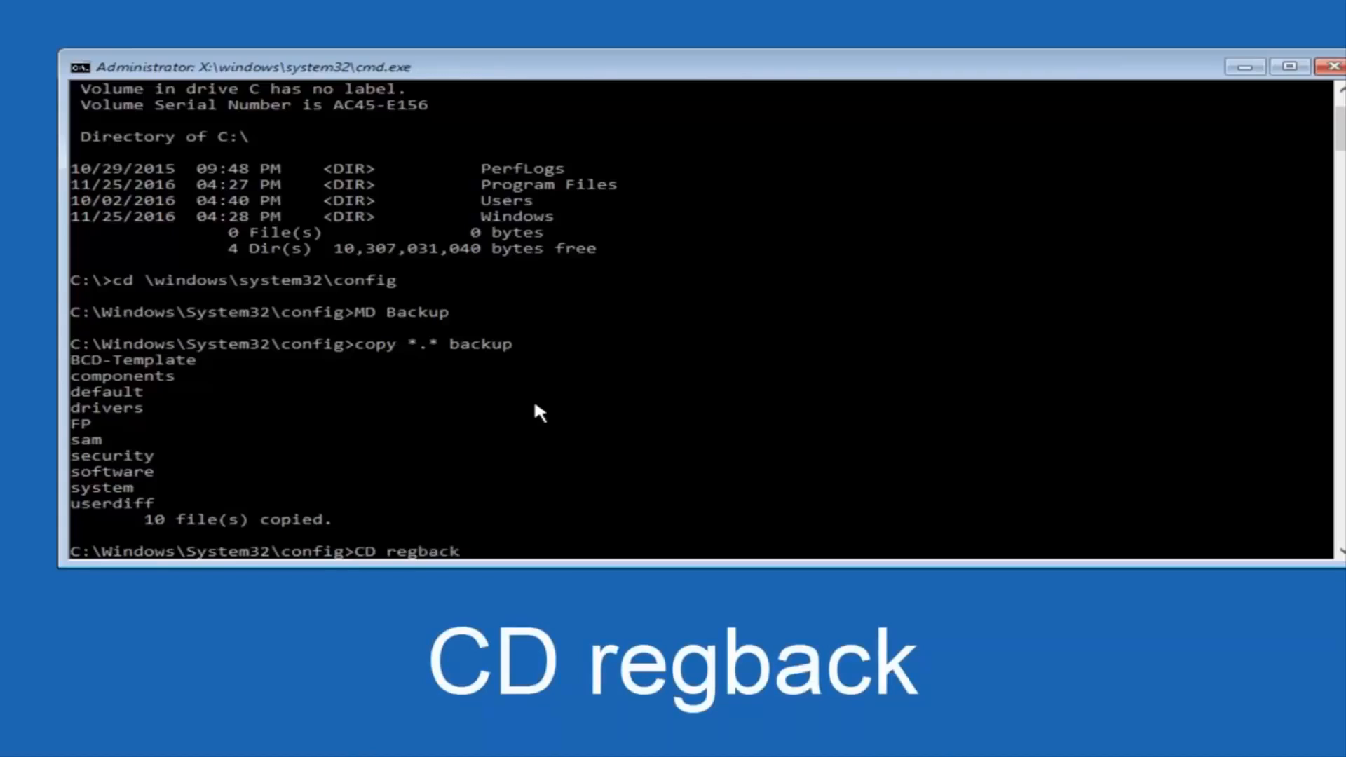
key(Return)
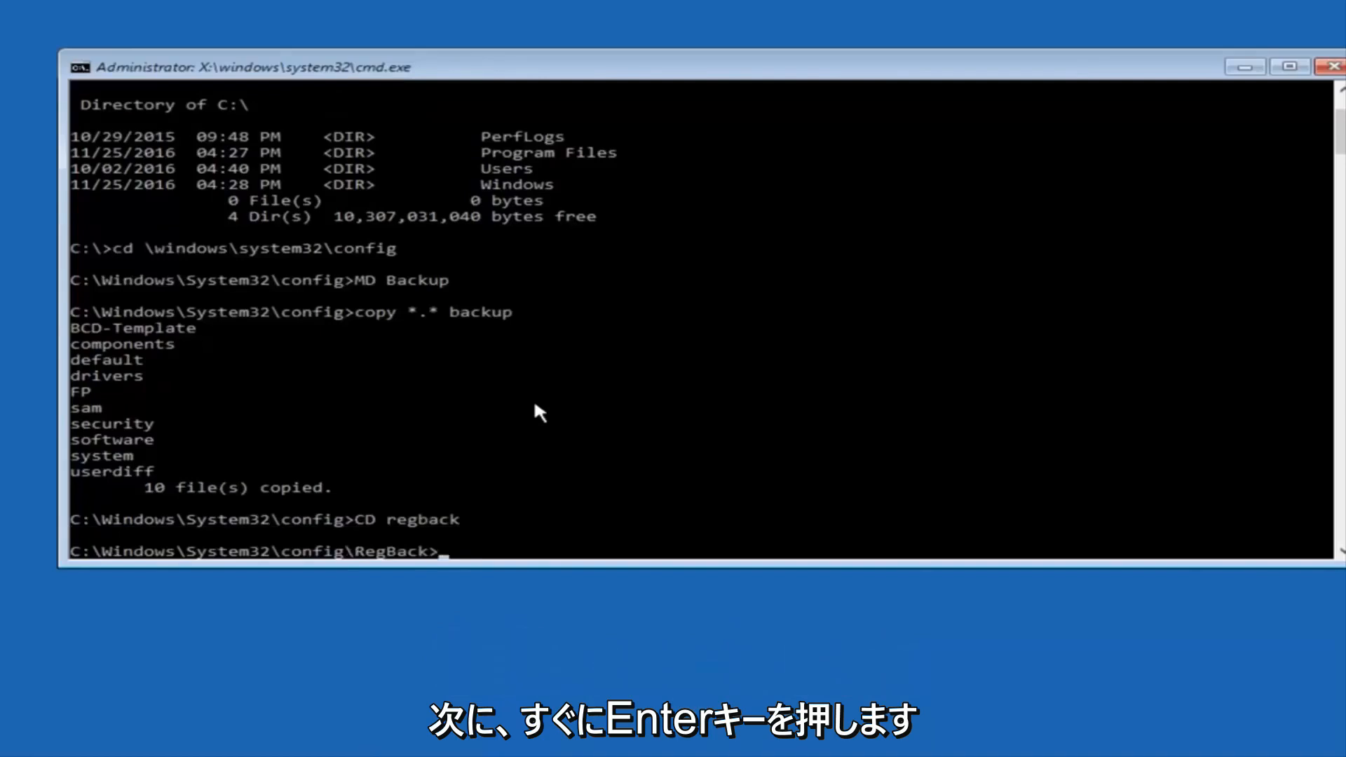
text(di)
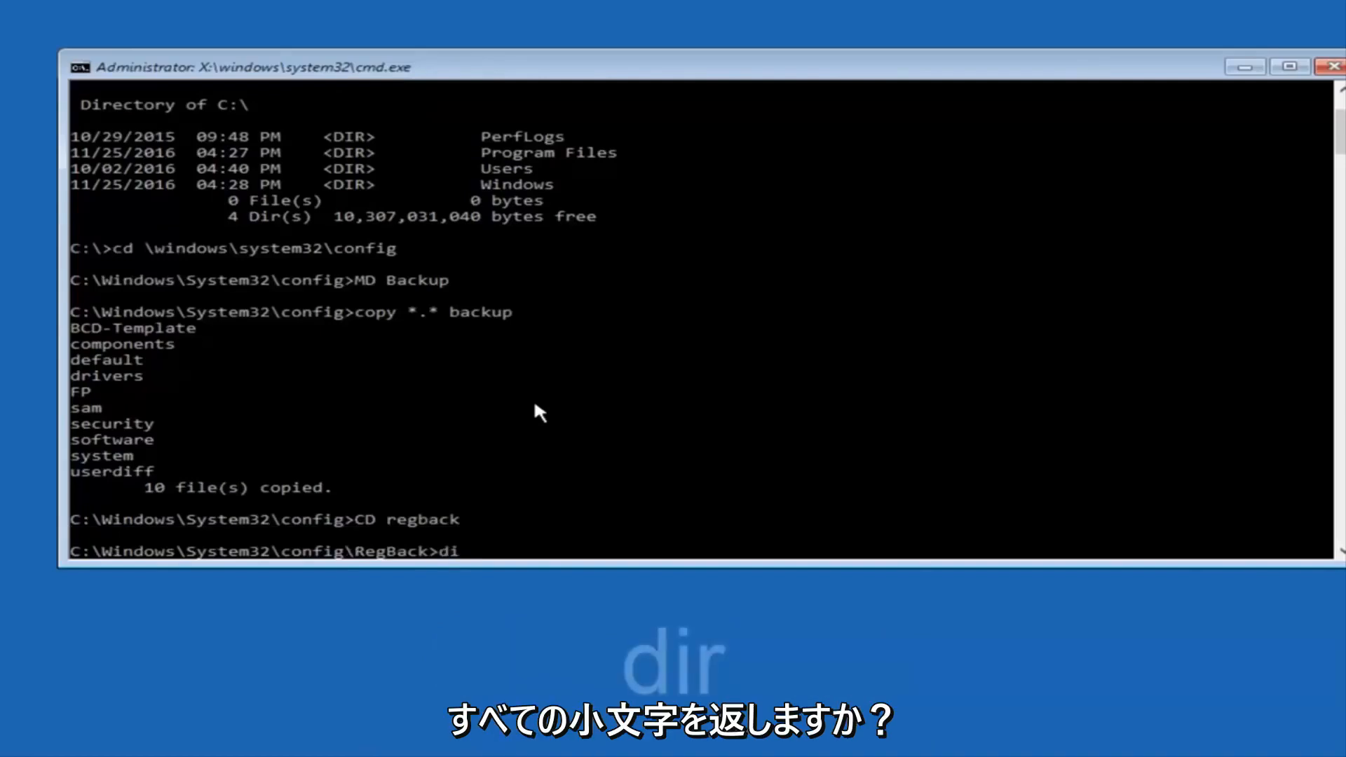
text(r)
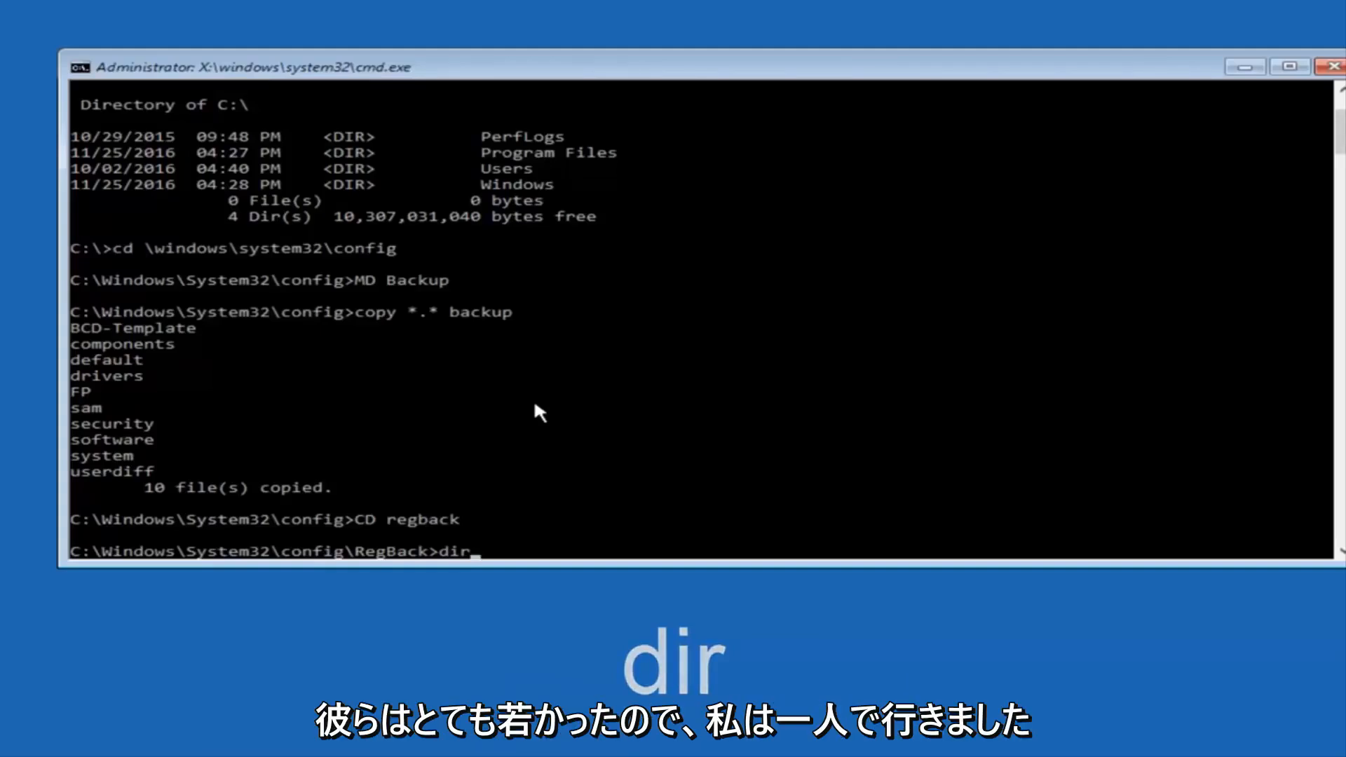
key(Return)
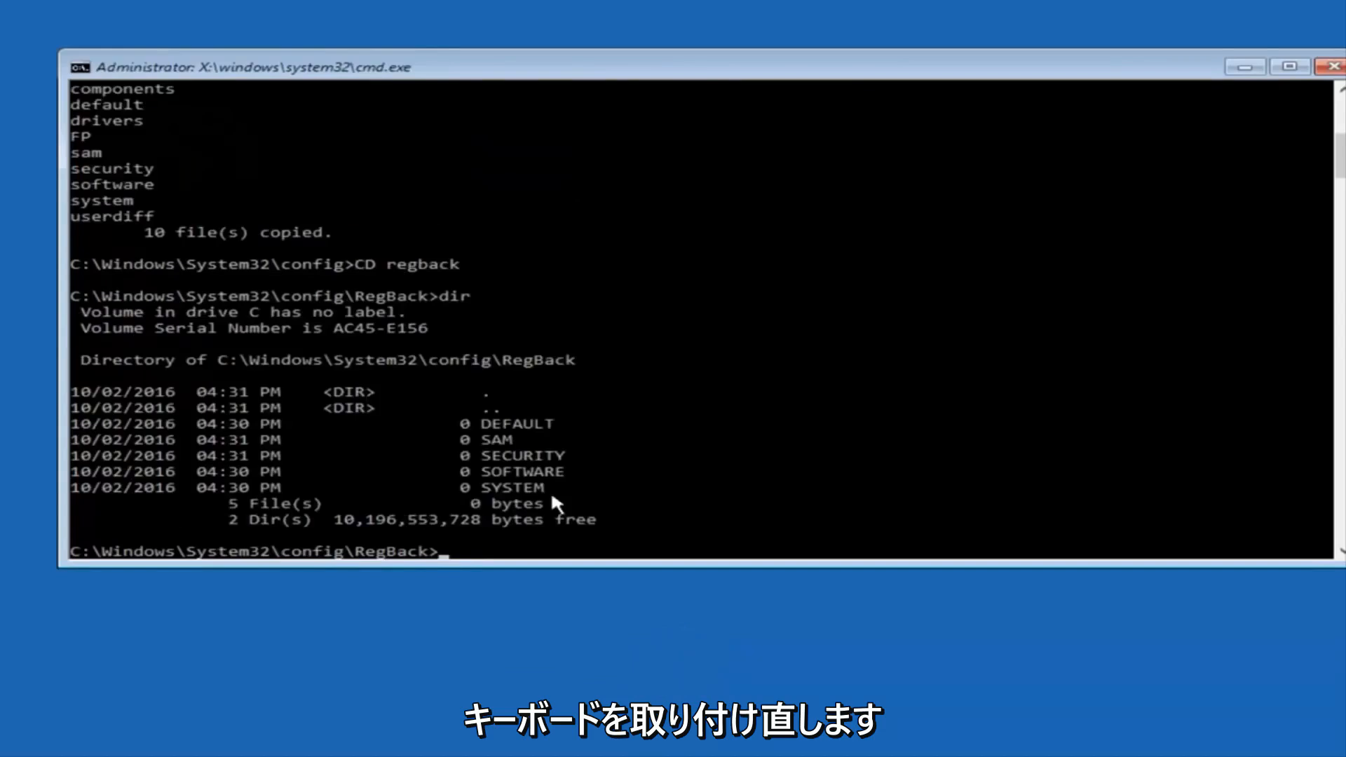
mouse_move(462, 457)
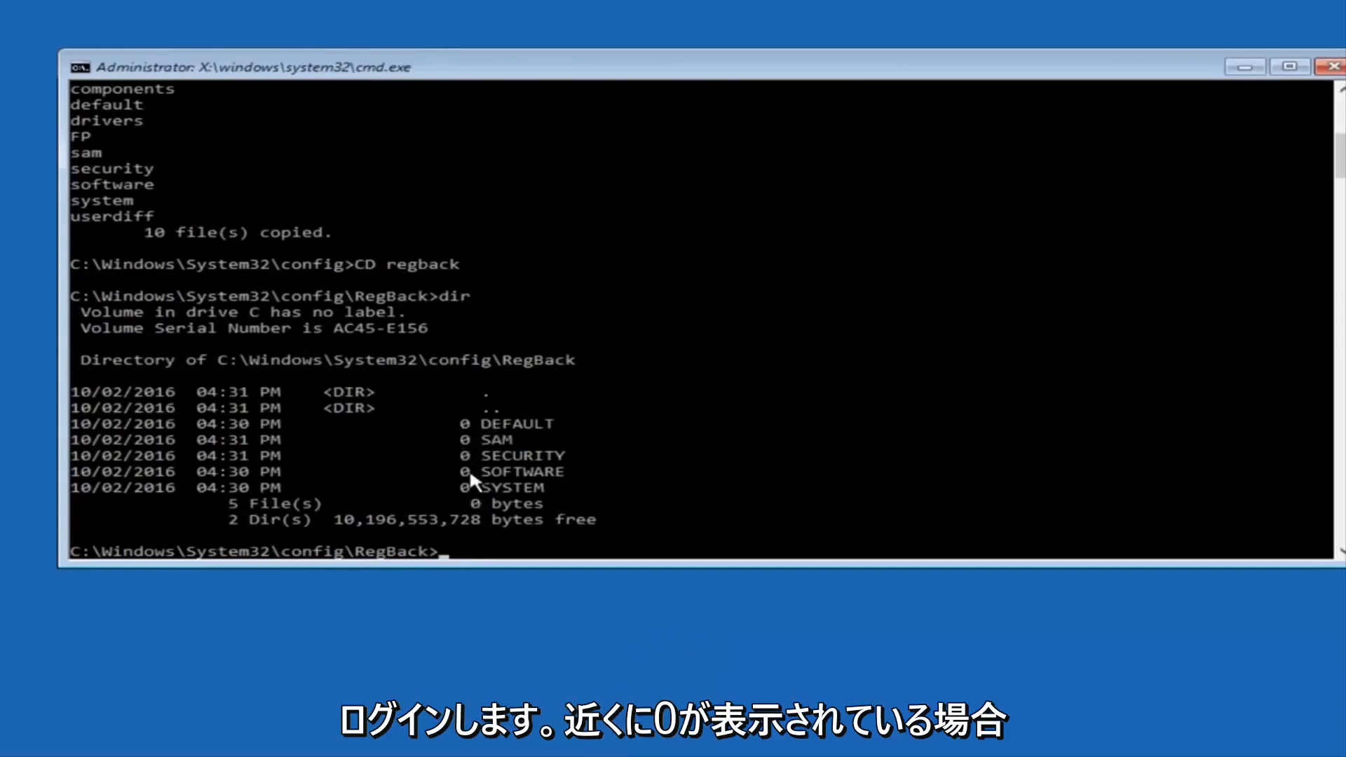
mouse_move(501, 312)
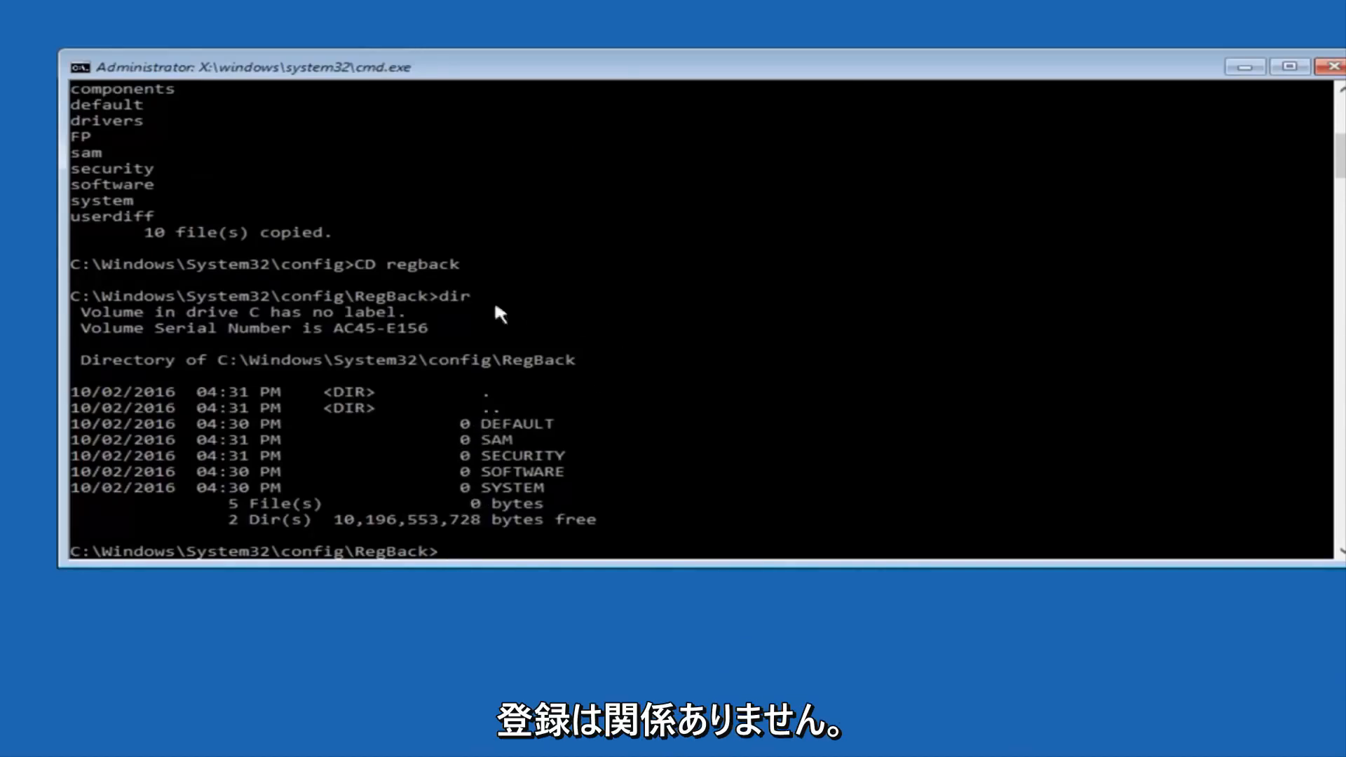
mouse_move(779, 420)
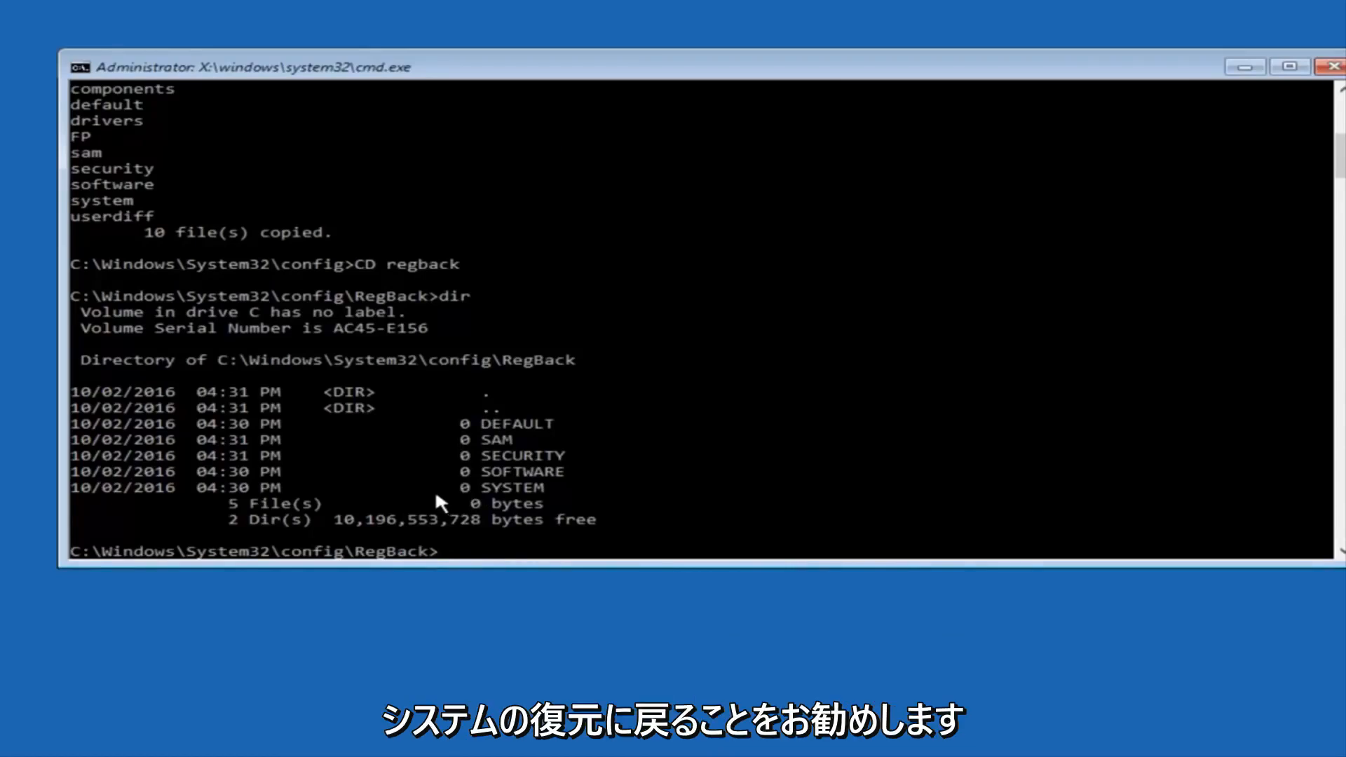
mouse_move(426, 499)
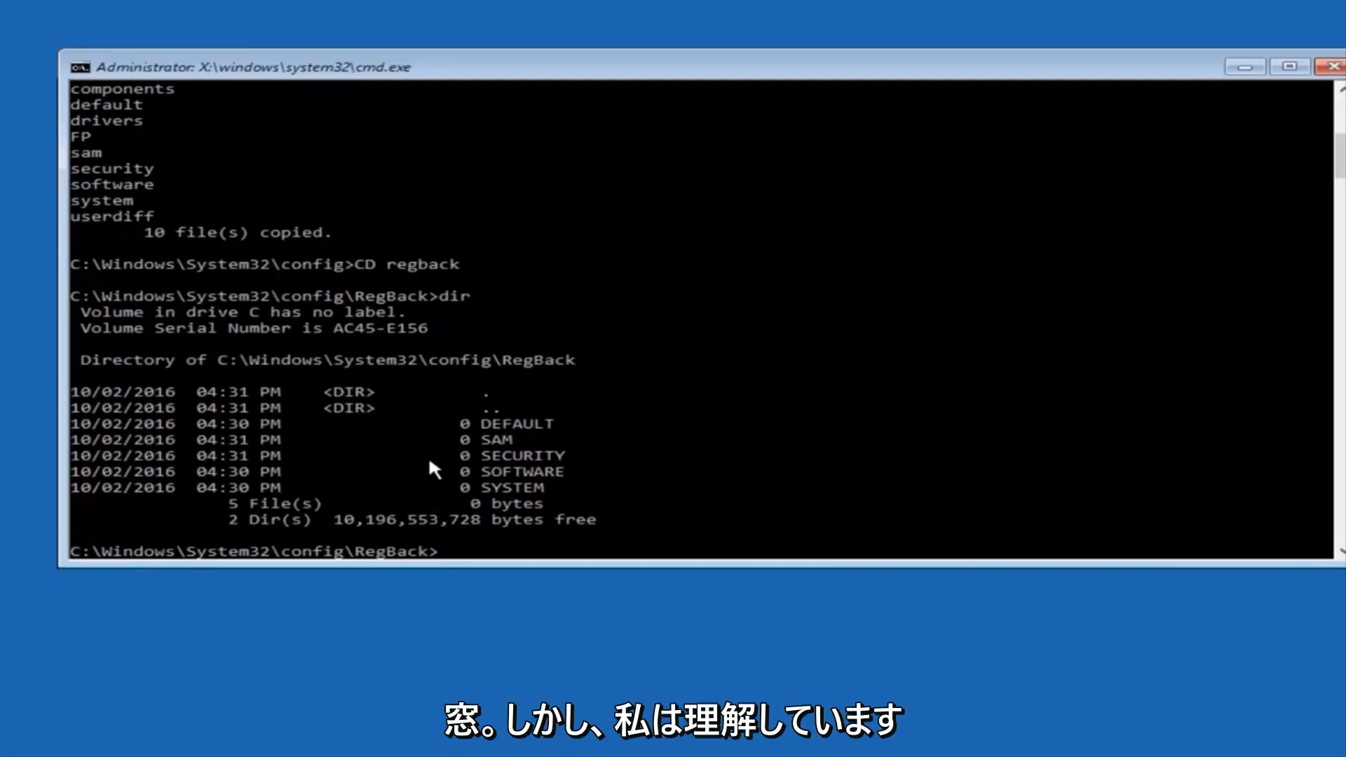
mouse_move(461, 419)
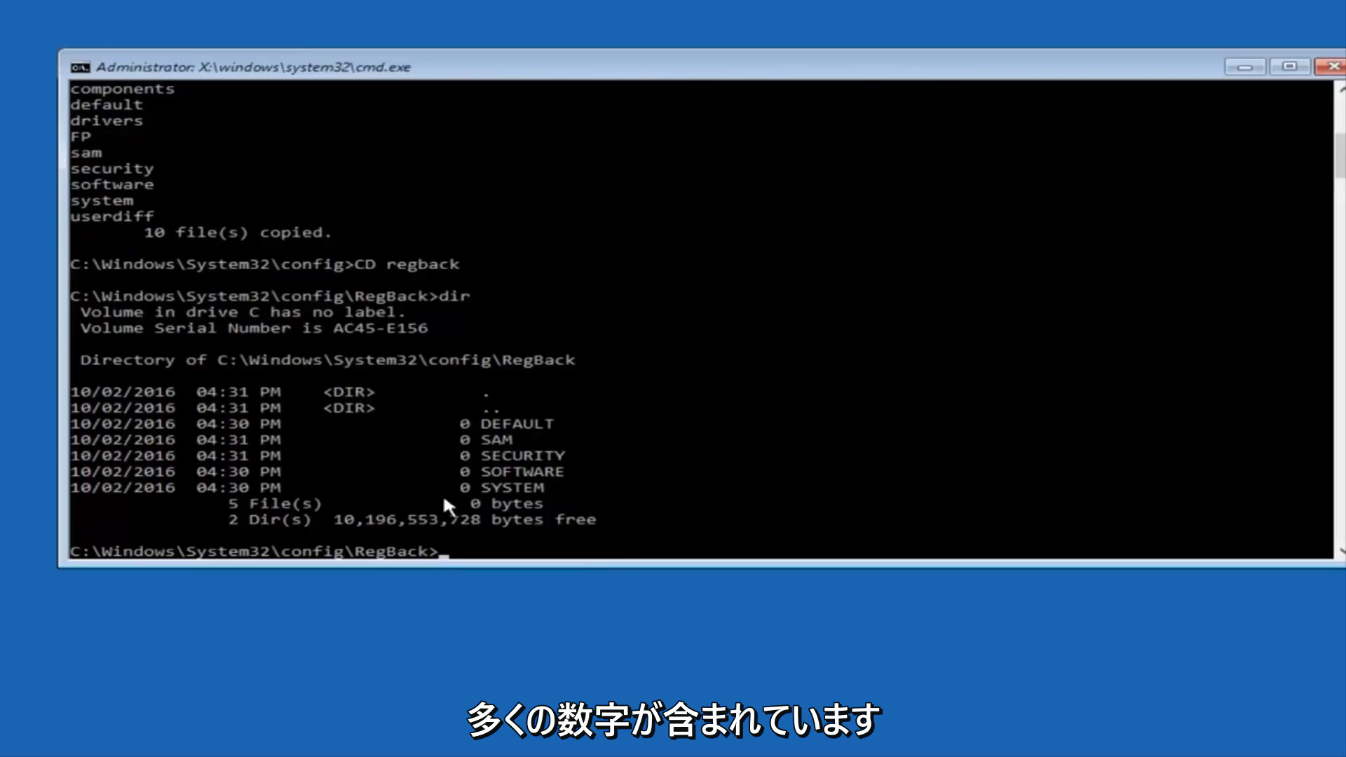
mouse_move(407, 458)
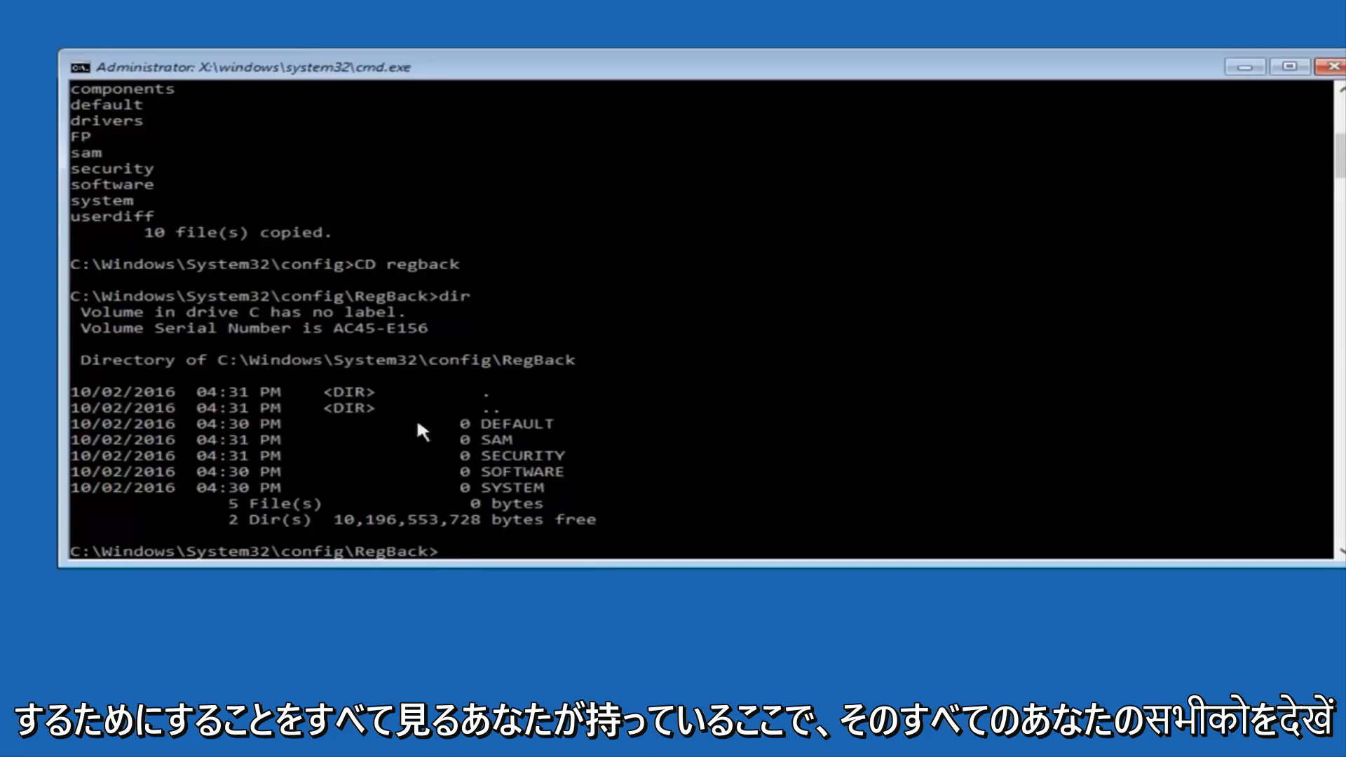
mouse_move(468, 466)
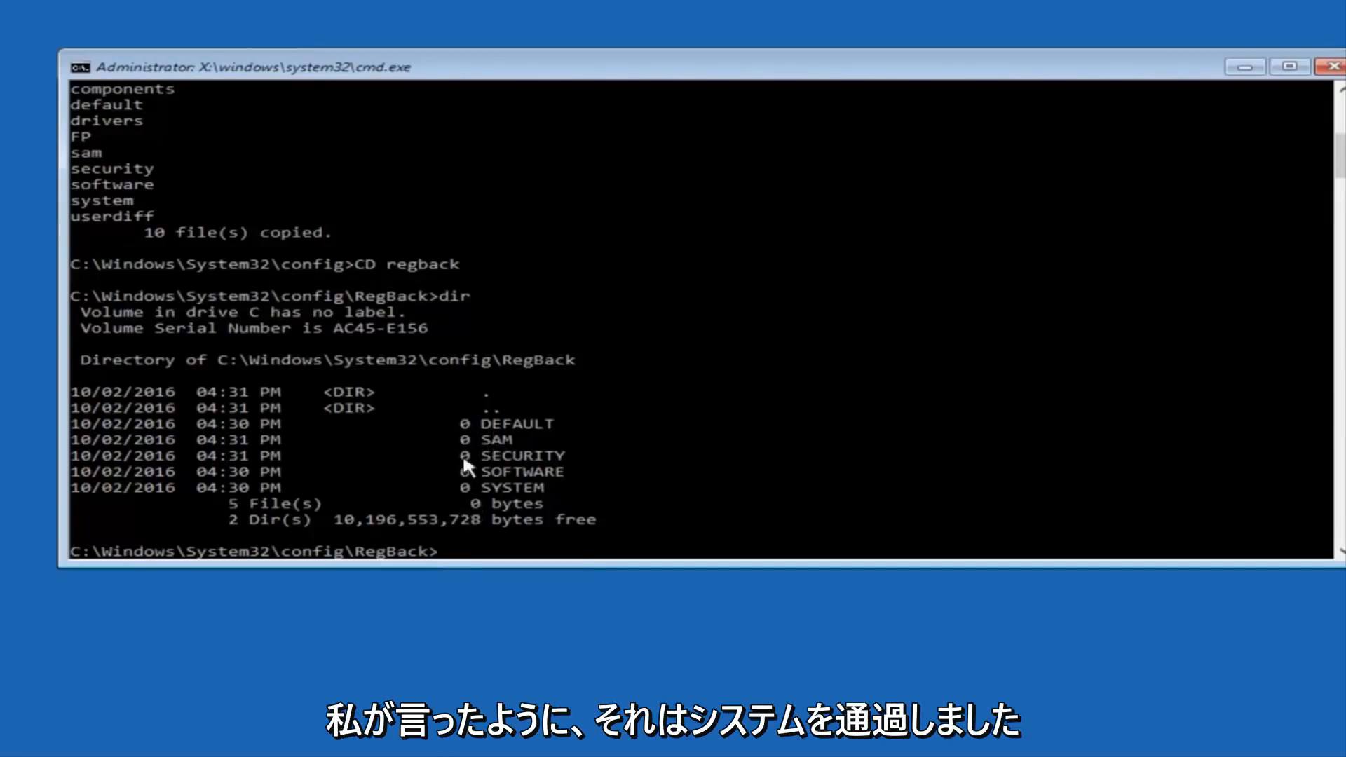
mouse_move(466, 491)
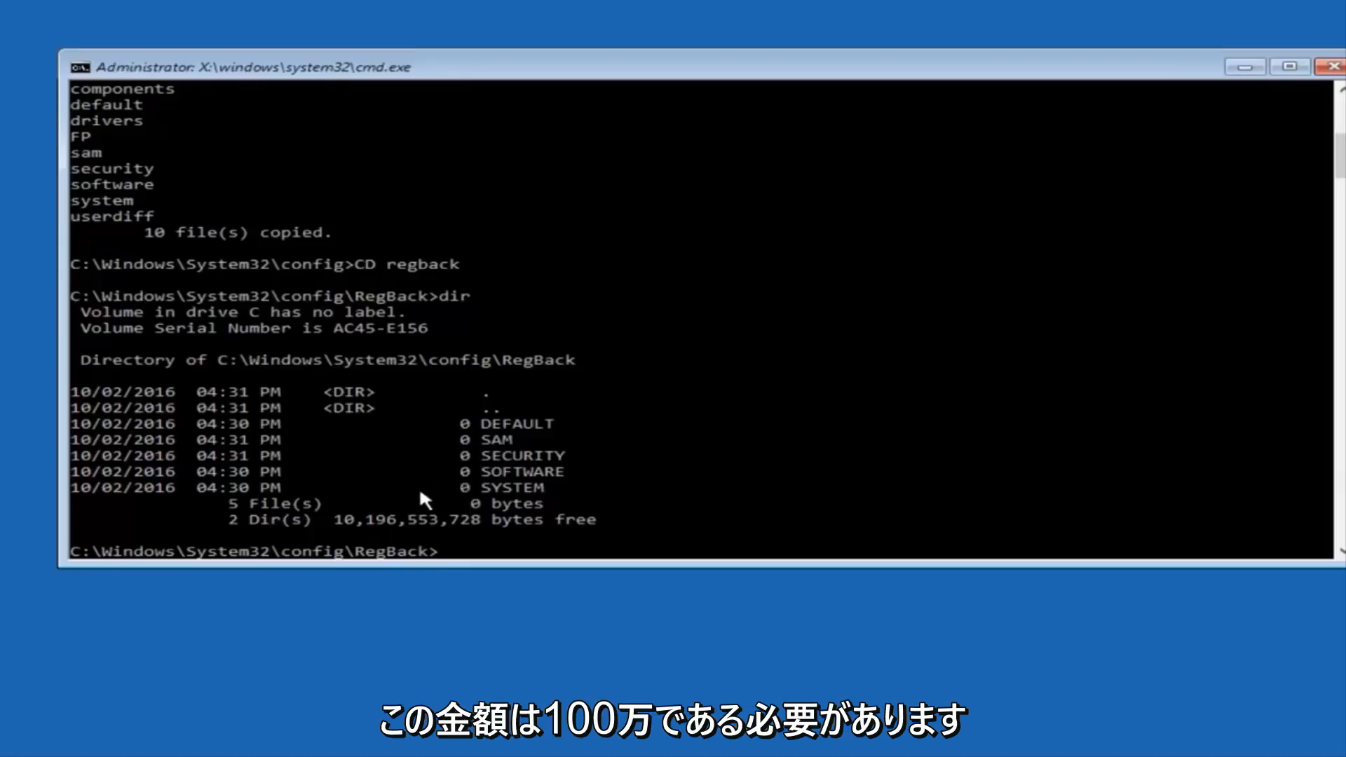
mouse_move(476, 487)
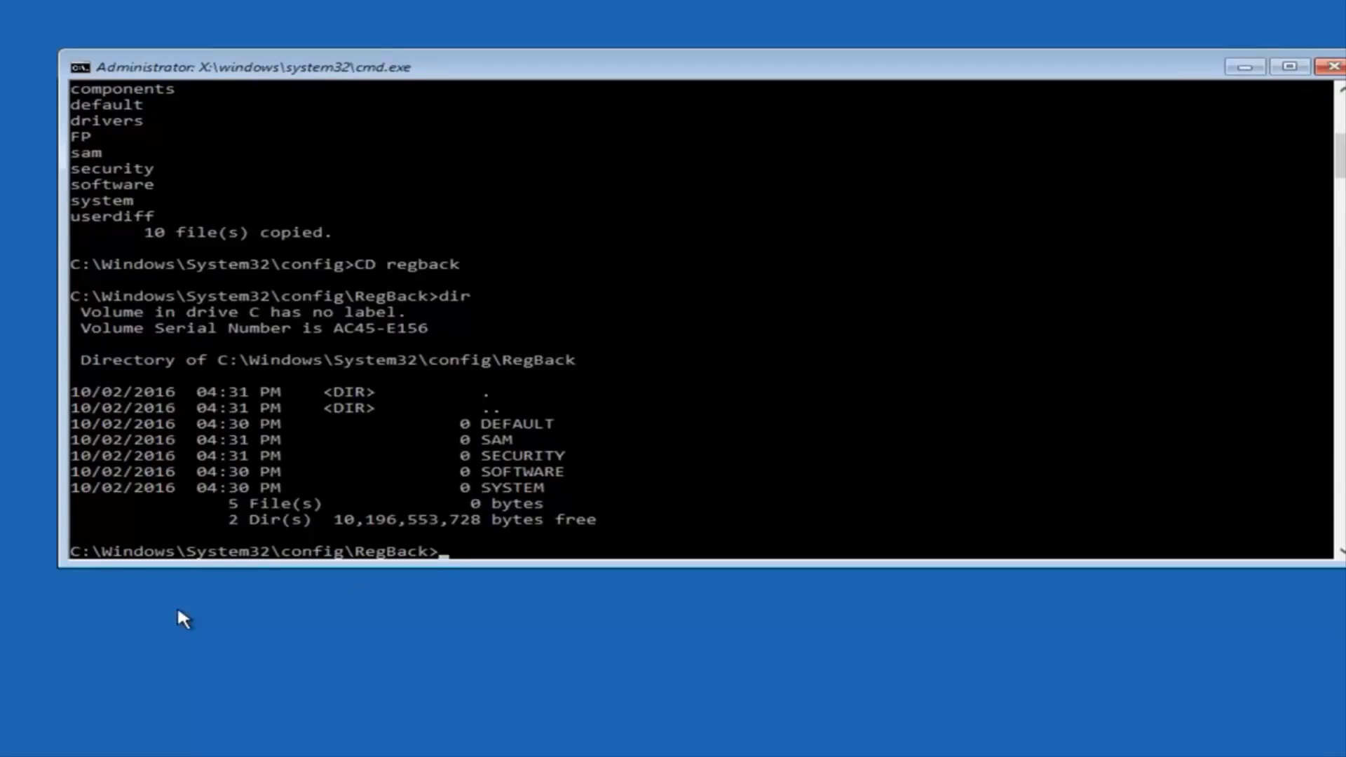
Step: Copy the five RegBack hive files up into config with copy *.* .., overwriting DEFAULT, SAM, SECURITY, SOFTWARE and SYSTEM
text(vc)
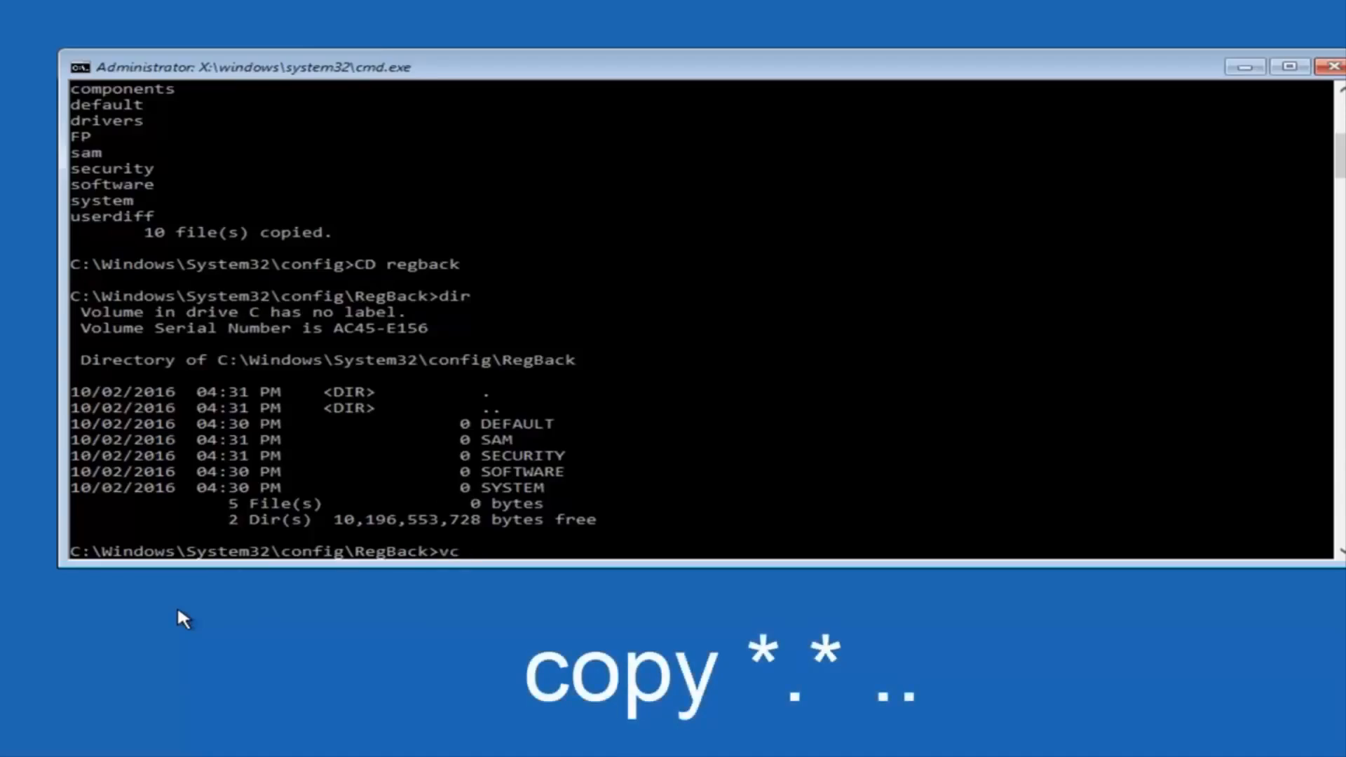
text(copy *)
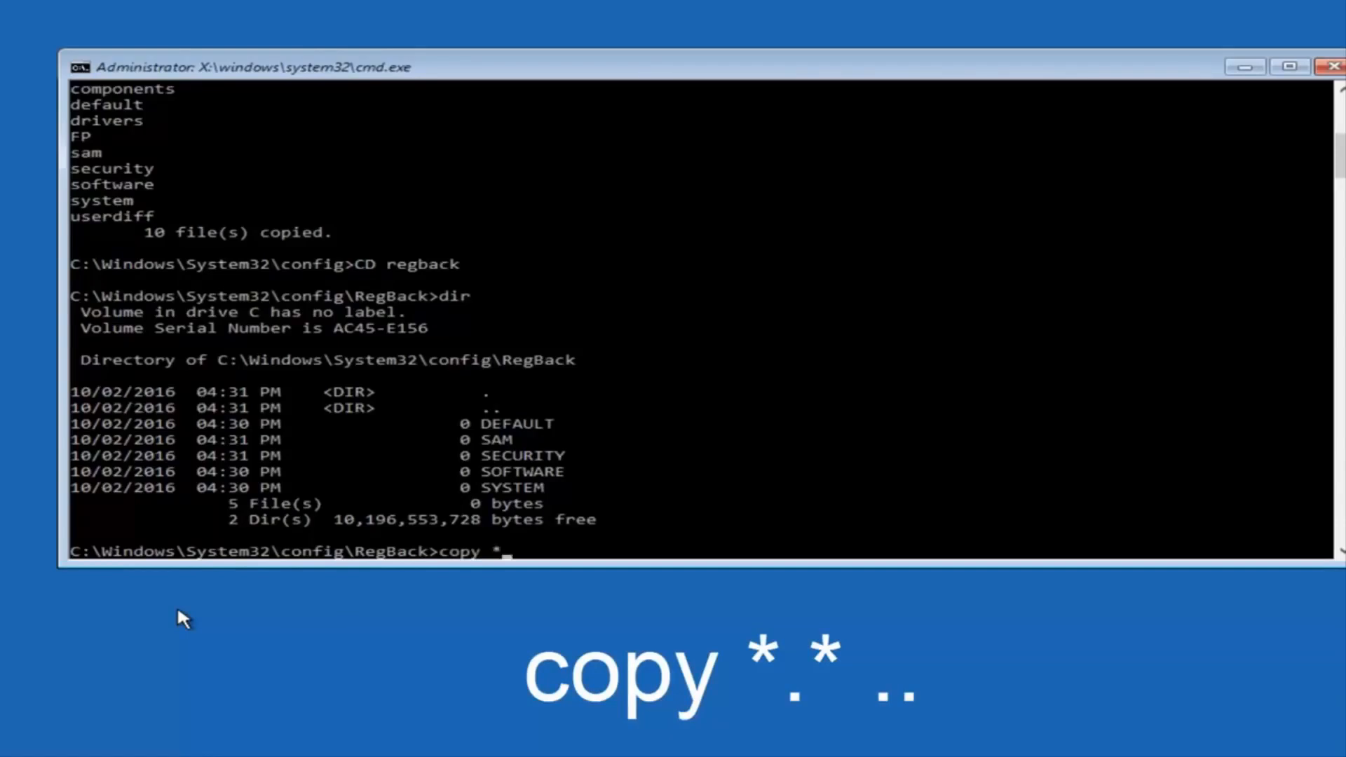
text(.*)
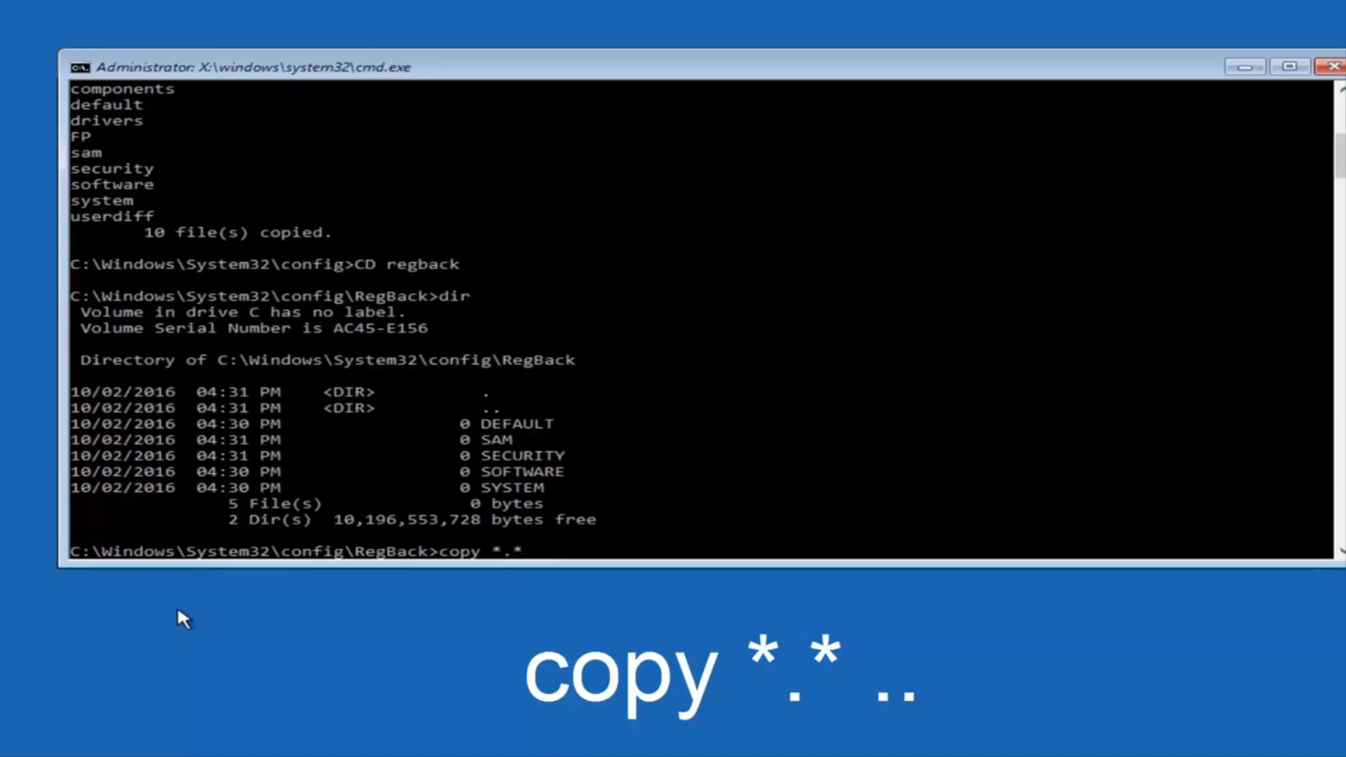
text(..)
text(A)
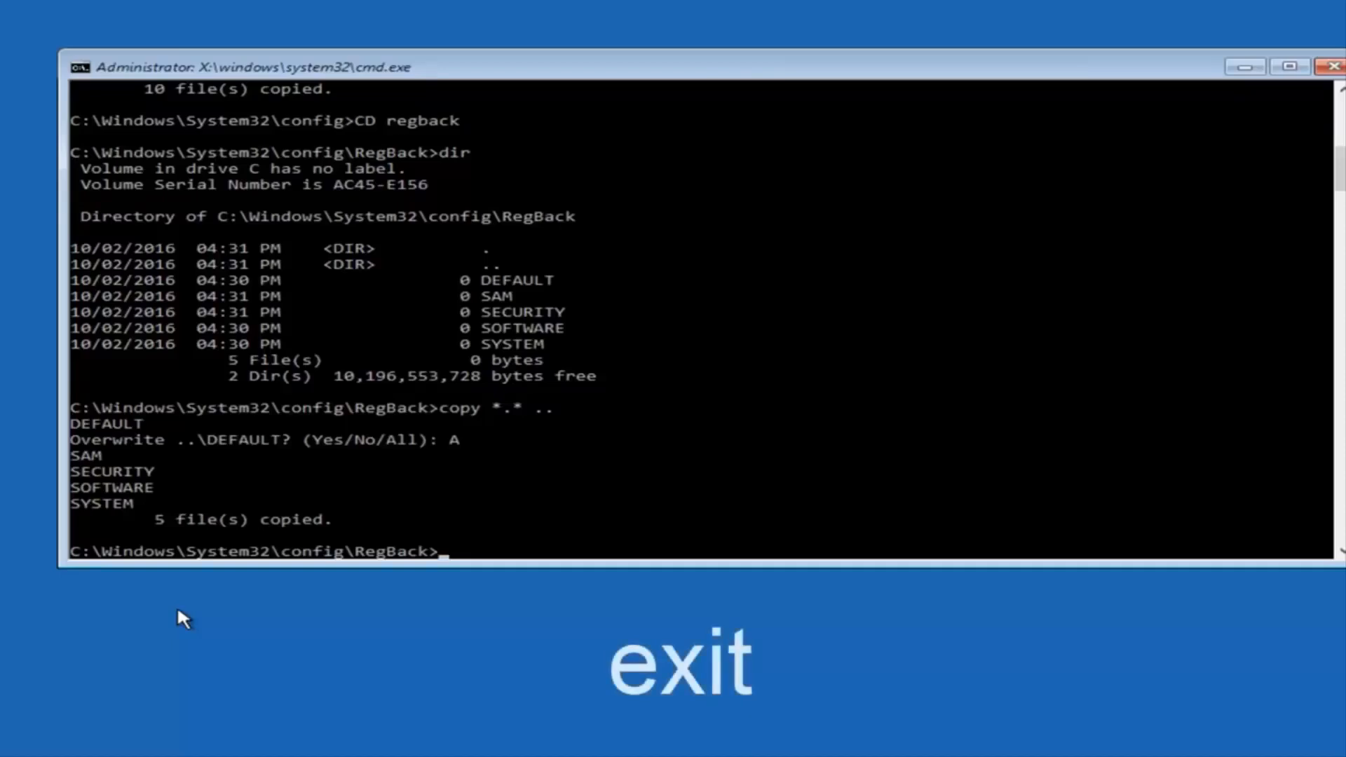
Step: Put the exit command on the RegBack prompt line after the hive copy
text(exit)
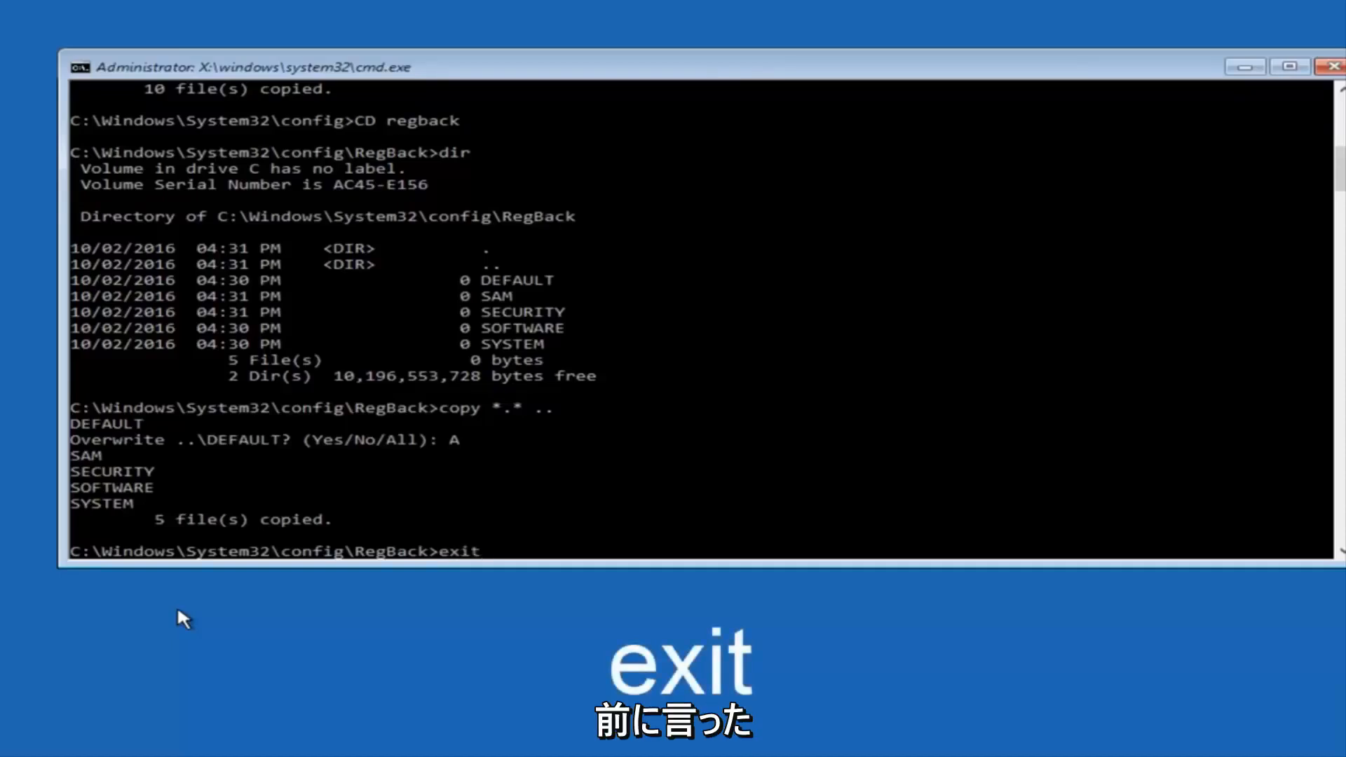
mouse_move(471, 283)
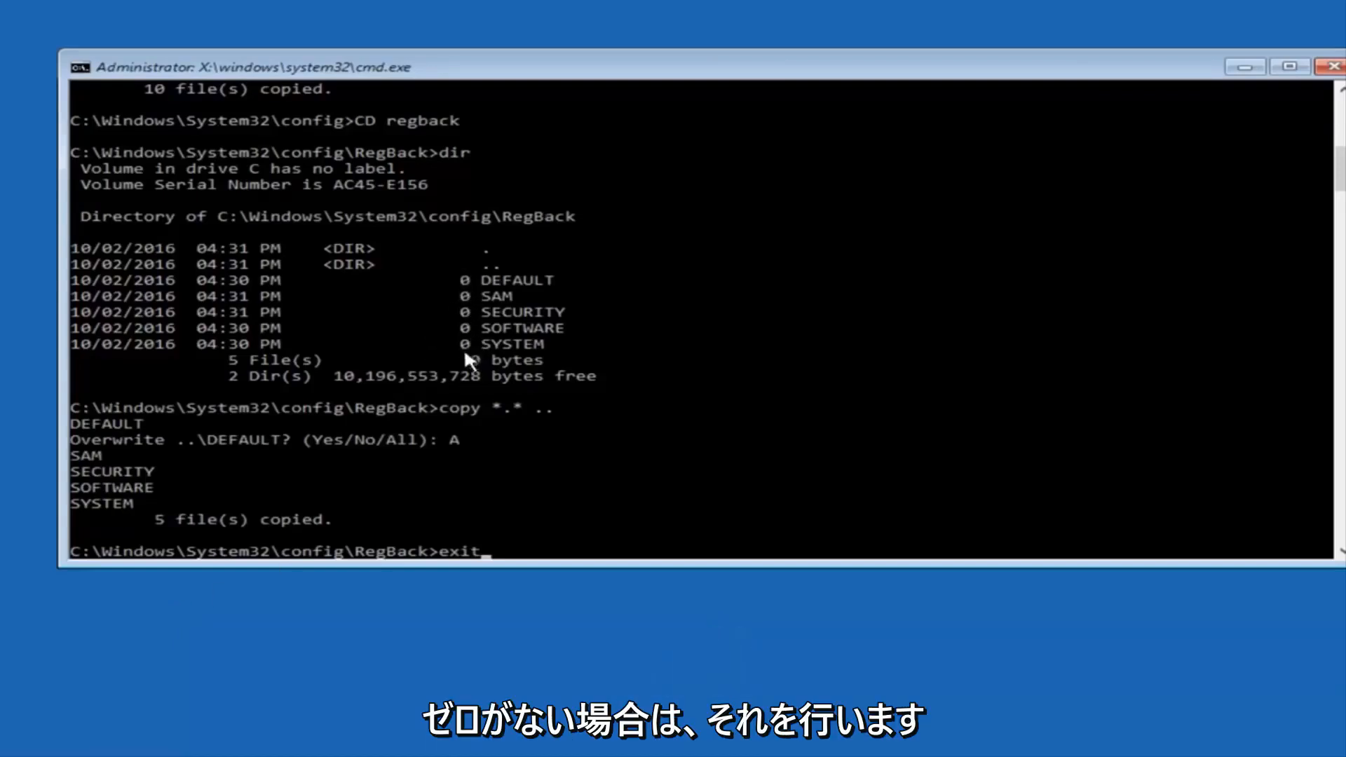
mouse_move(768, 444)
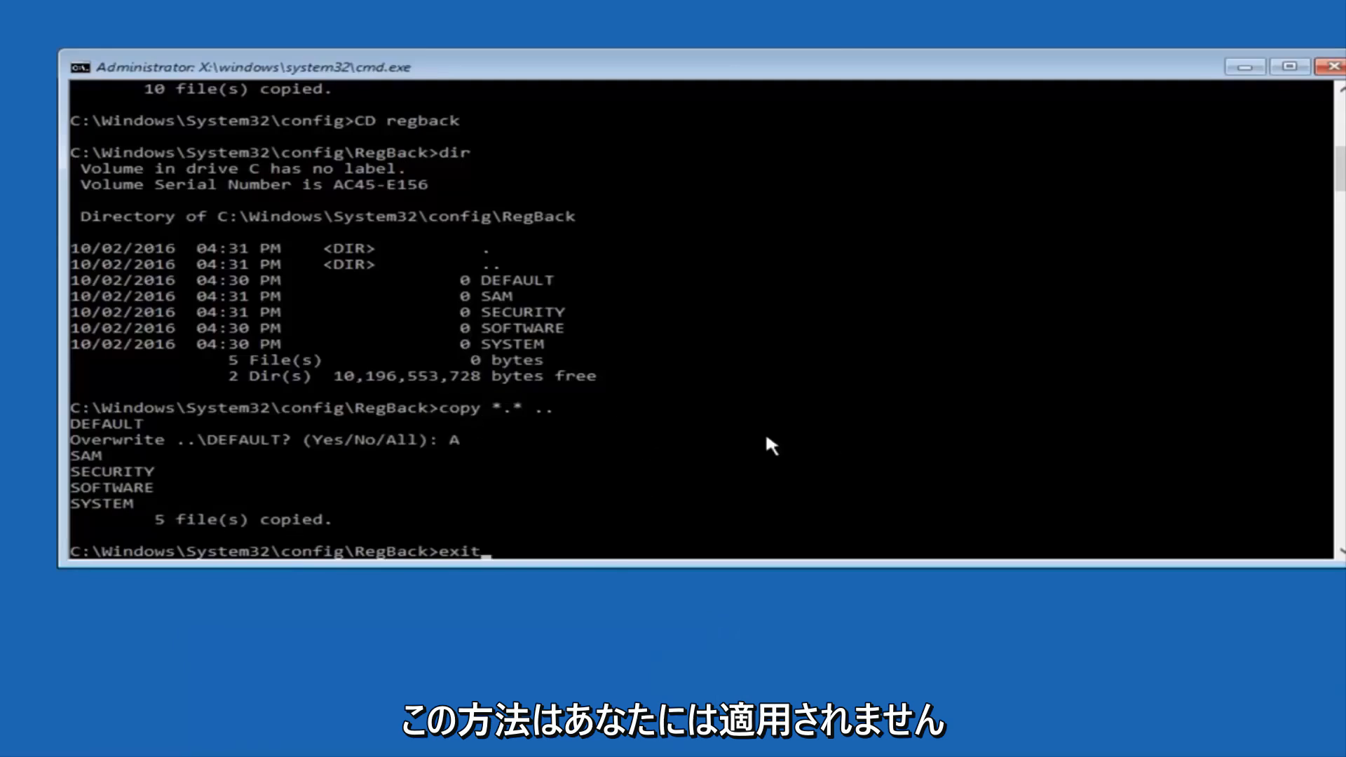
mouse_move(741, 439)
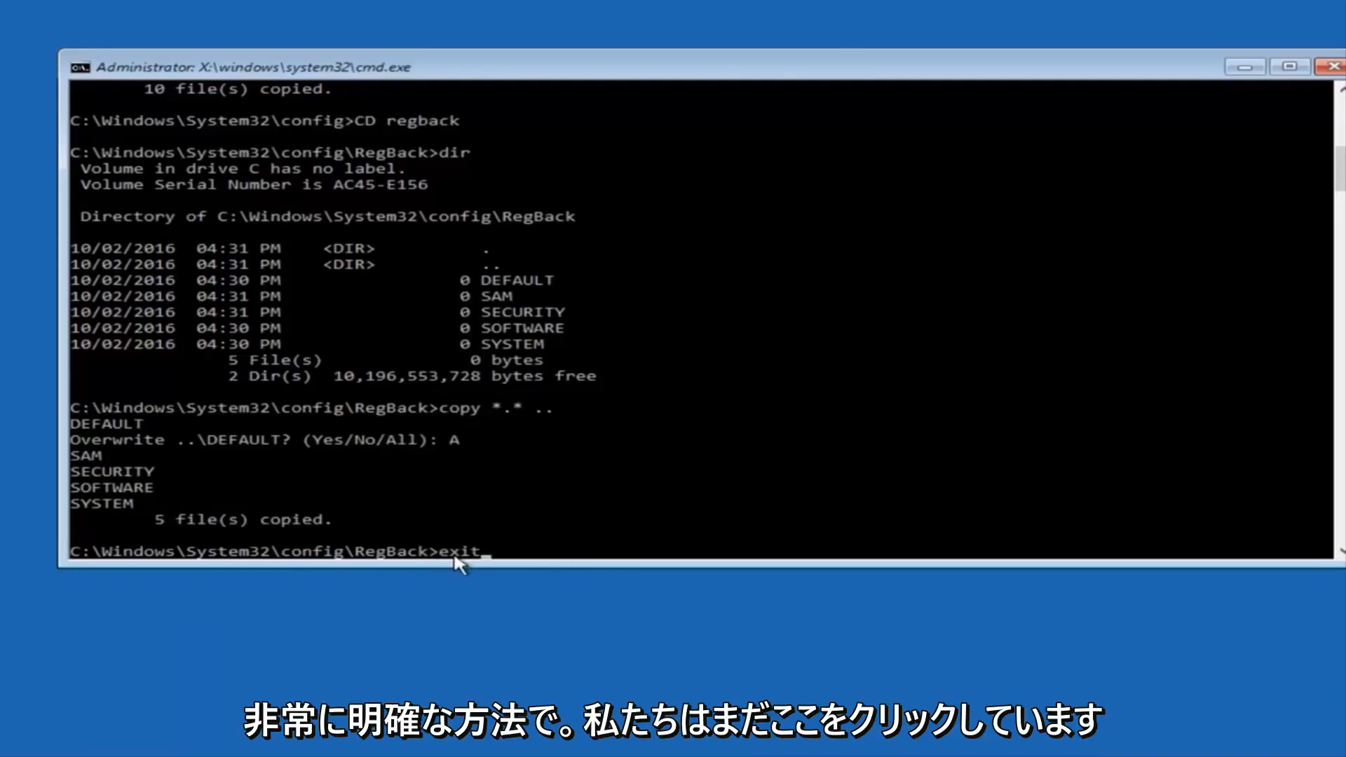
mouse_move(628, 534)
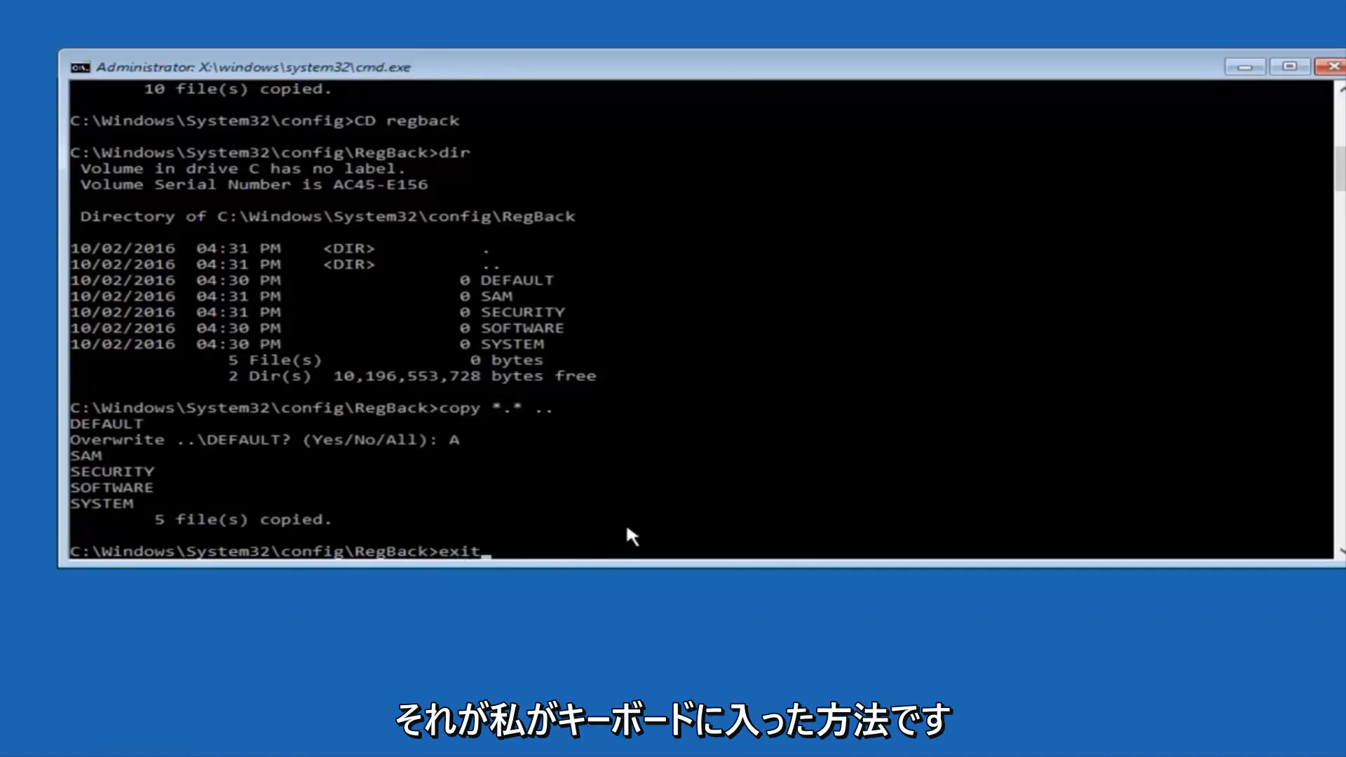
Step: Run exit to close Command Prompt and return to the Choose an option screen
key(Return)
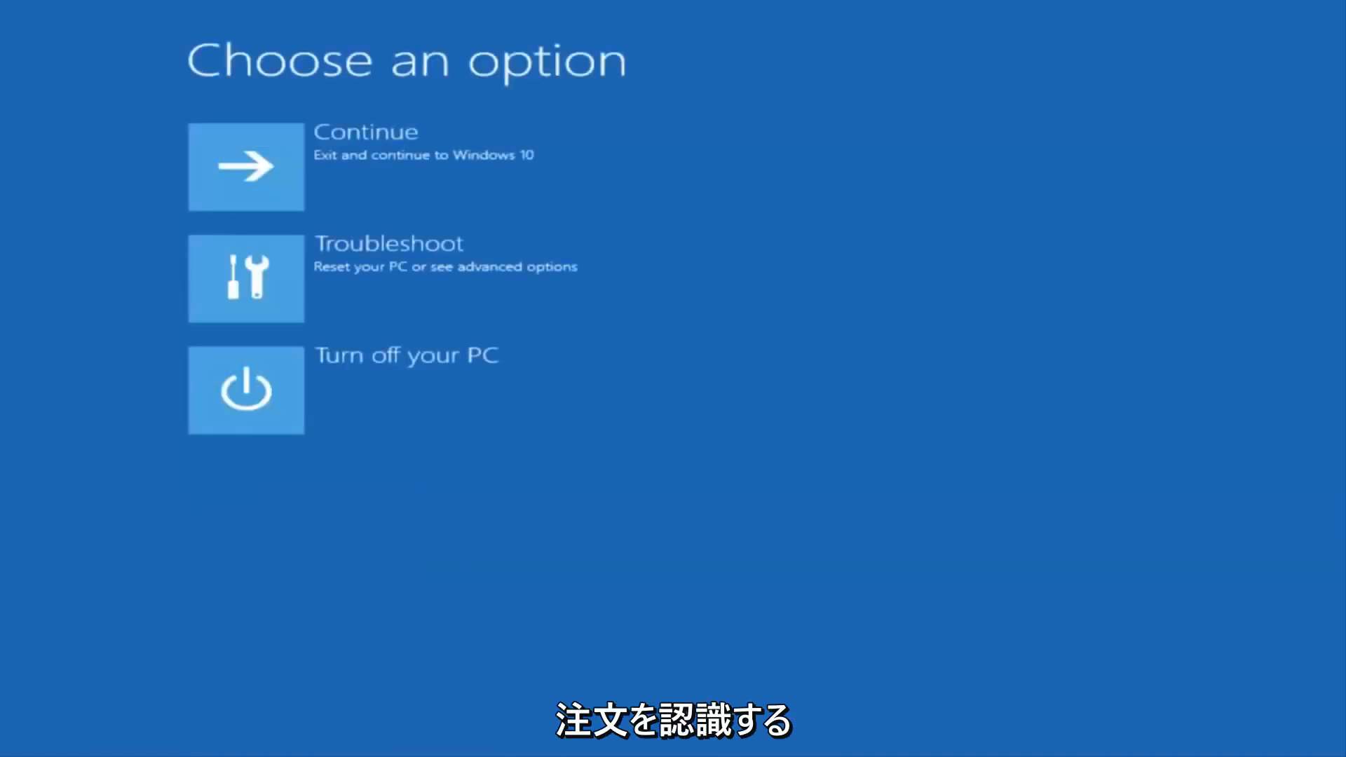
mouse_move(411, 97)
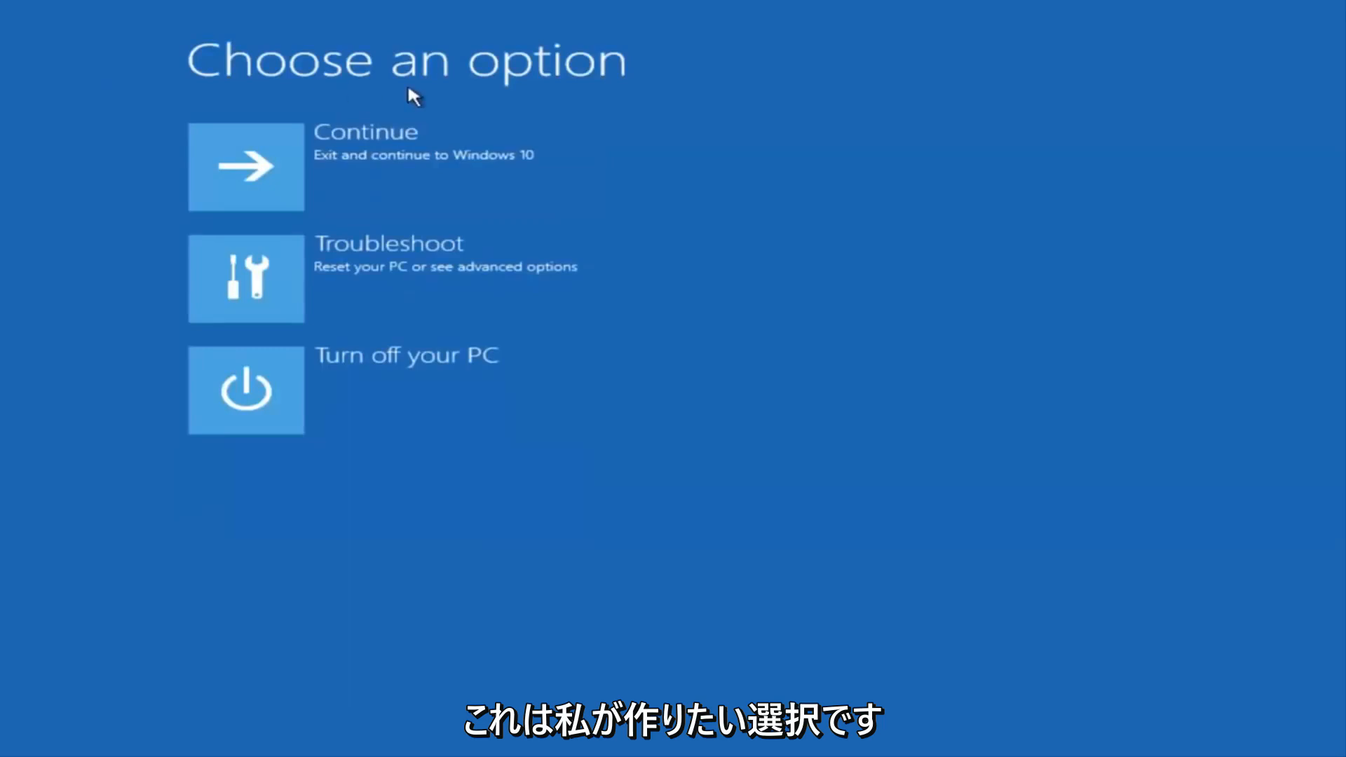
mouse_move(288, 183)
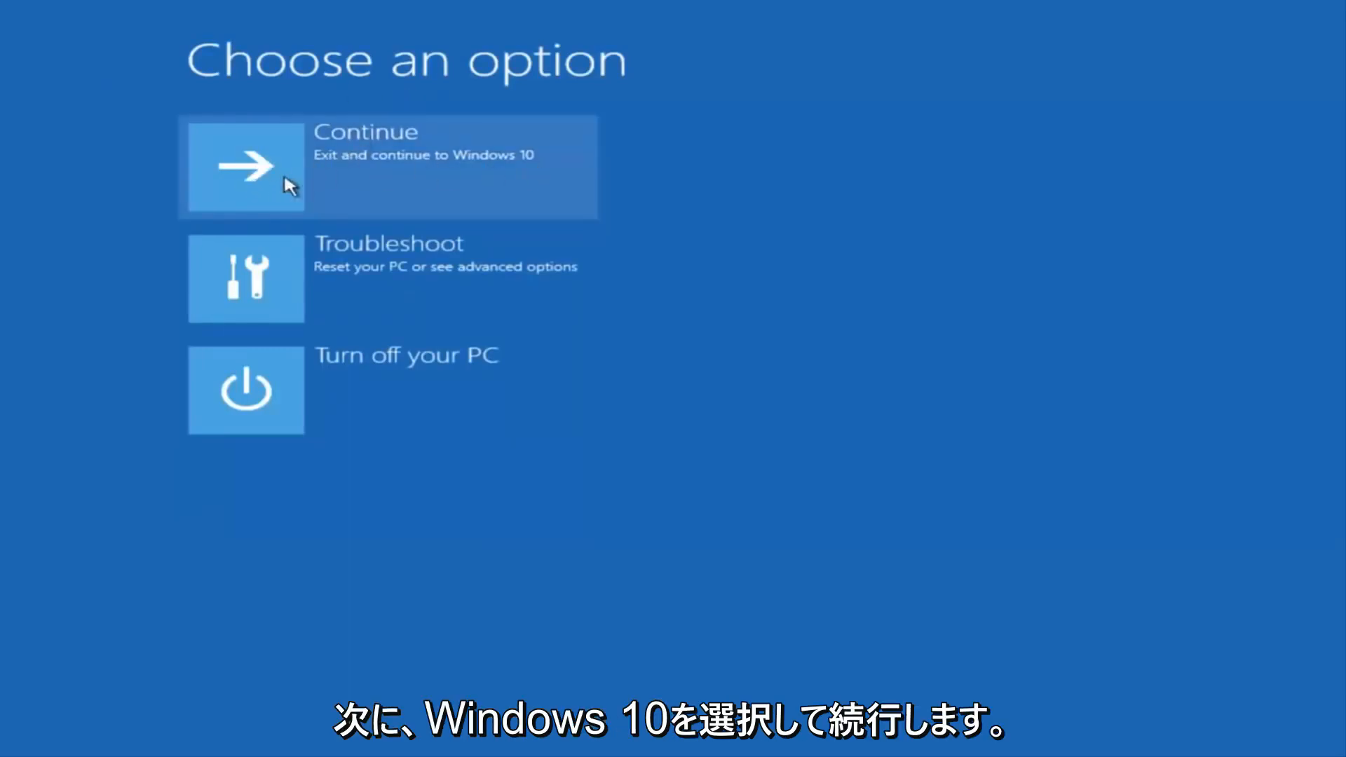